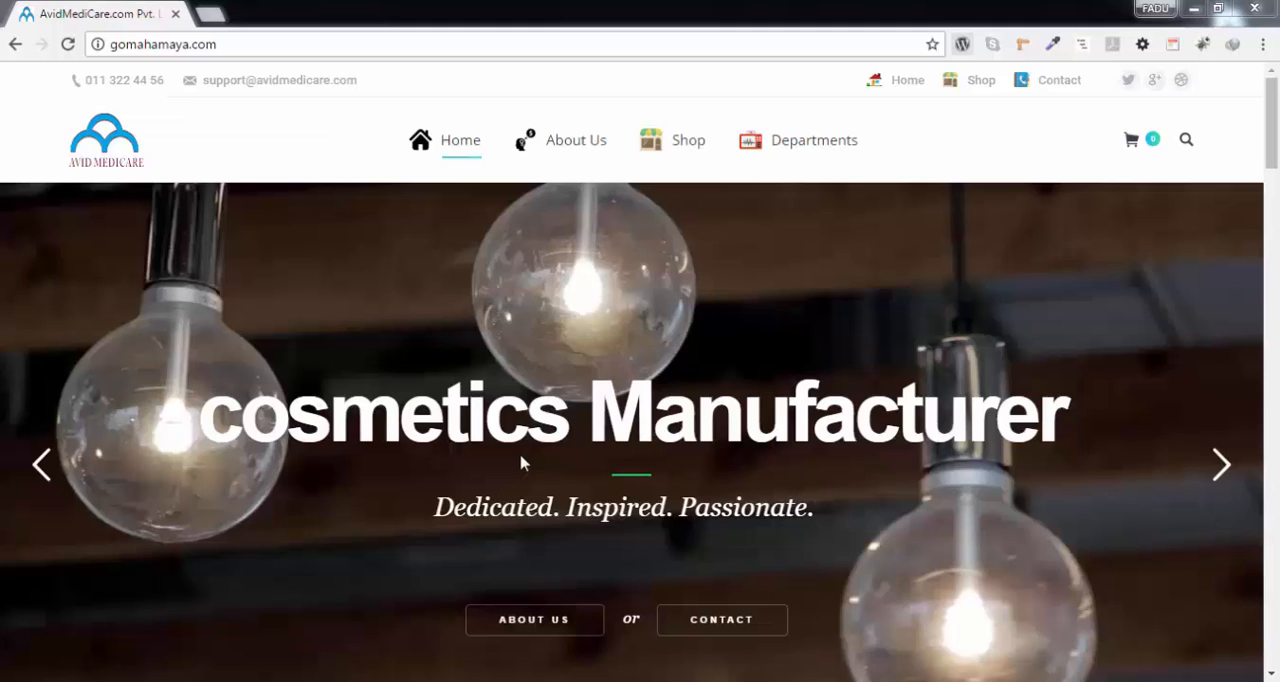
mouse_move(463, 308)
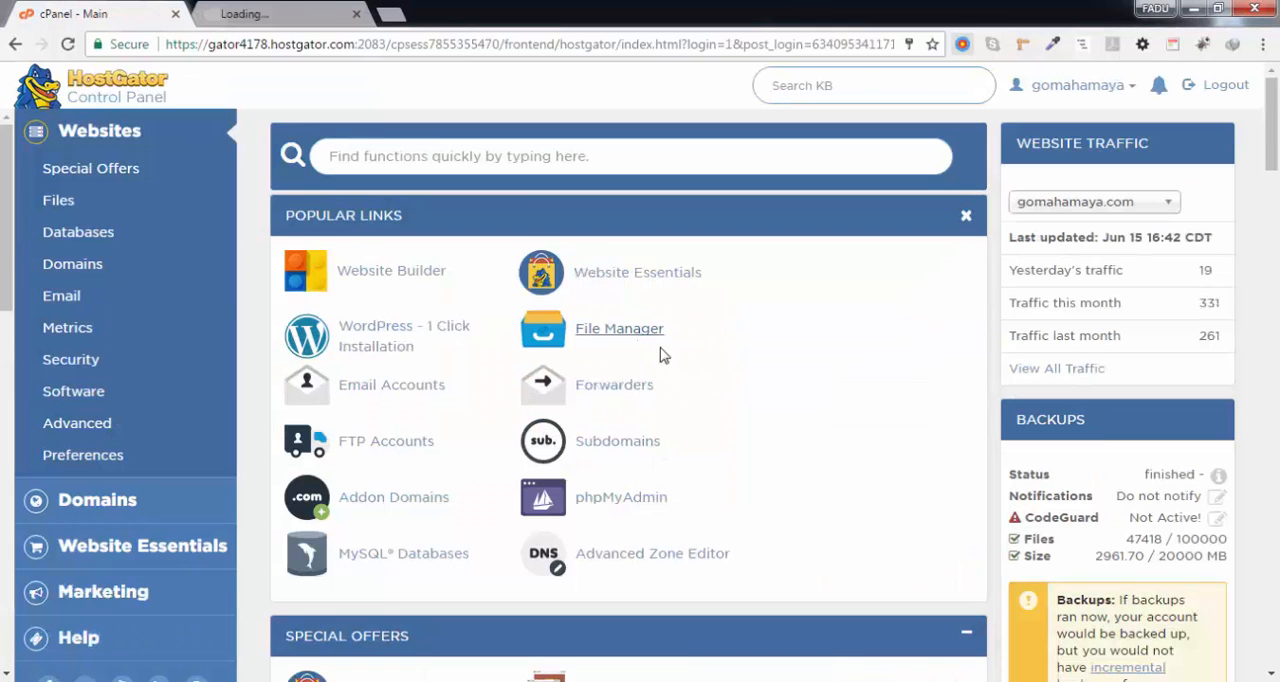
Step: Launch File Manager from Popular Links while scrolling past the Files and Databases sections
left_click(619, 328)
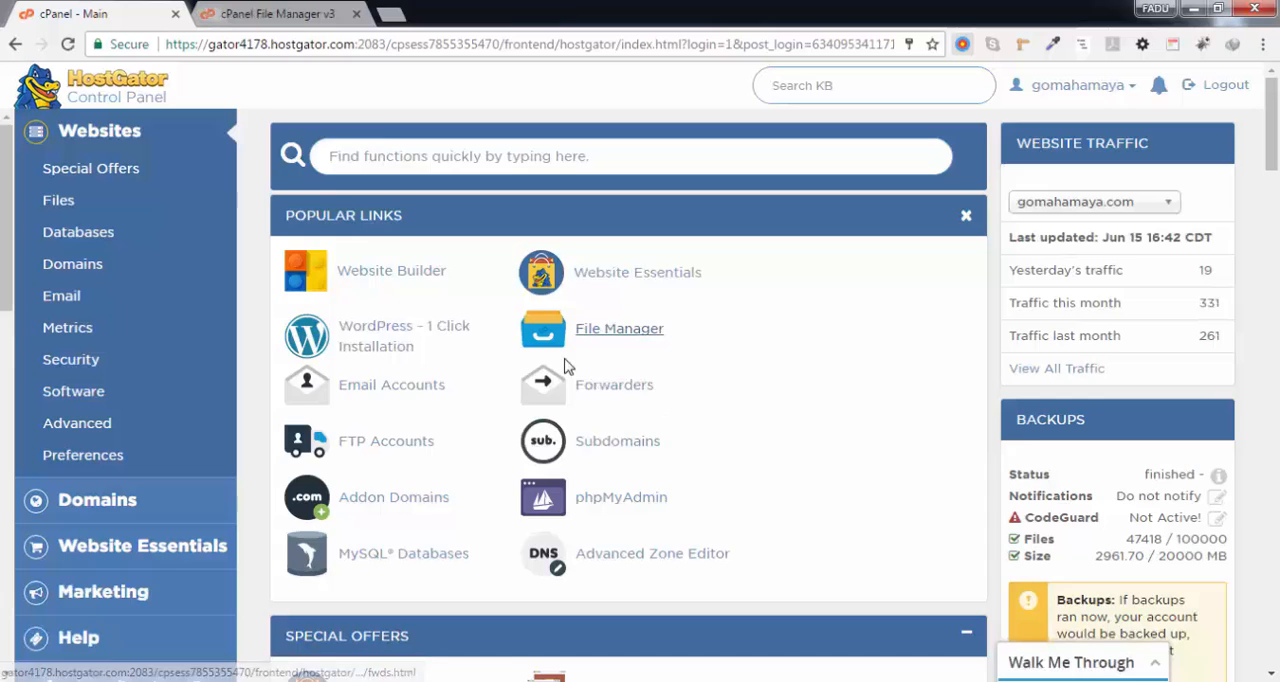
scroll("down", 3)
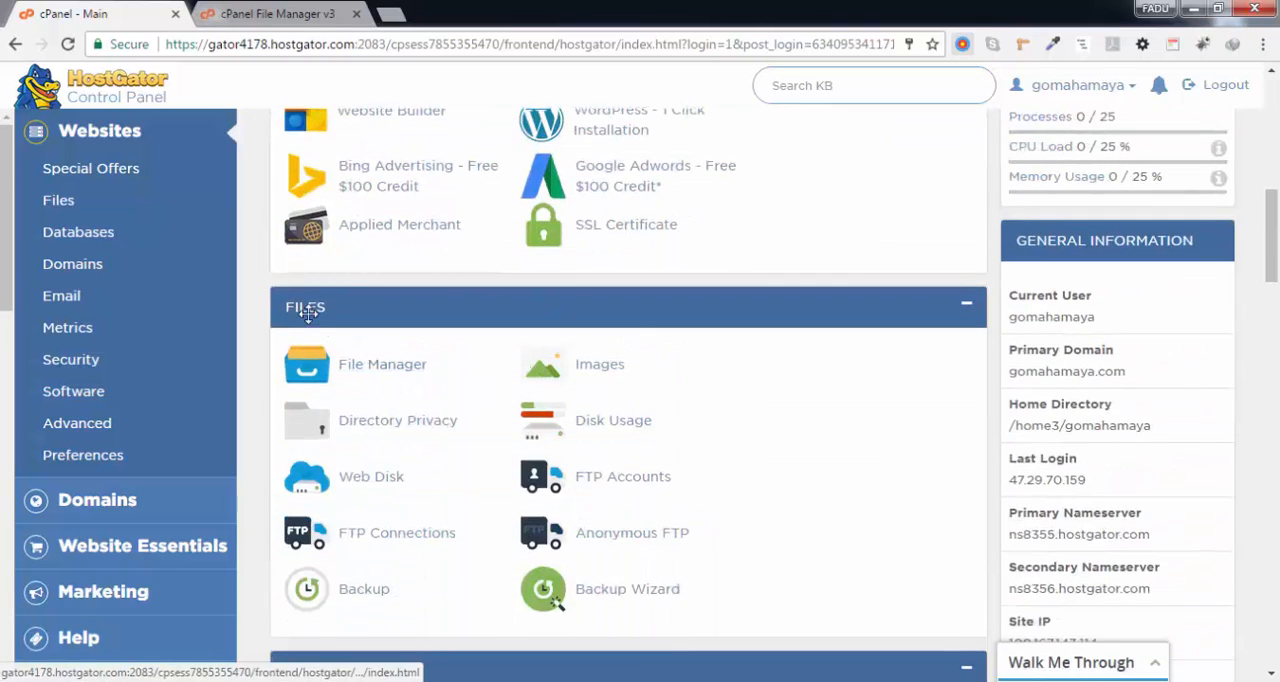
scroll("down", 3)
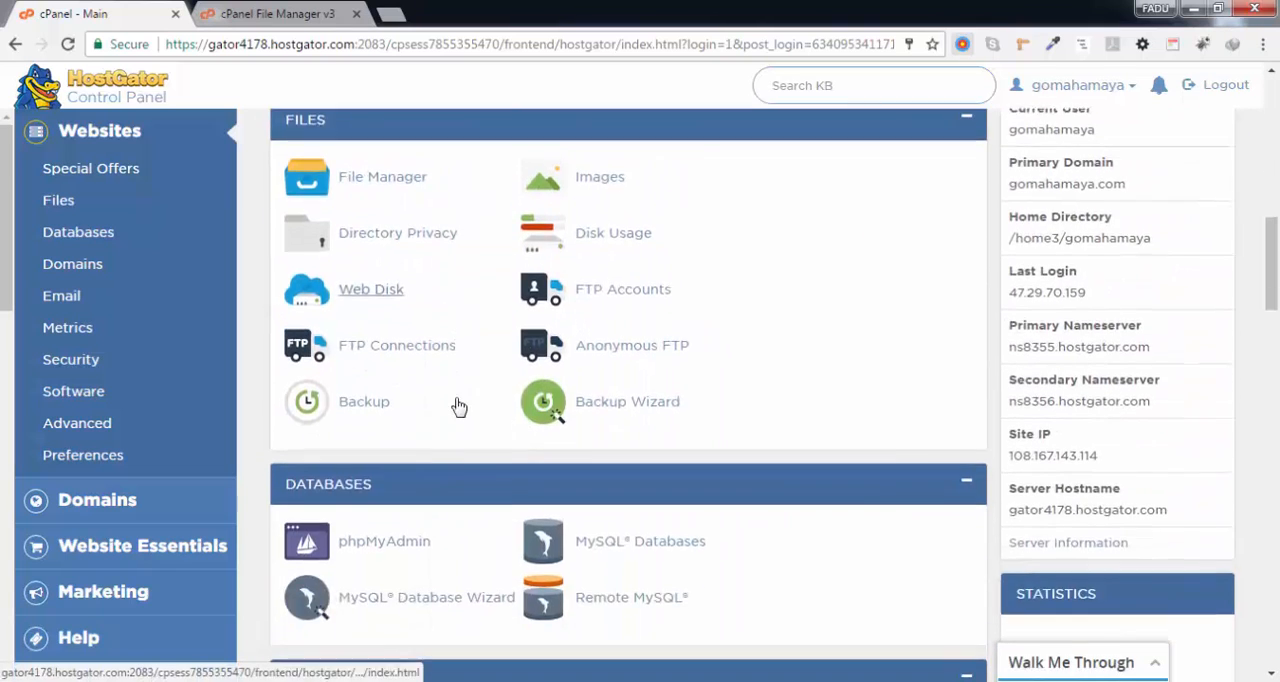
scroll("down", 3)
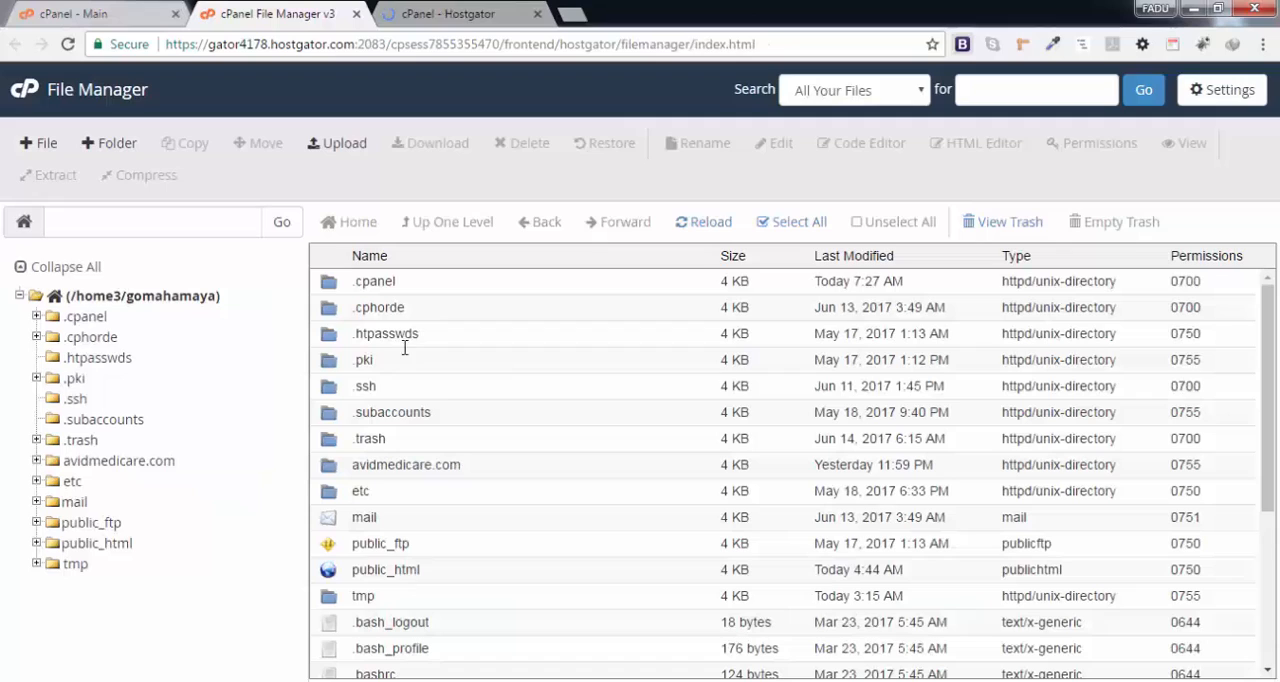
mouse_move(418, 610)
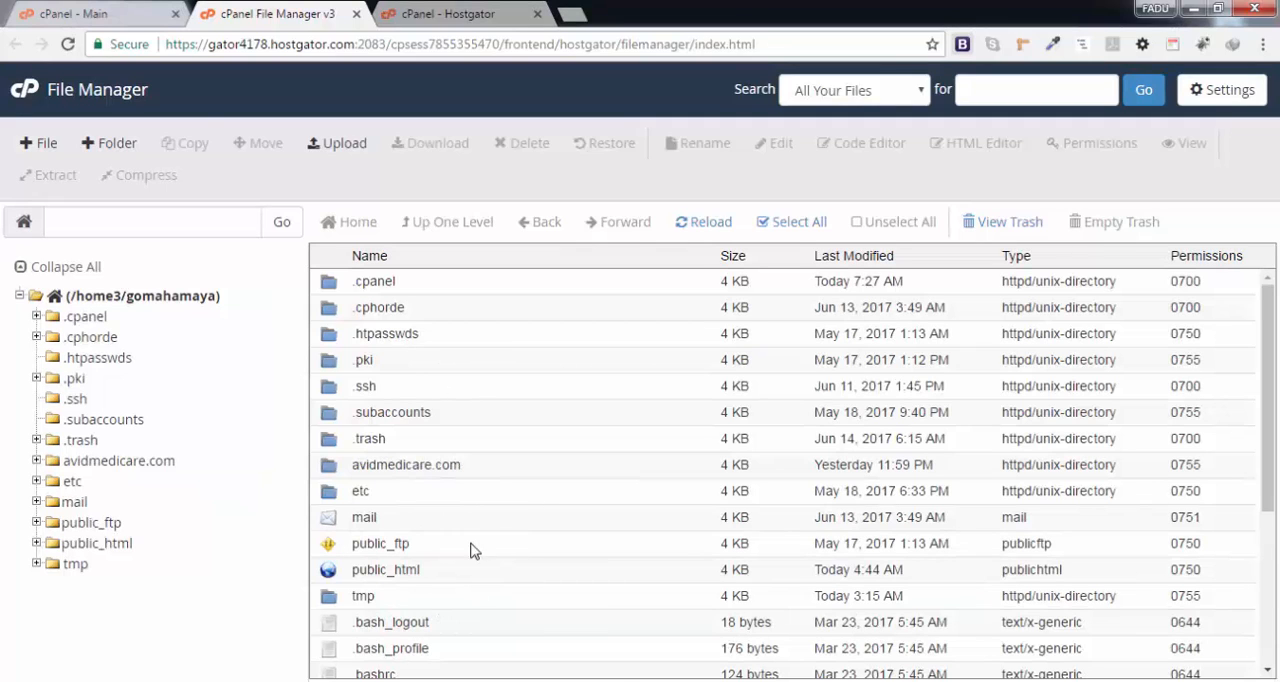
Step: Scroll the home directory listing and enter the public_html folder
scroll("down", 3)
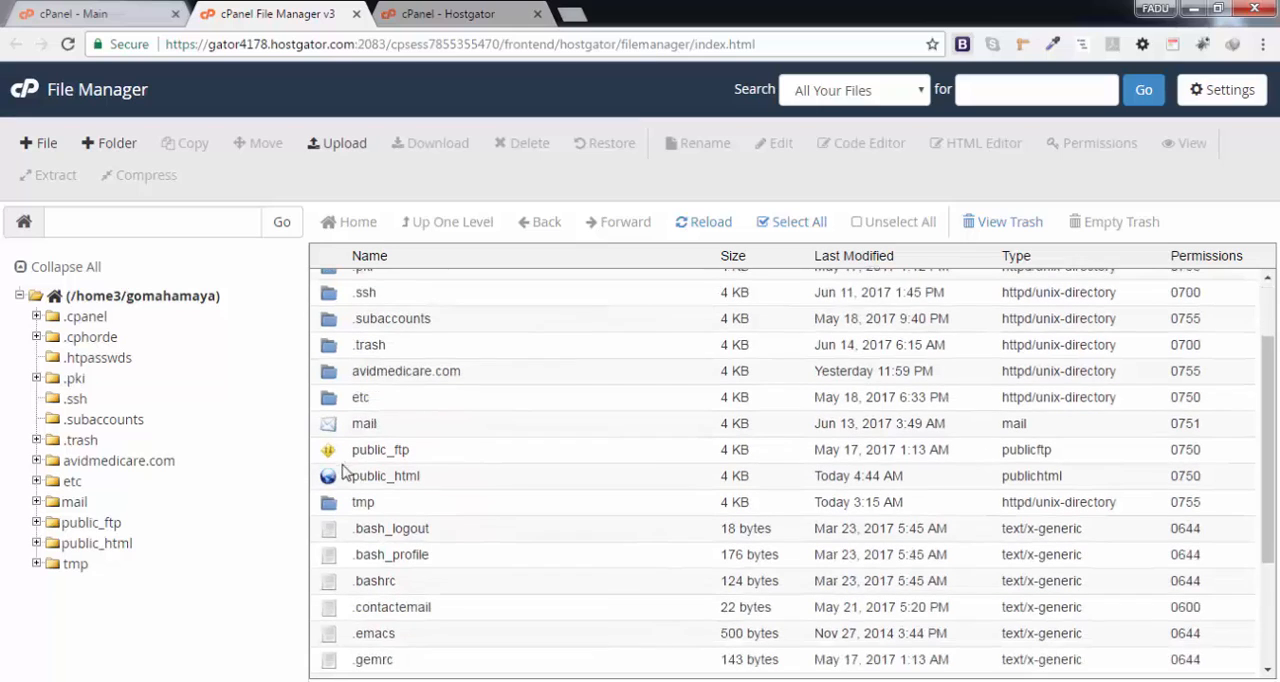
mouse_move(352, 480)
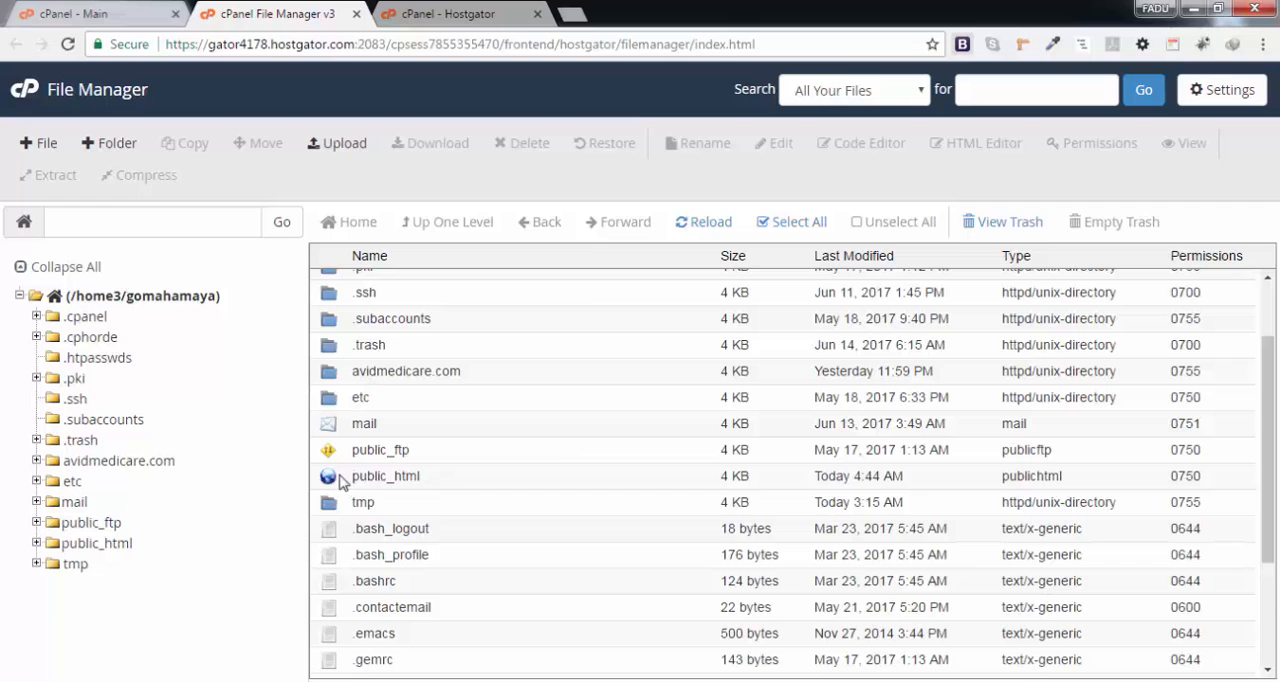
mouse_move(333, 483)
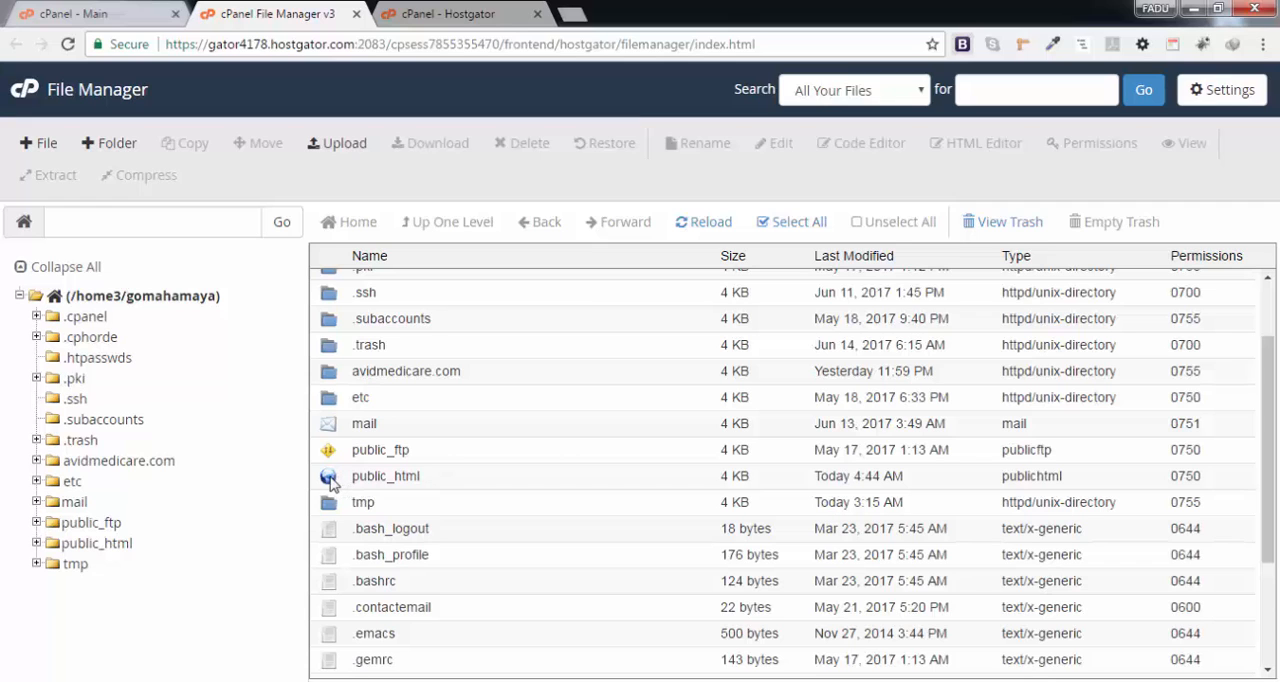
double_click(385, 475)
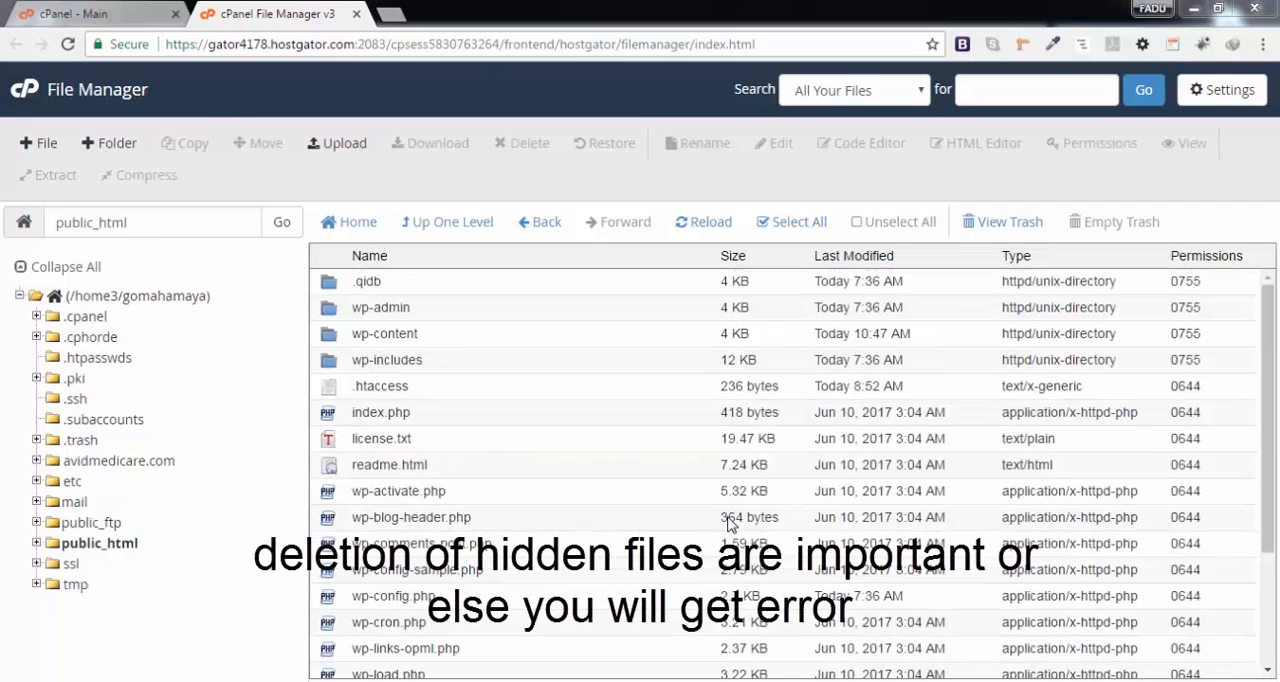
mouse_move(1221, 89)
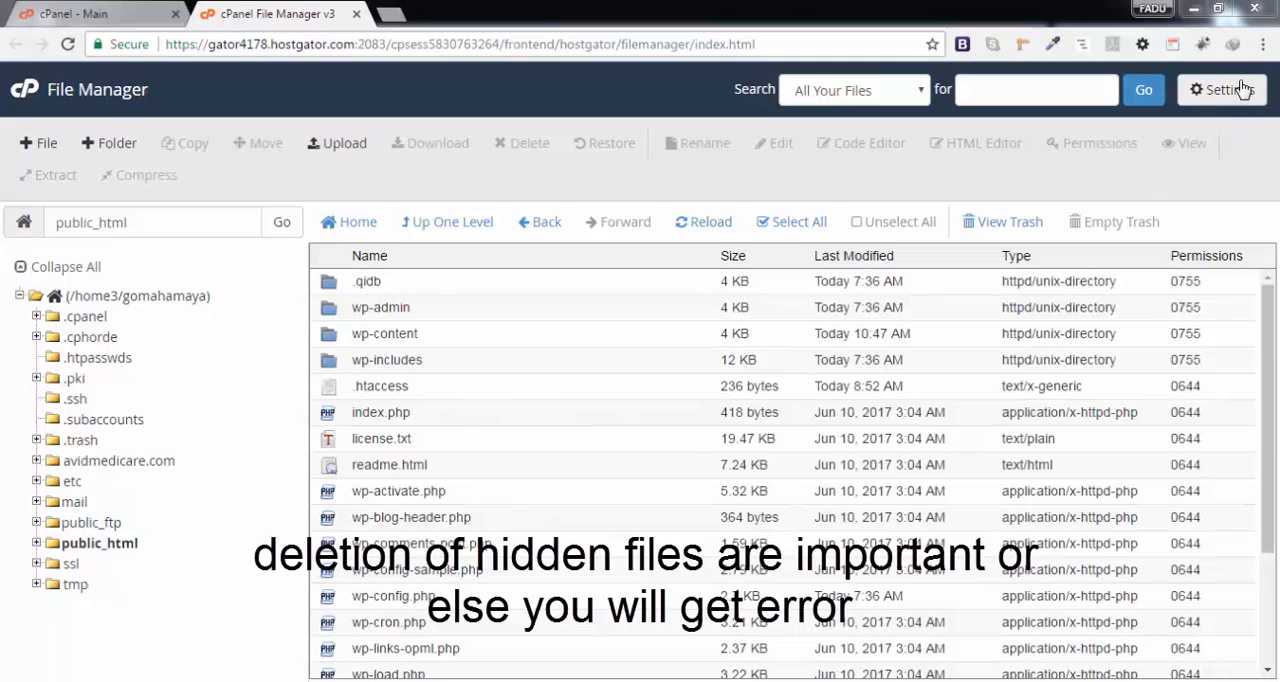
Step: Enable Show Hidden Files (dotfiles) in File Manager Settings and save
left_click(1221, 89)
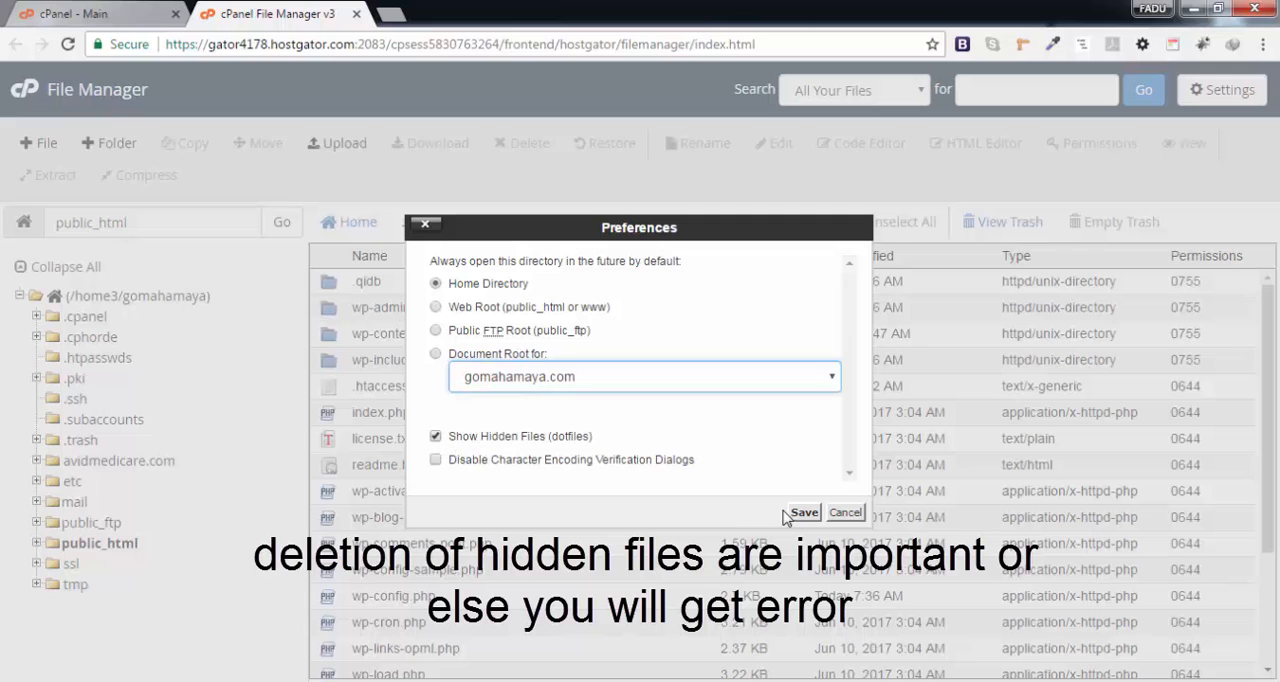
left_click(803, 512)
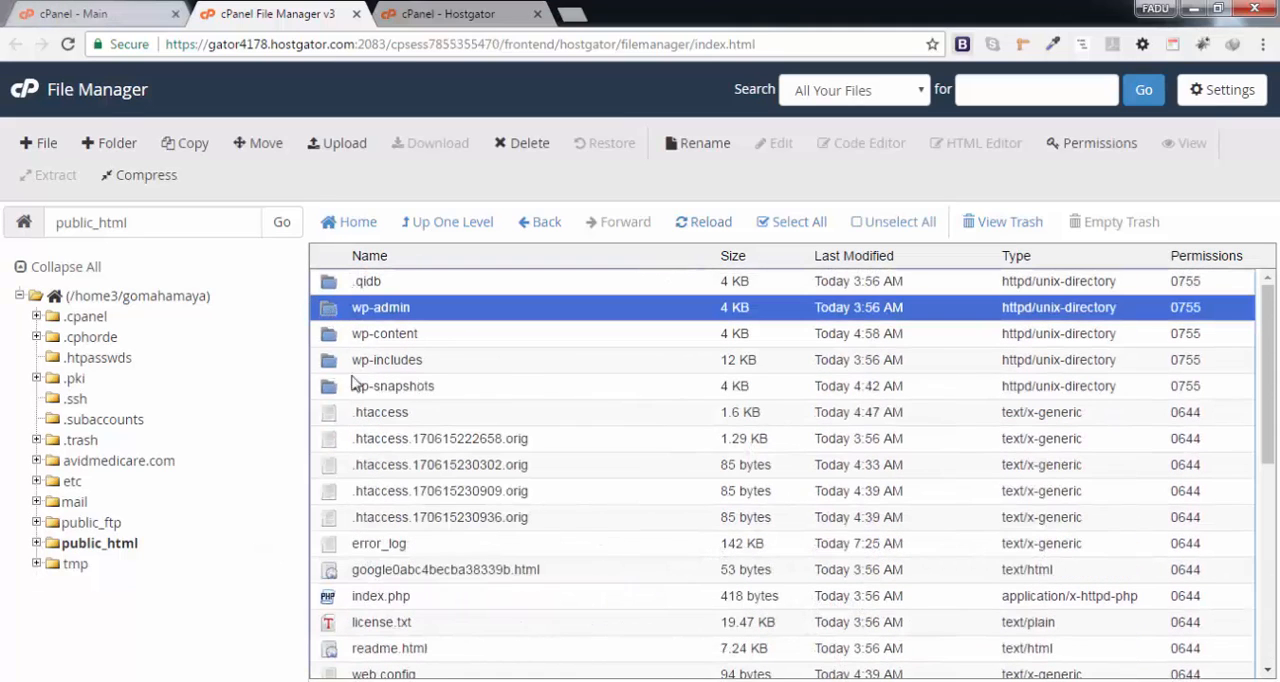
mouse_move(340, 300)
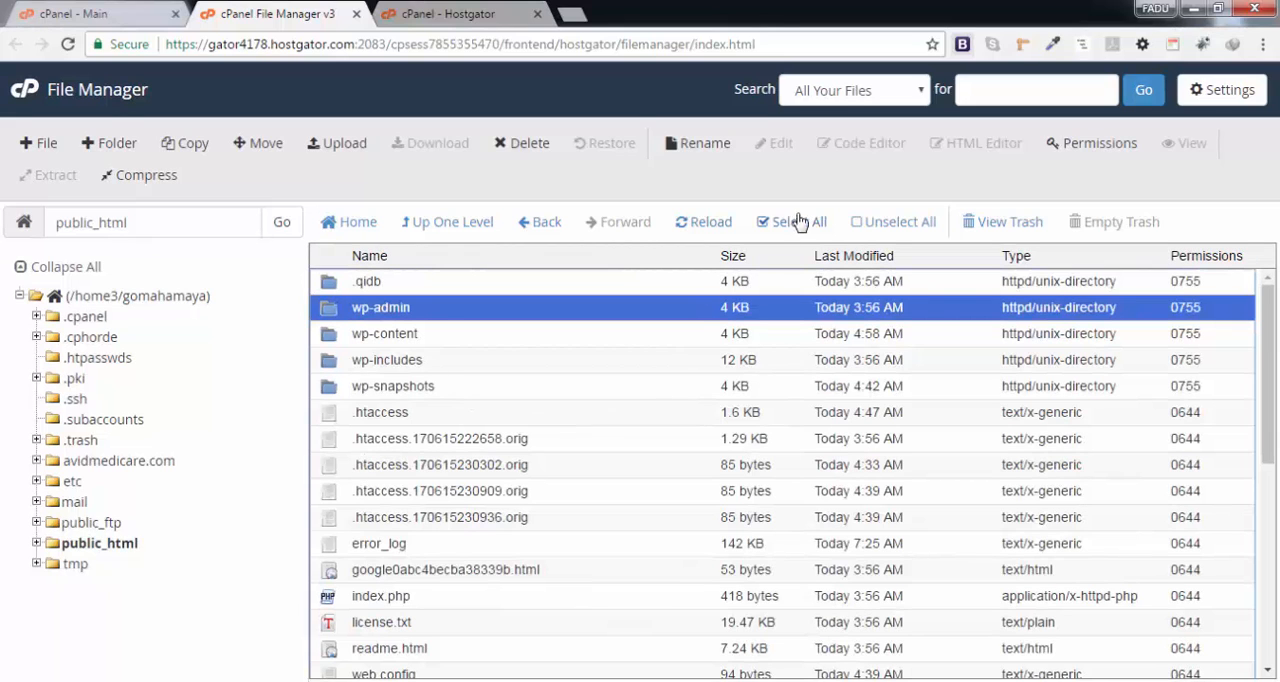
Step: Select all items in public_html and bring up the Delete confirmation
left_click(791, 221)
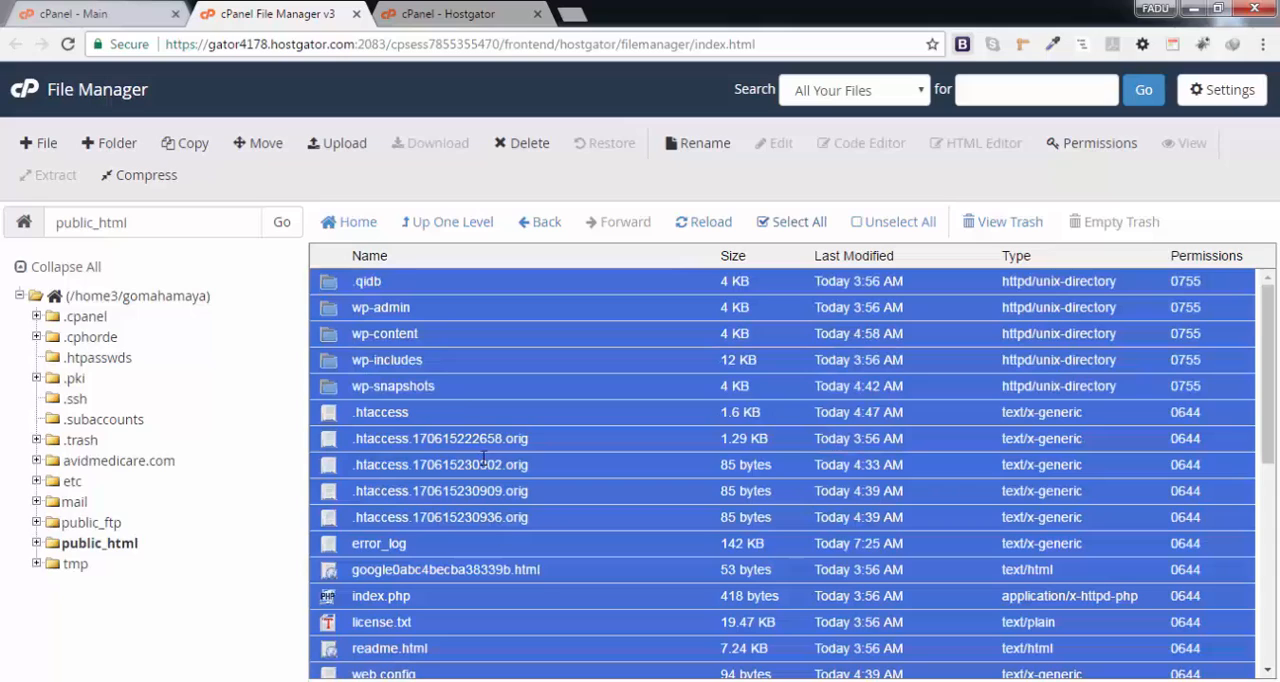
mouse_move(440, 490)
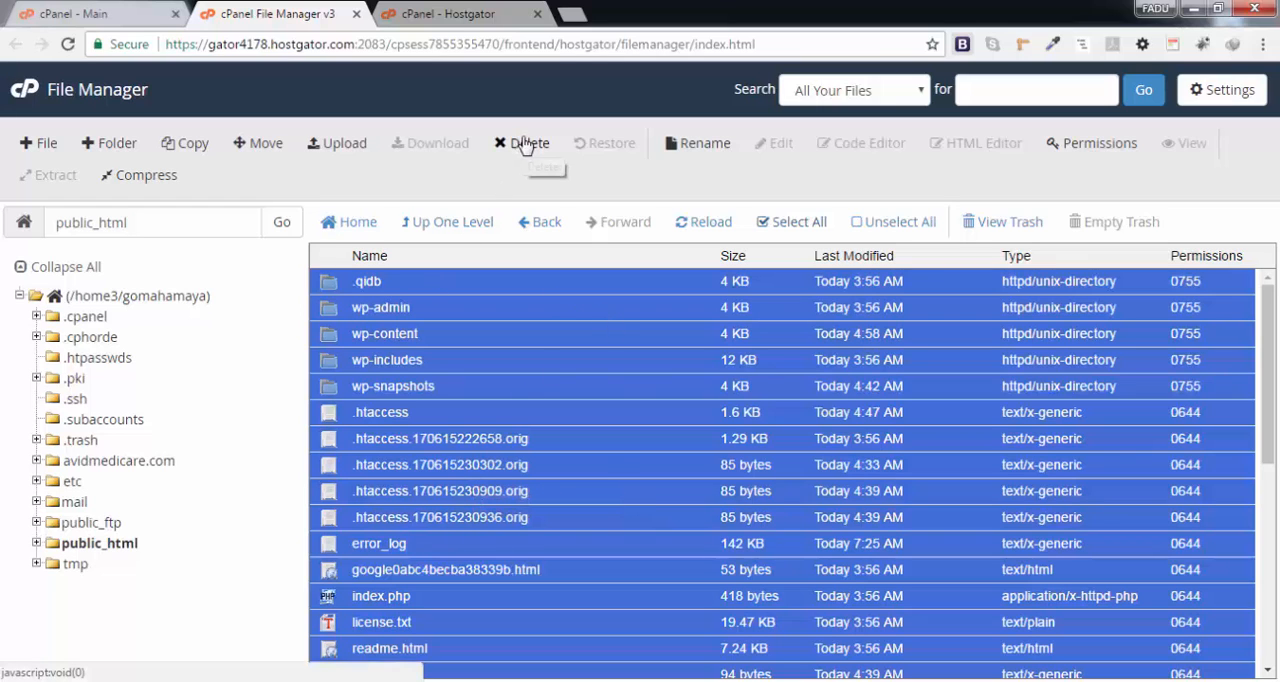
left_click(521, 143)
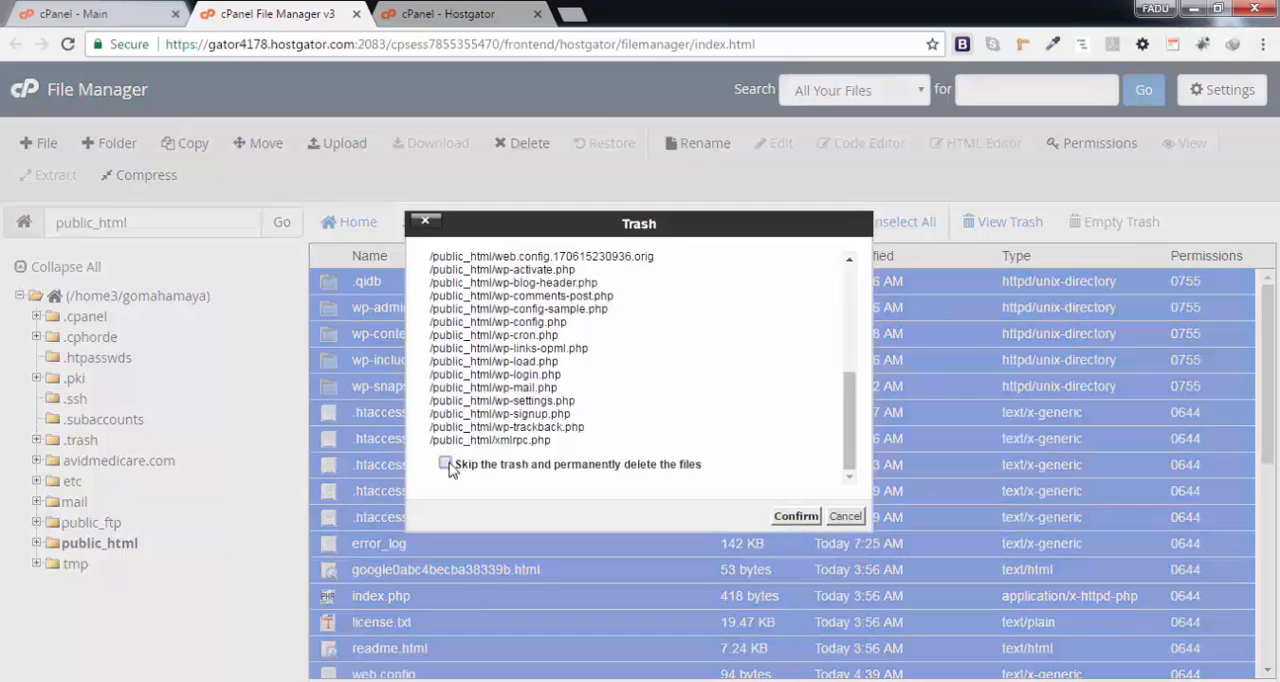
Step: Confirm deleting all public_html contents with 'Skip the trash' ticked
left_click(445, 464)
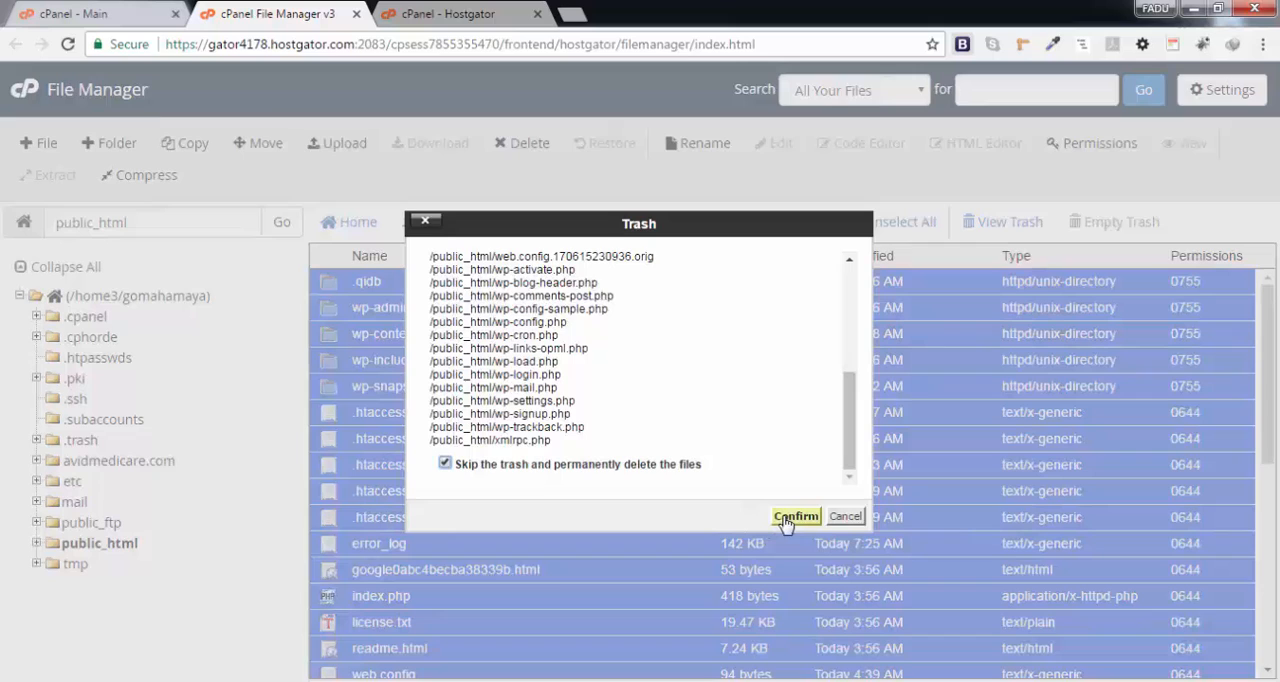
left_click(795, 516)
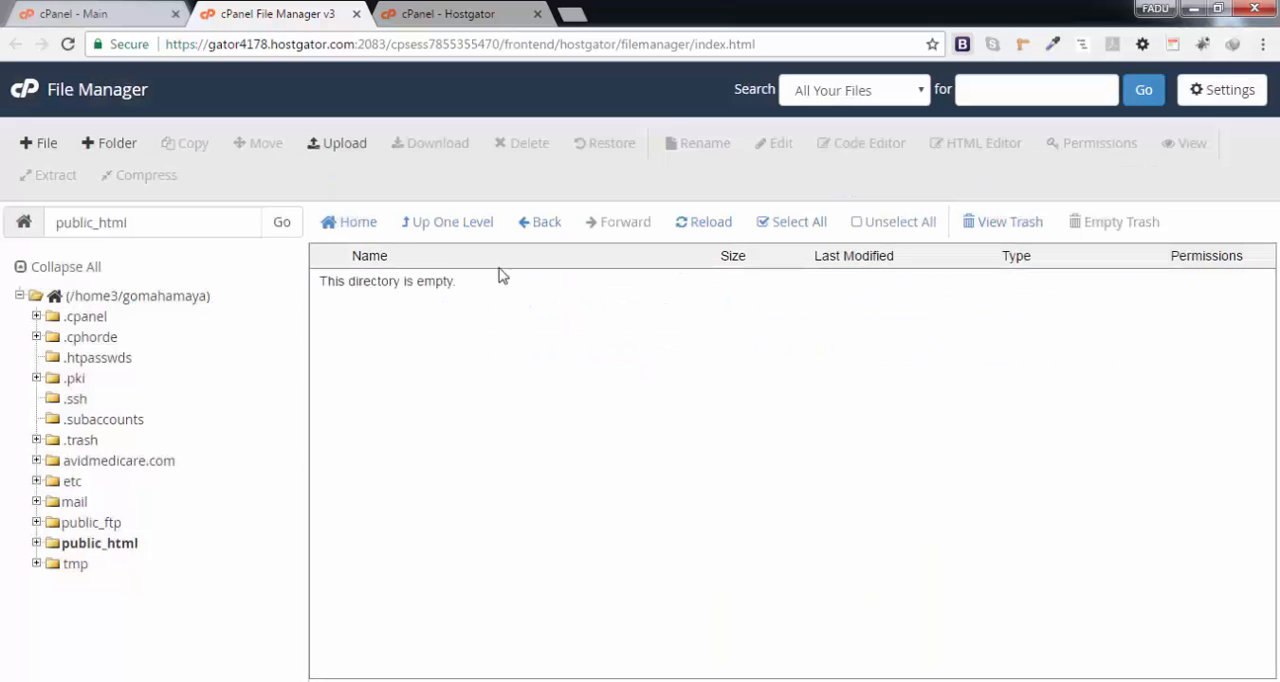
mouse_move(193, 546)
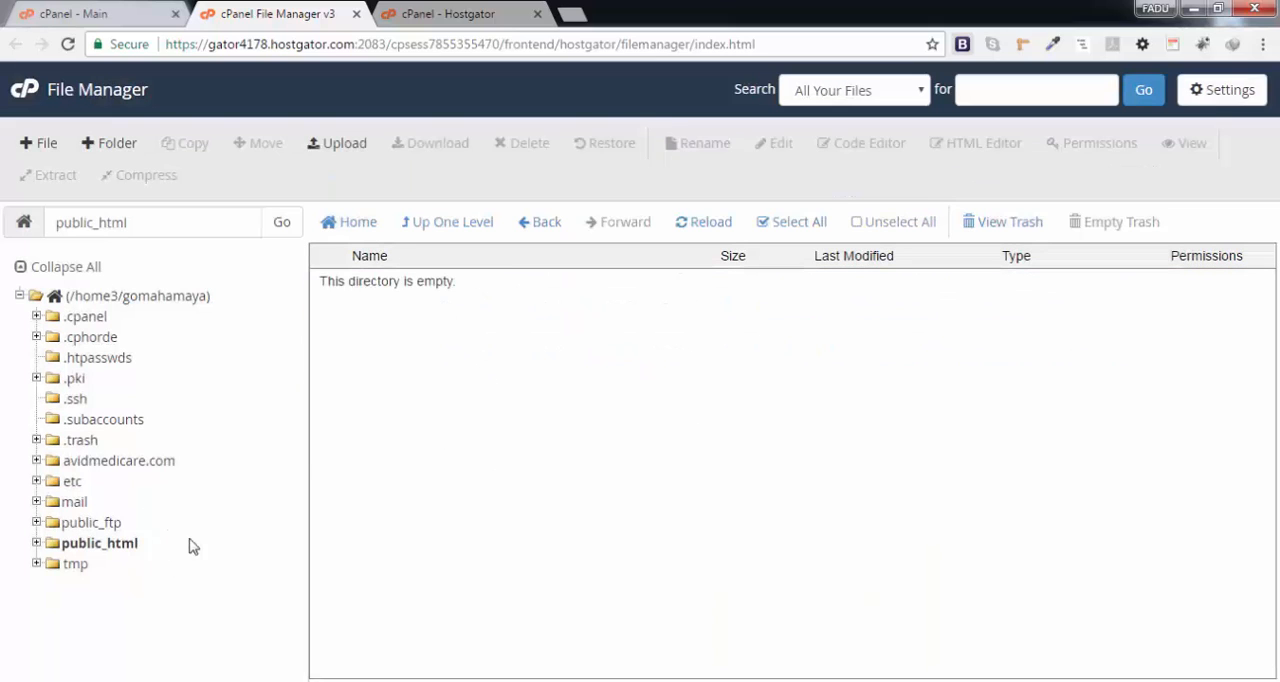
mouse_move(131, 552)
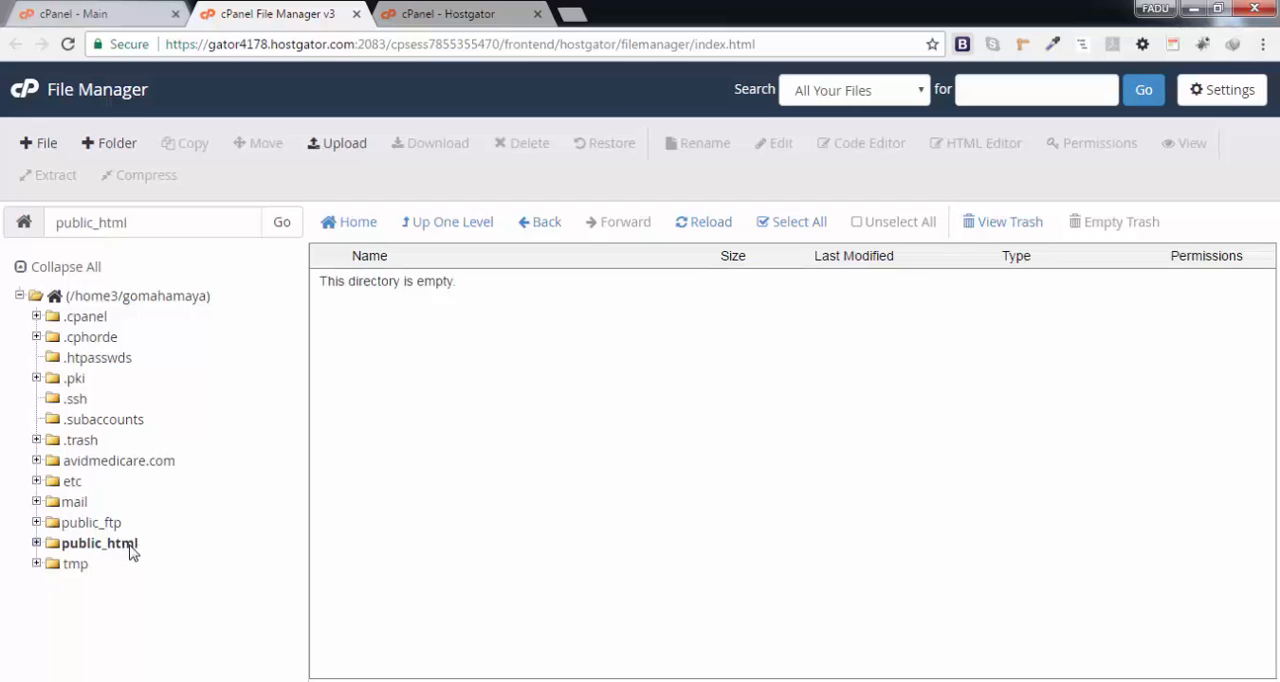
mouse_move(137, 557)
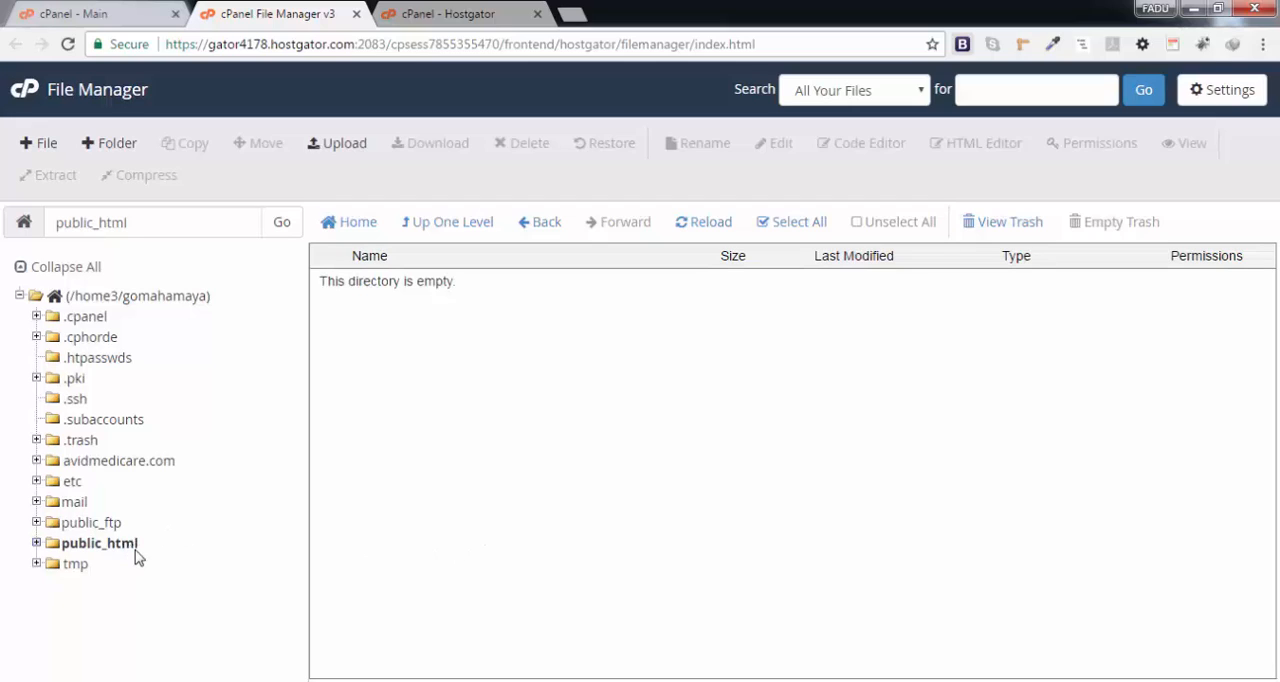
mouse_move(476, 517)
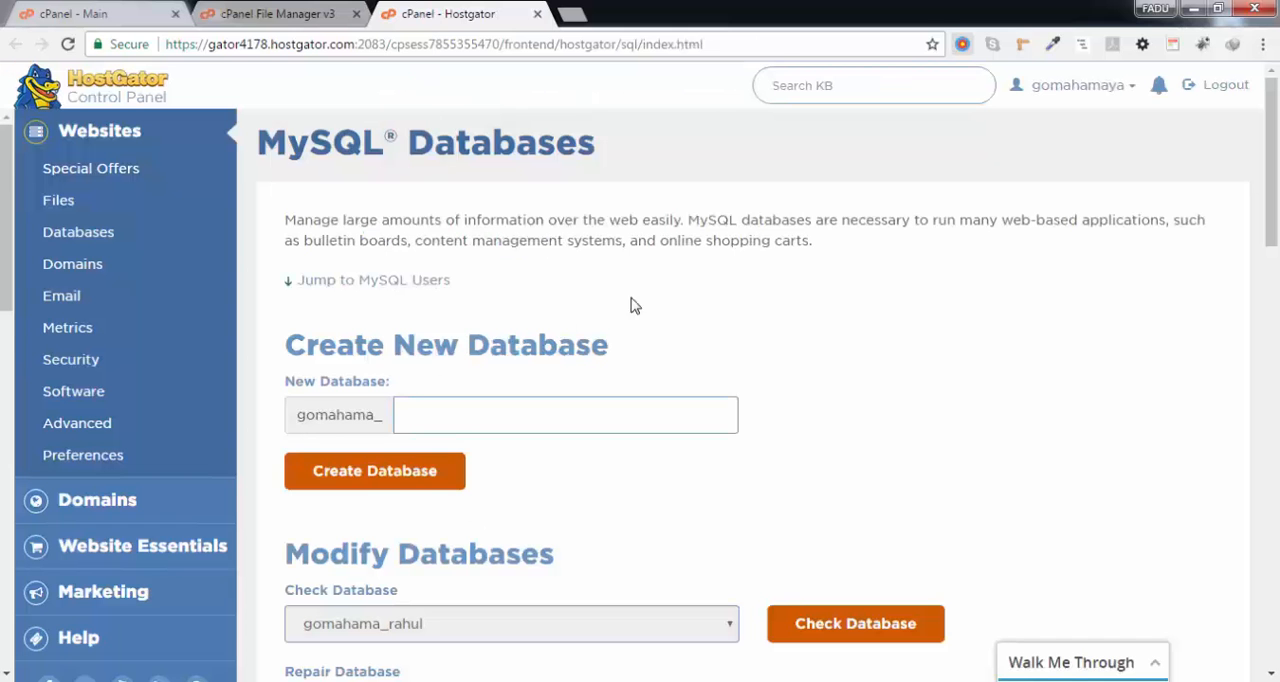
Step: Review existing MySQL databases and users, then scroll the dashboard to Databases
scroll("down", 3)
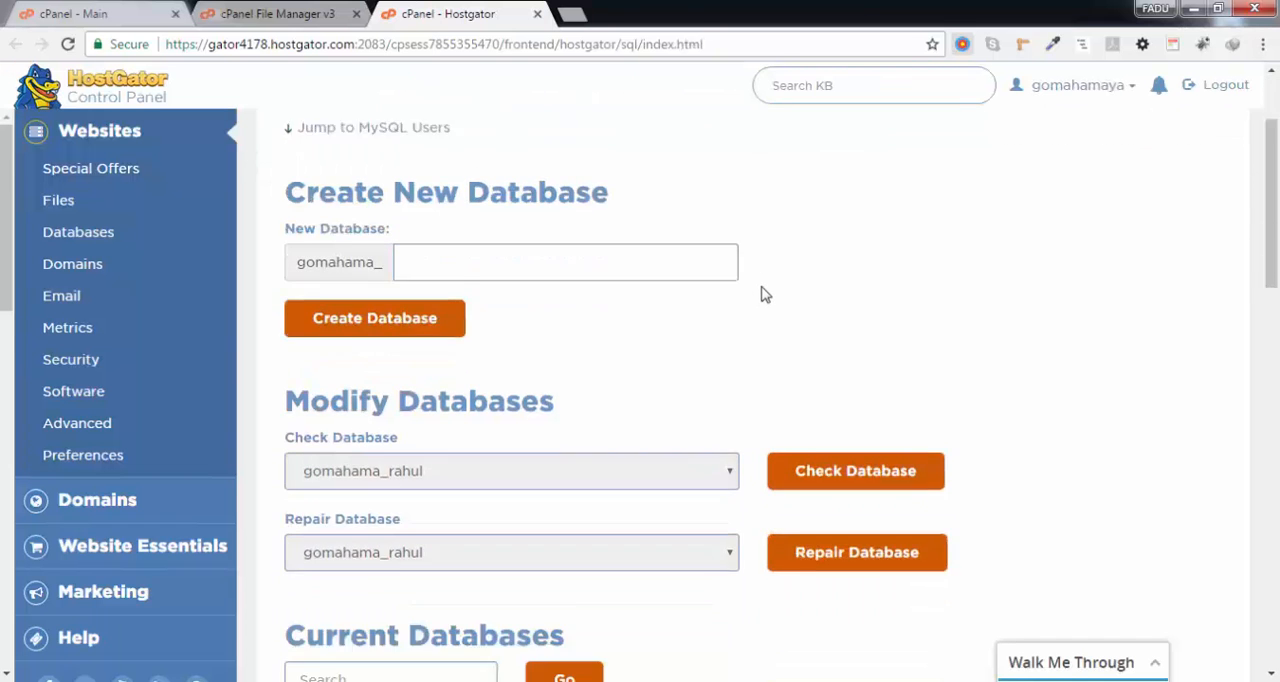
scroll("down", 3)
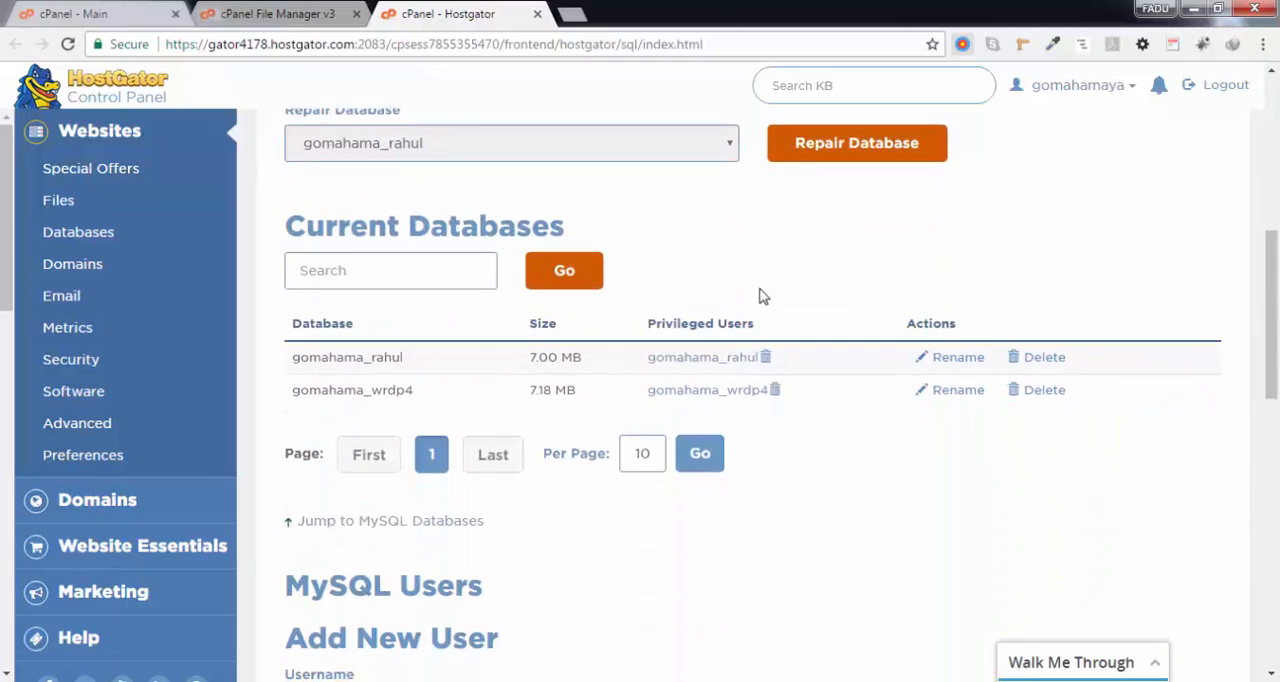
mouse_move(585, 440)
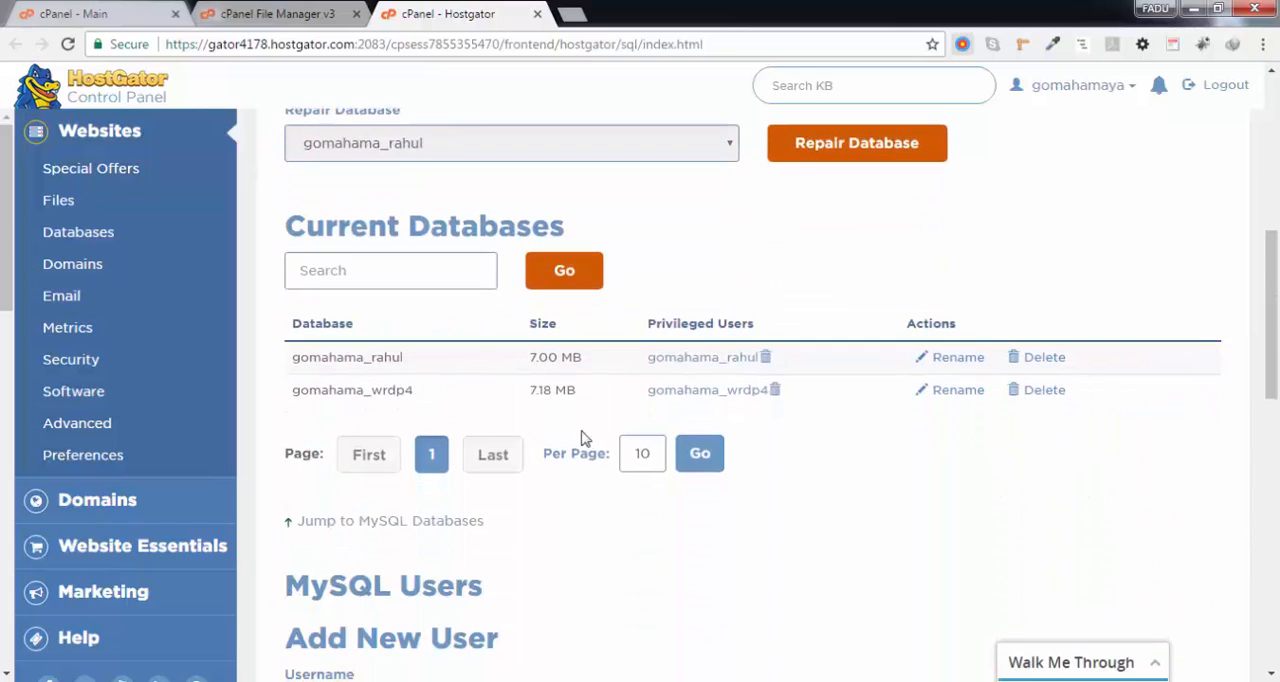
scroll("down", 3)
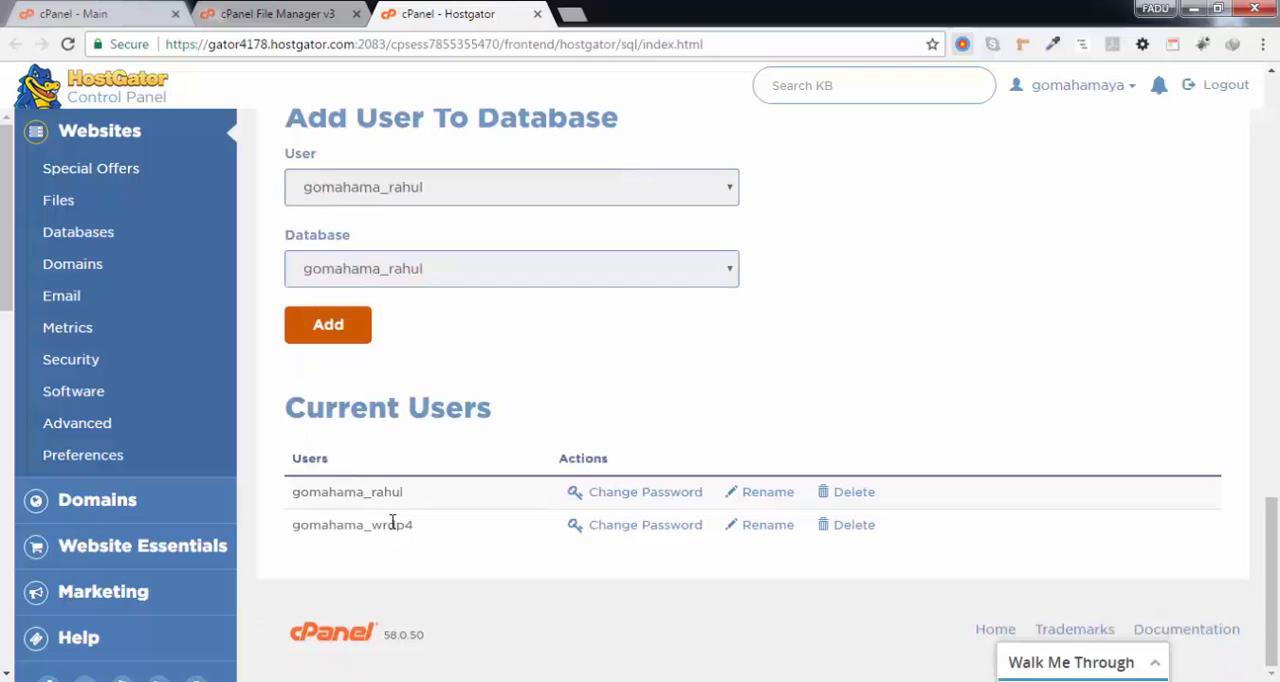
scroll("up", 3)
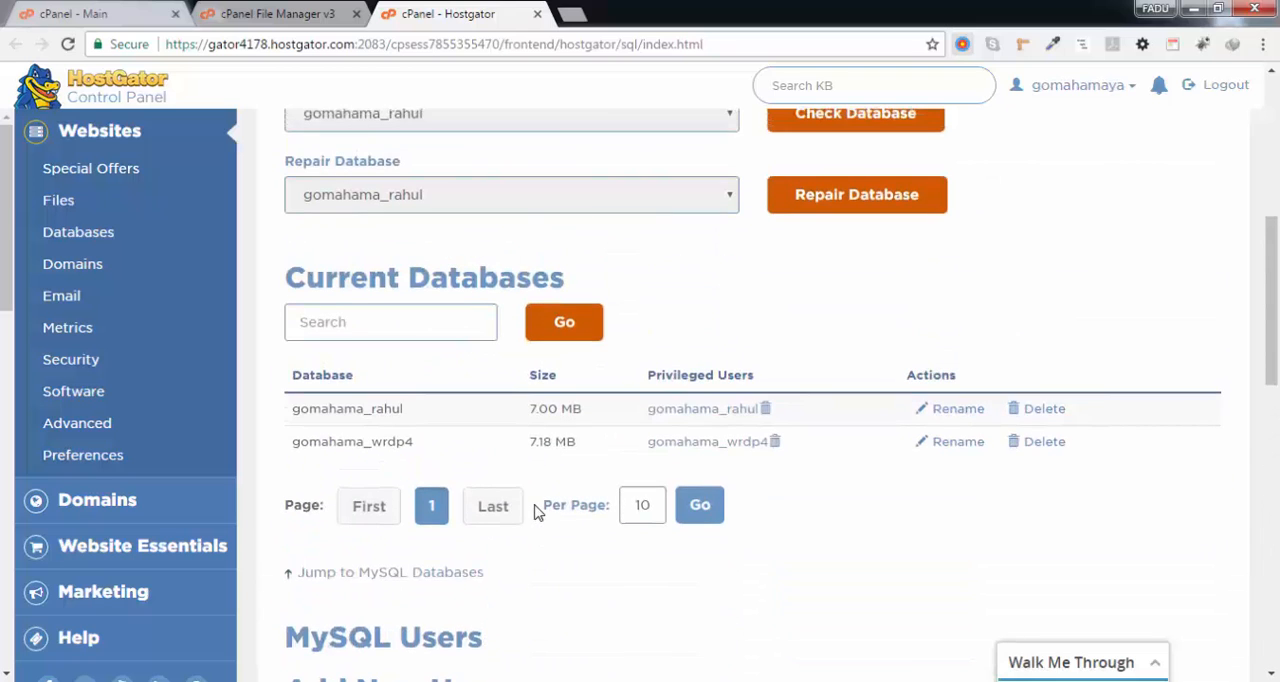
scroll("up", 3)
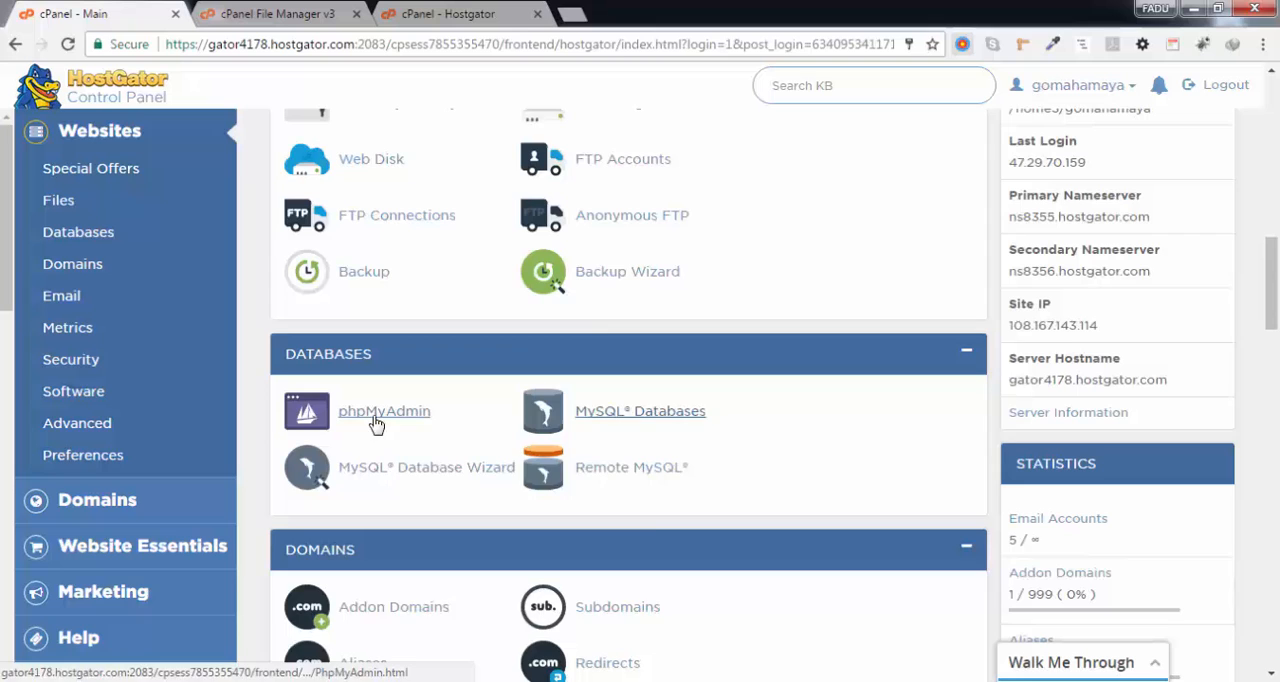
Step: Launch phpMyAdmin and browse gomahama_rahul's wp_options table for siteurl
left_click(384, 411)
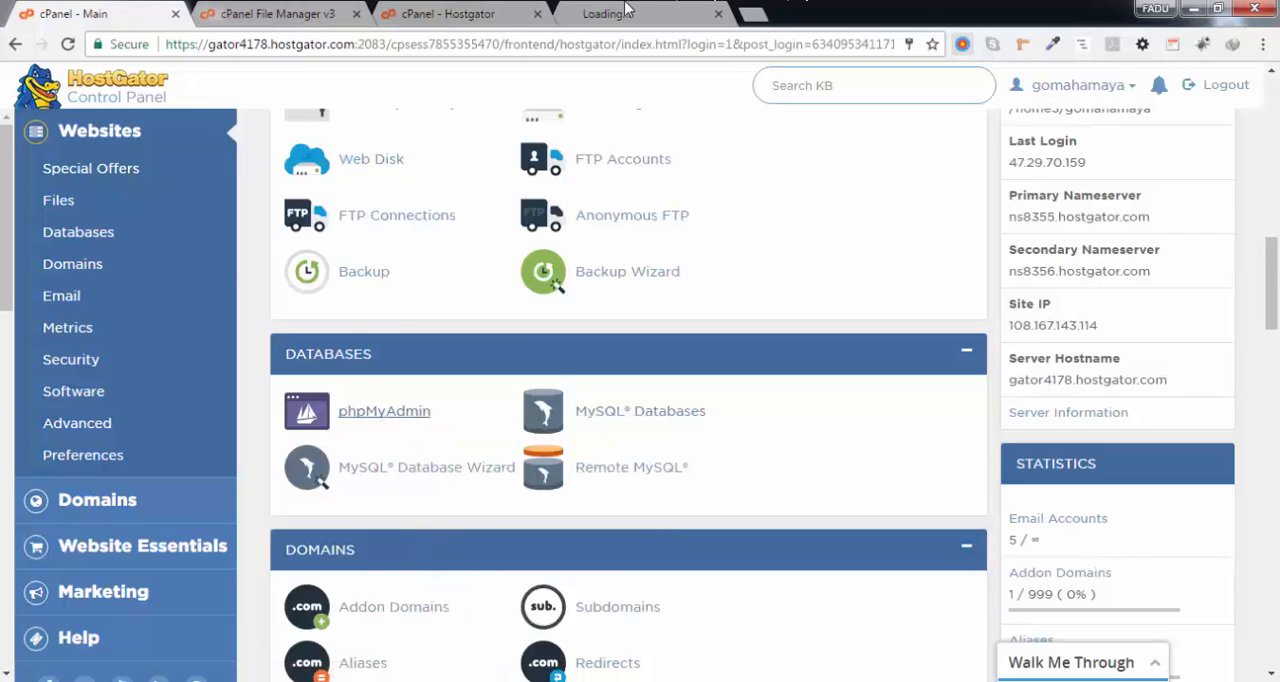
left_click(384, 411)
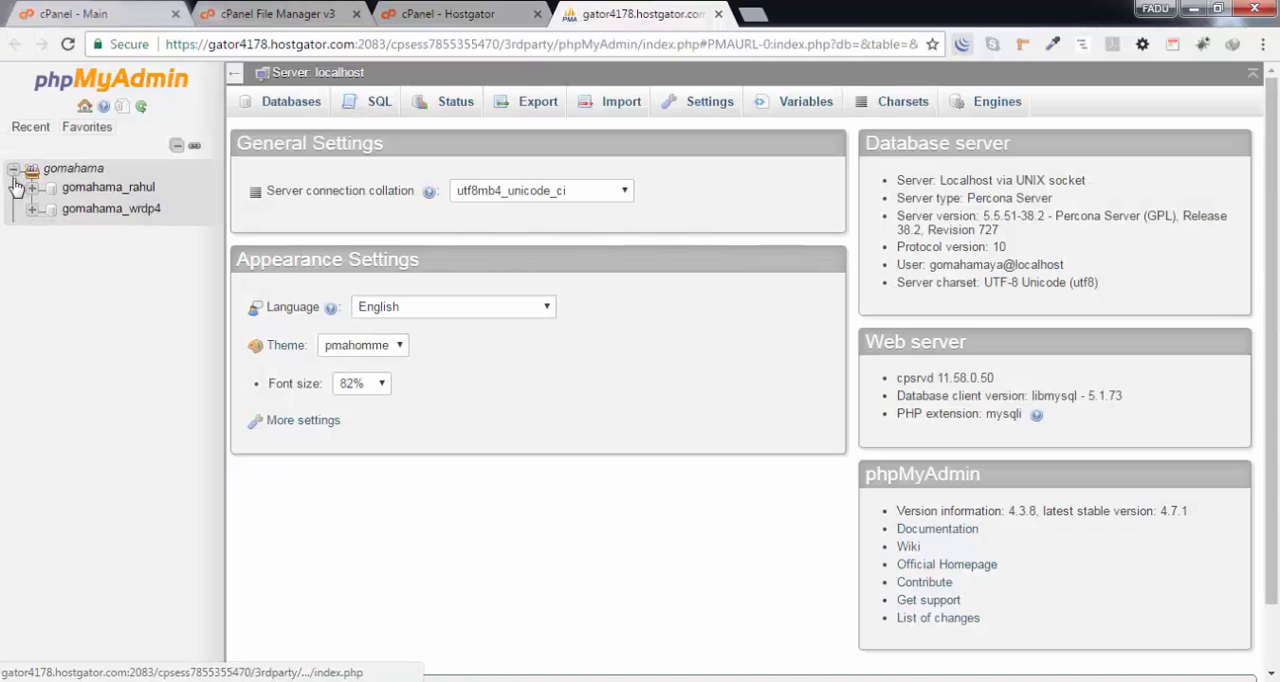
mouse_move(108, 187)
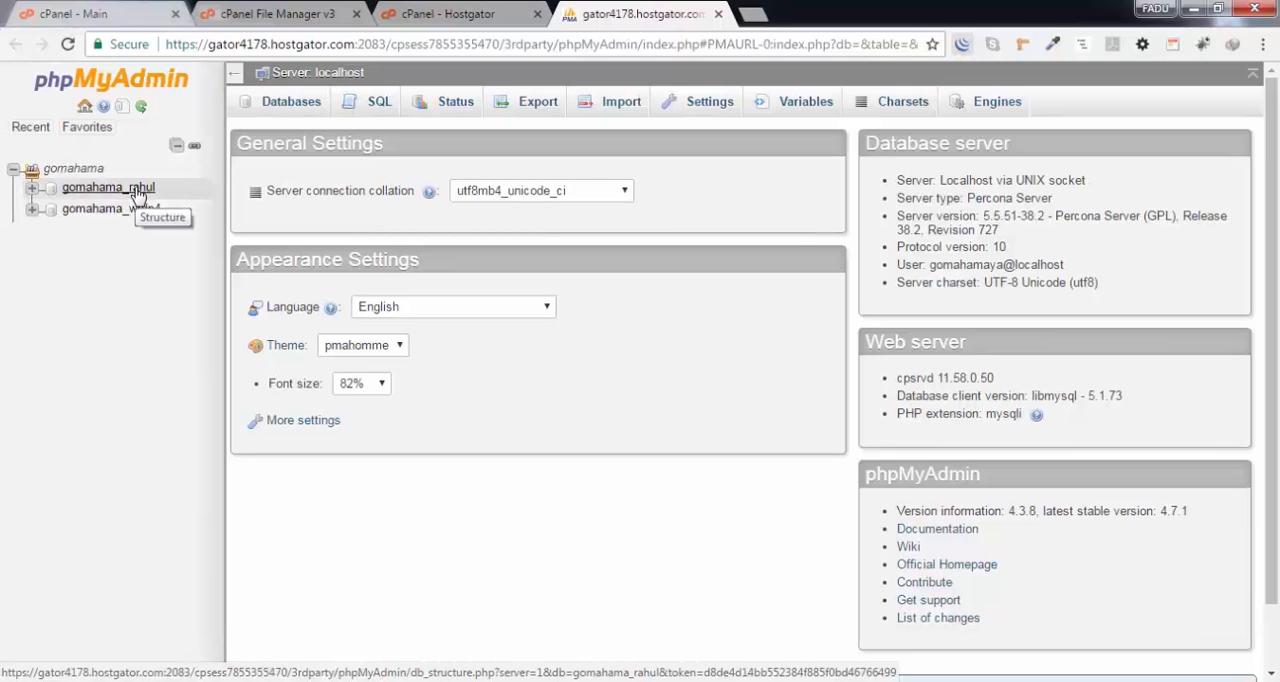
left_click(108, 187)
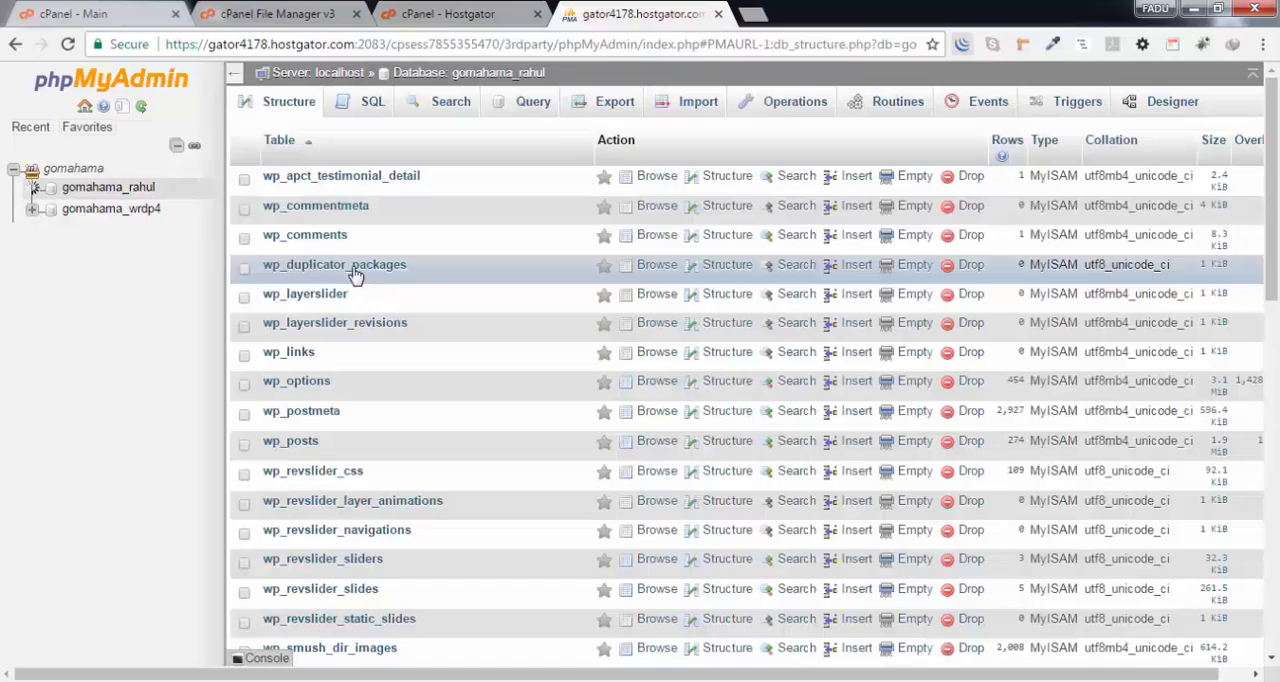
left_click(108, 187)
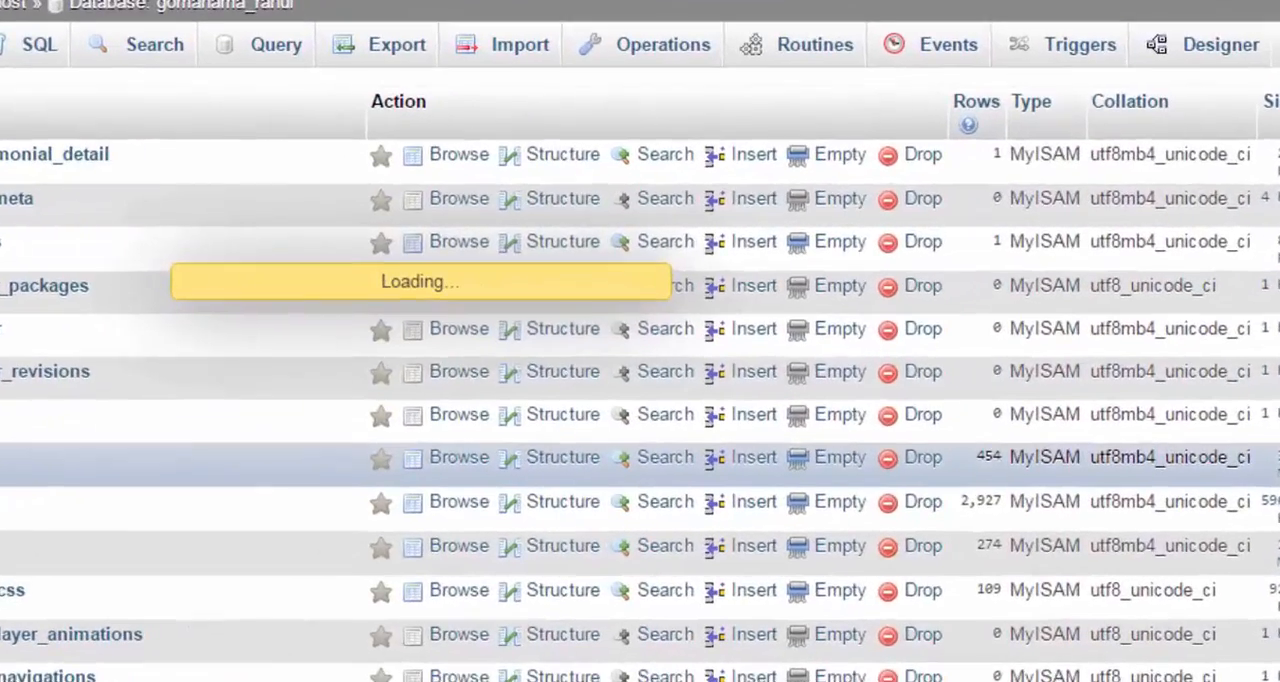
left_click(458, 457)
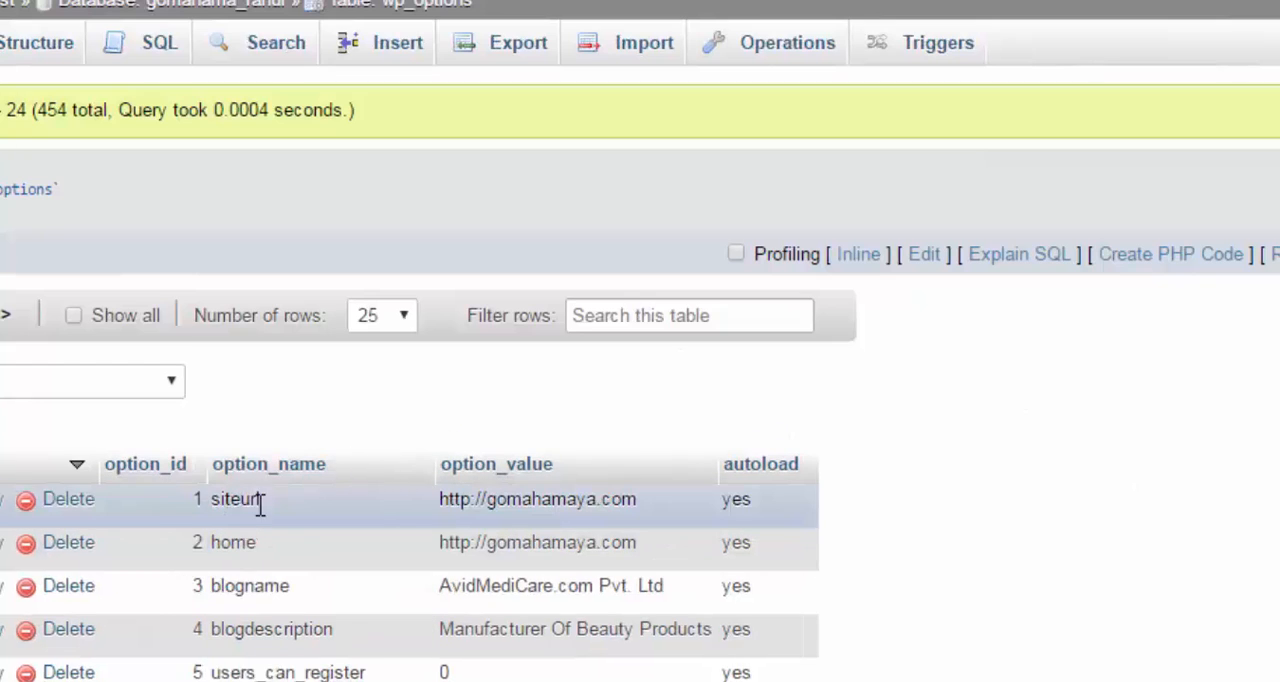
mouse_move(625, 510)
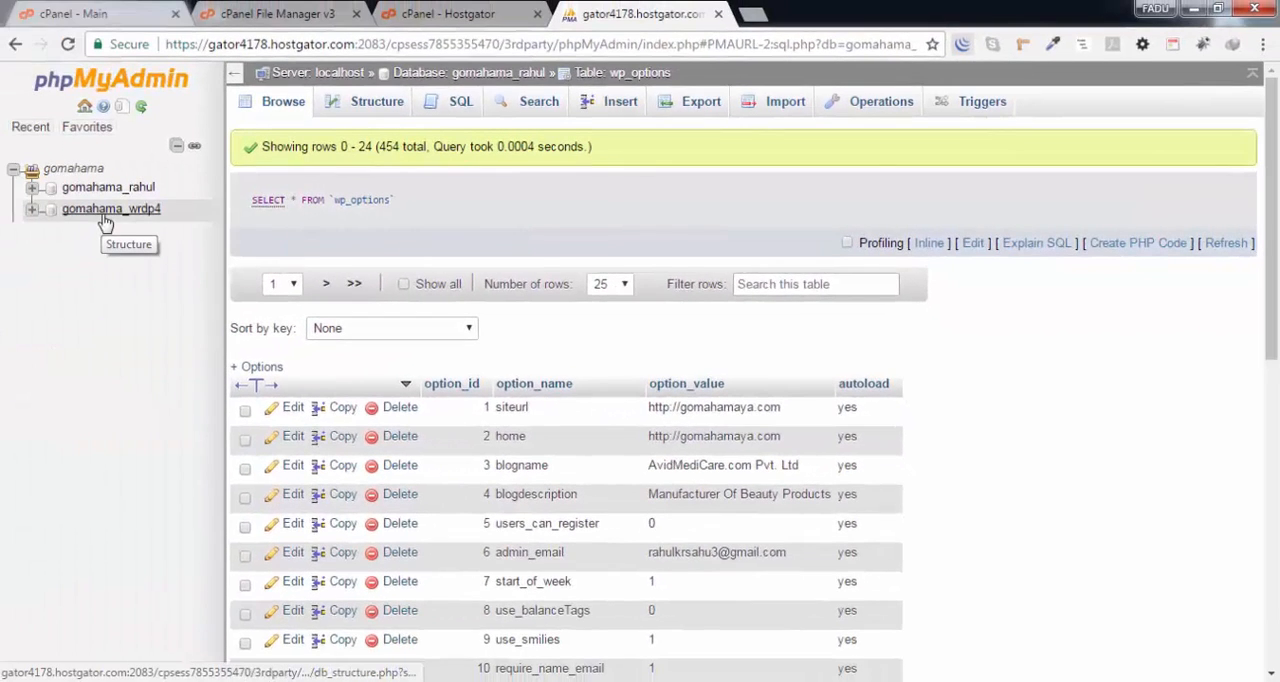
left_click(111, 208)
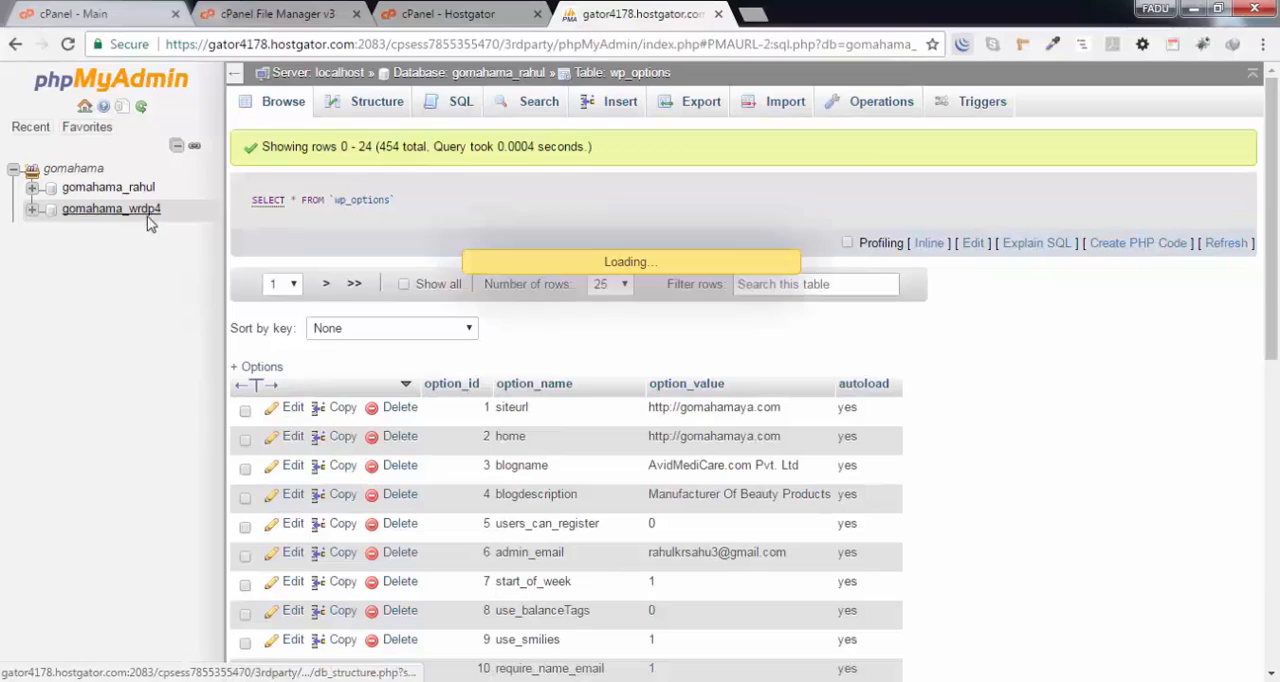
left_click(111, 208)
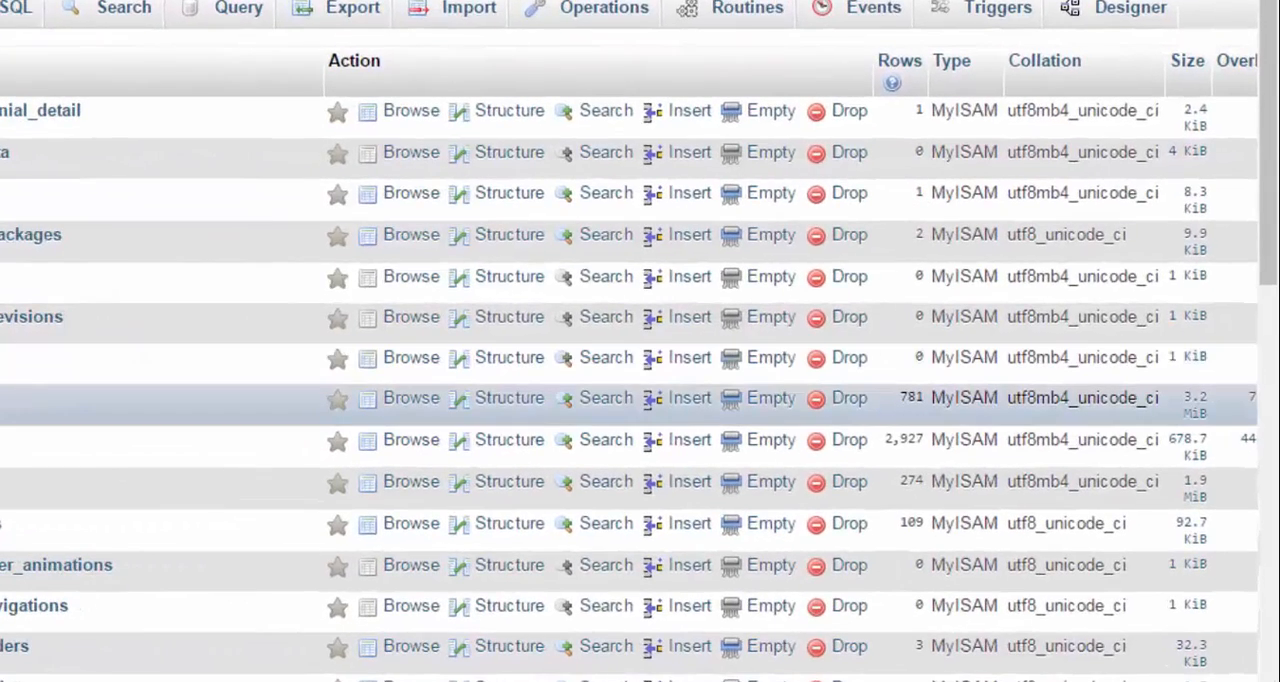
left_click(410, 397)
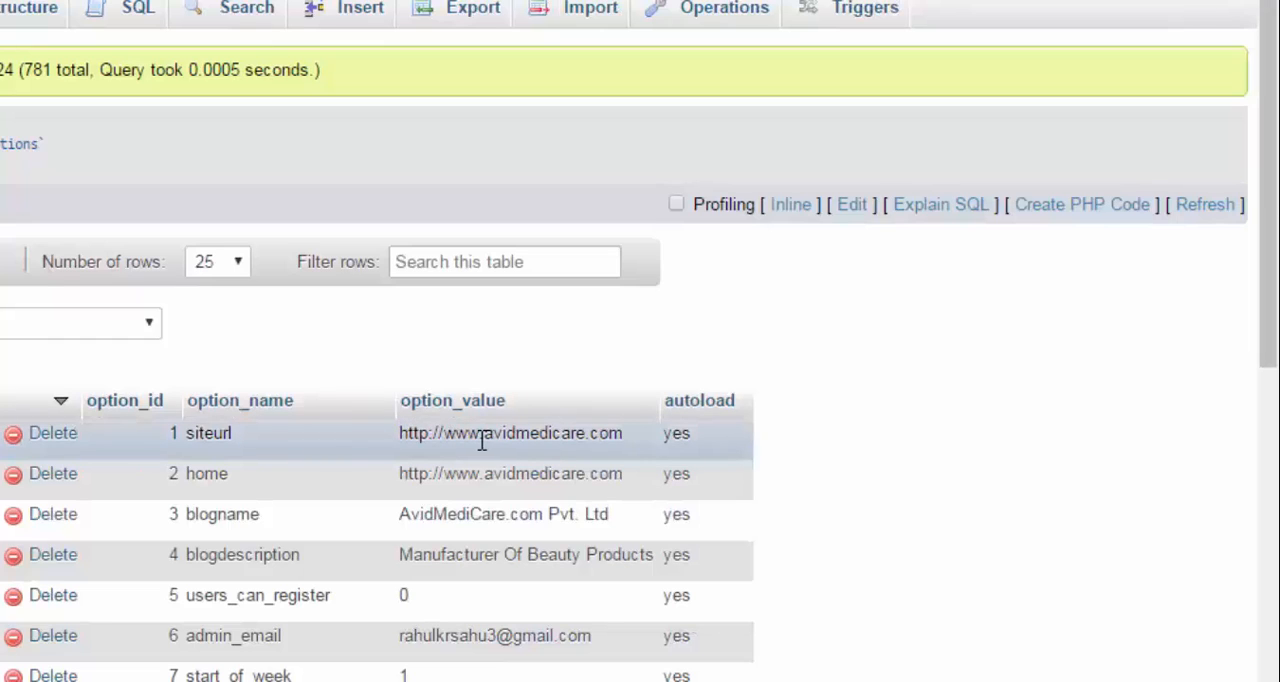
mouse_move(580, 442)
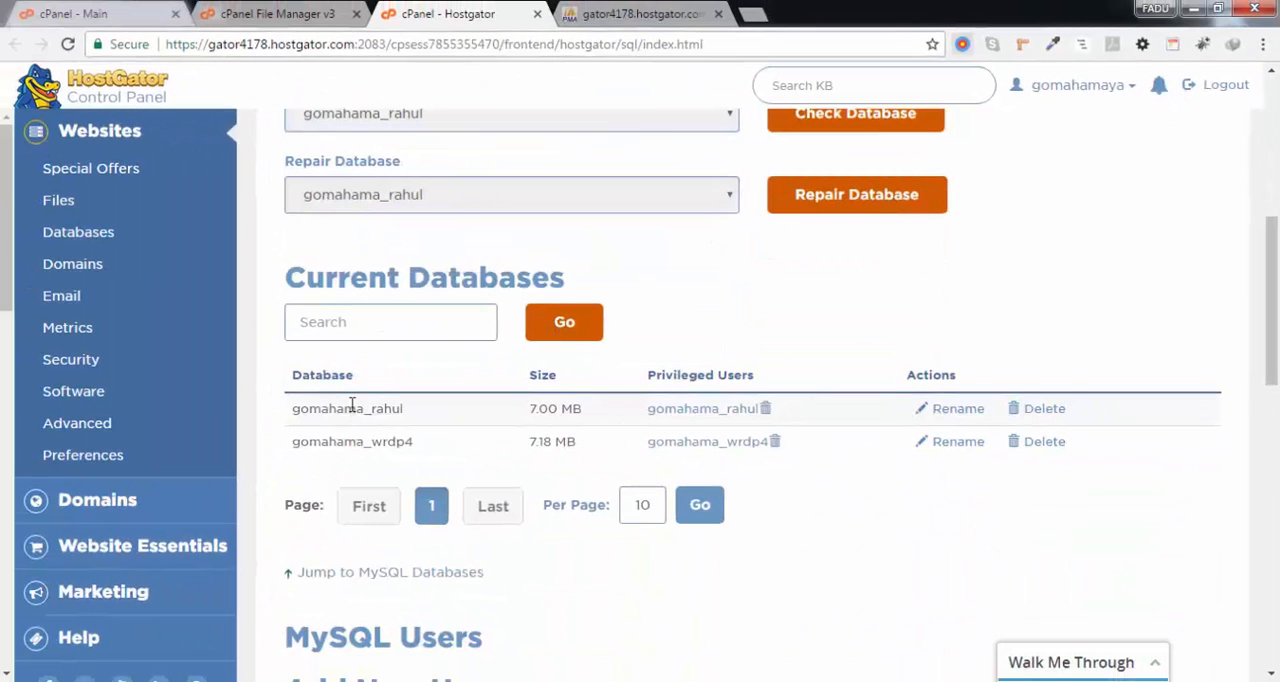
mouse_move(413, 417)
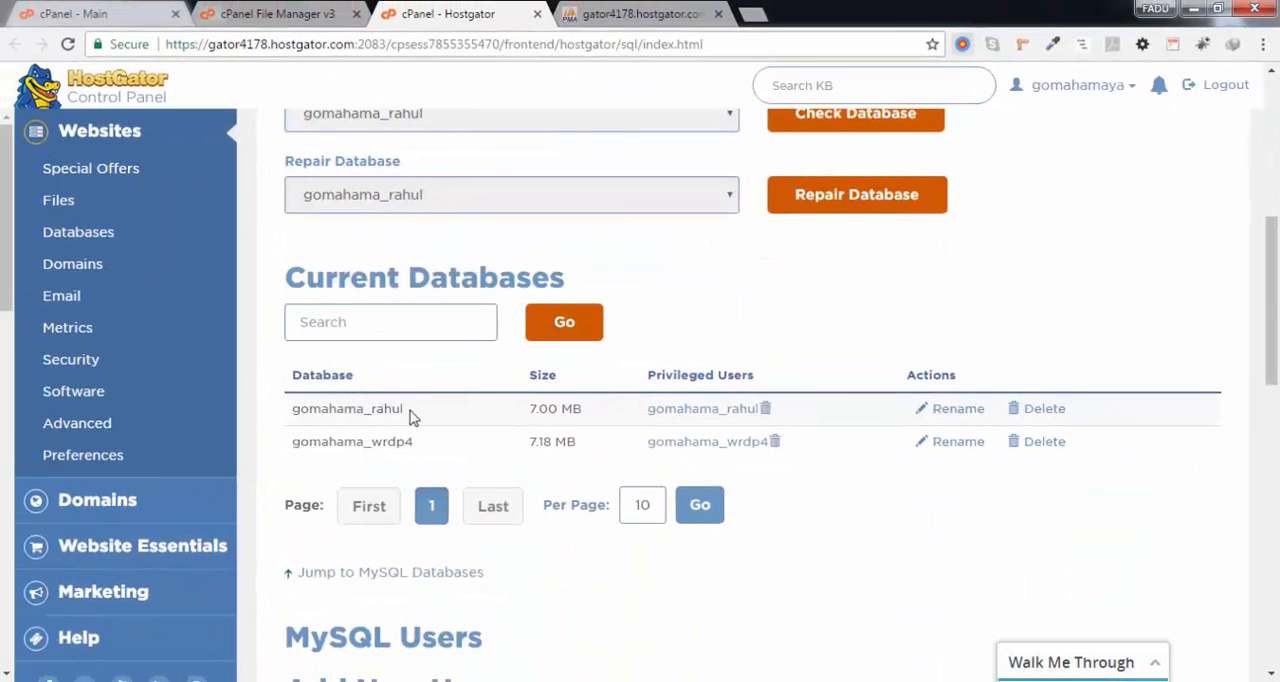
mouse_move(1044, 408)
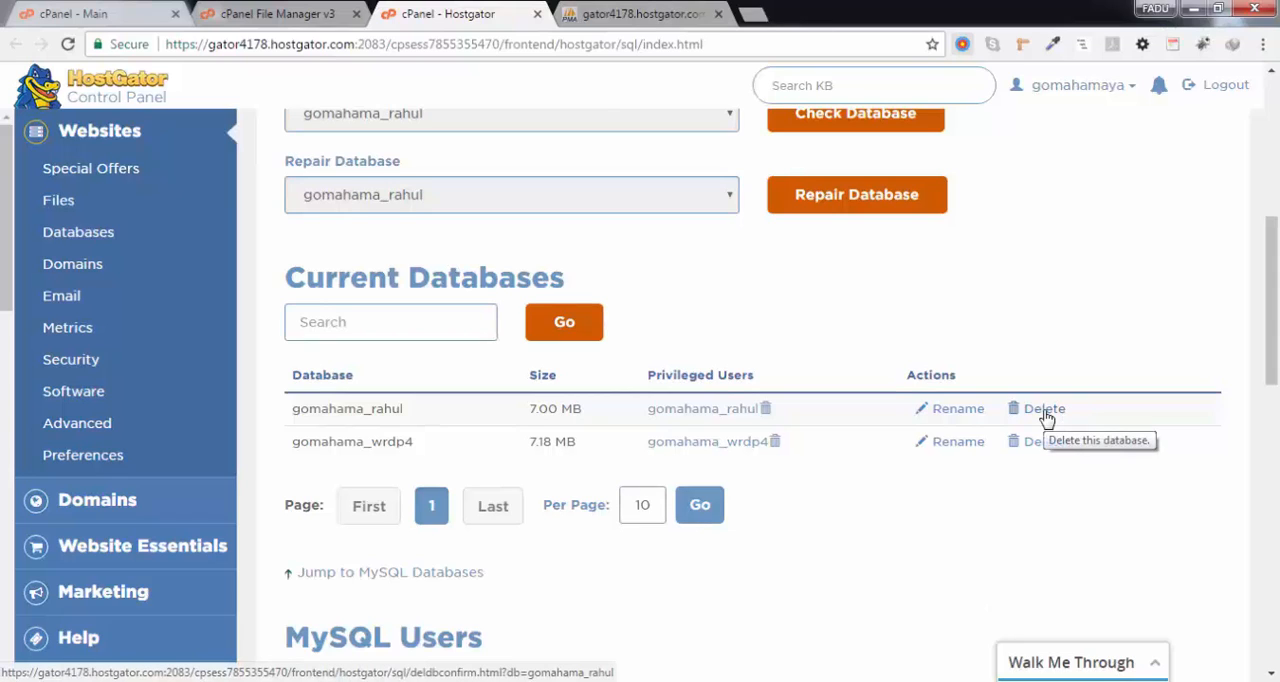
Step: Delete gomahama_rahul from Current Databases and confirm with Delete Database
left_click(1044, 408)
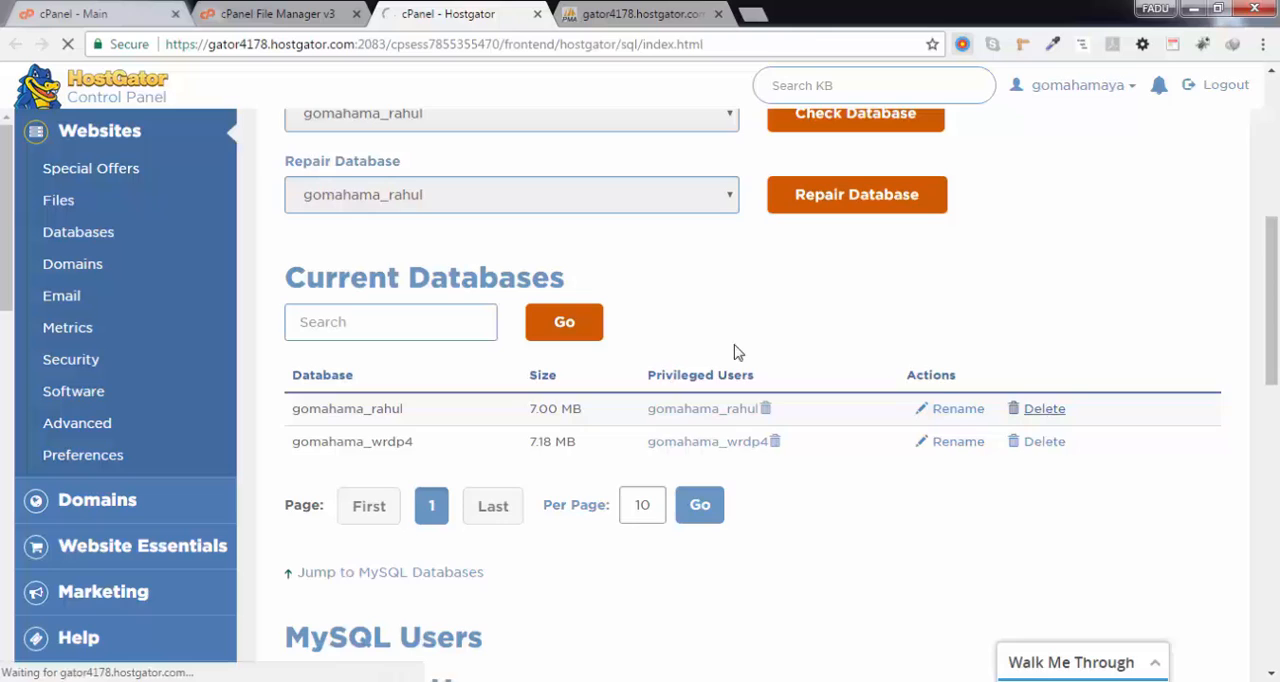
left_click(1044, 408)
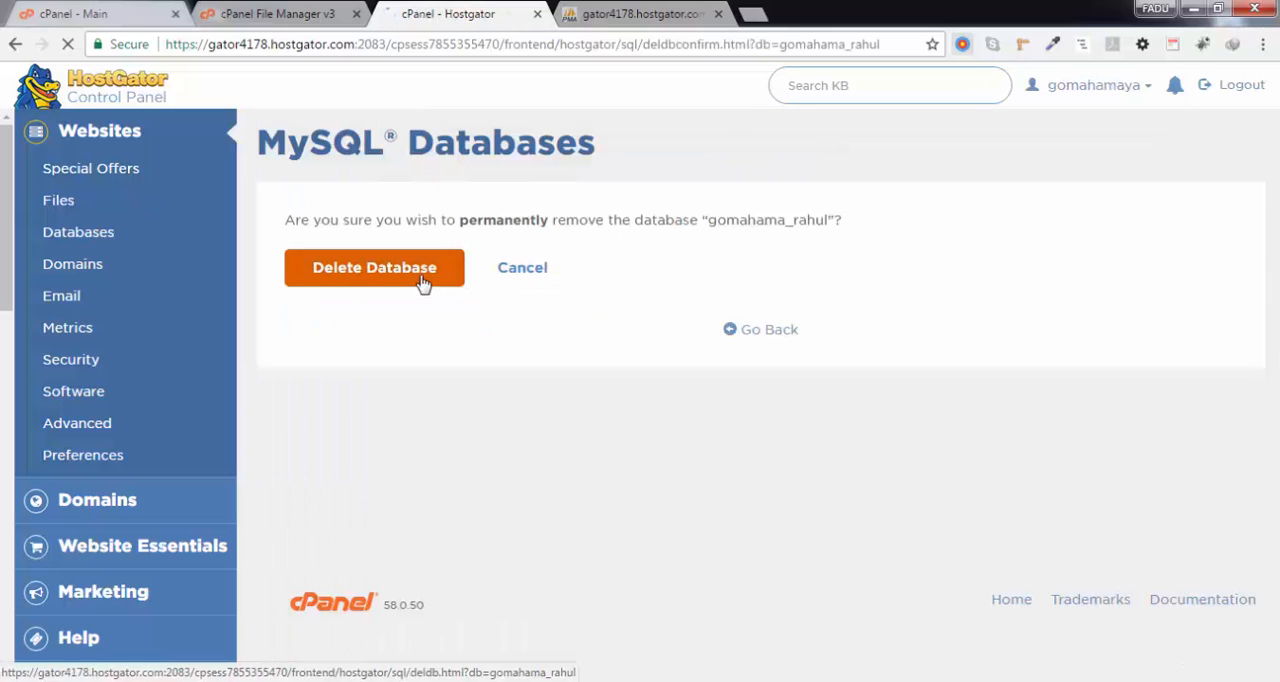
left_click(374, 267)
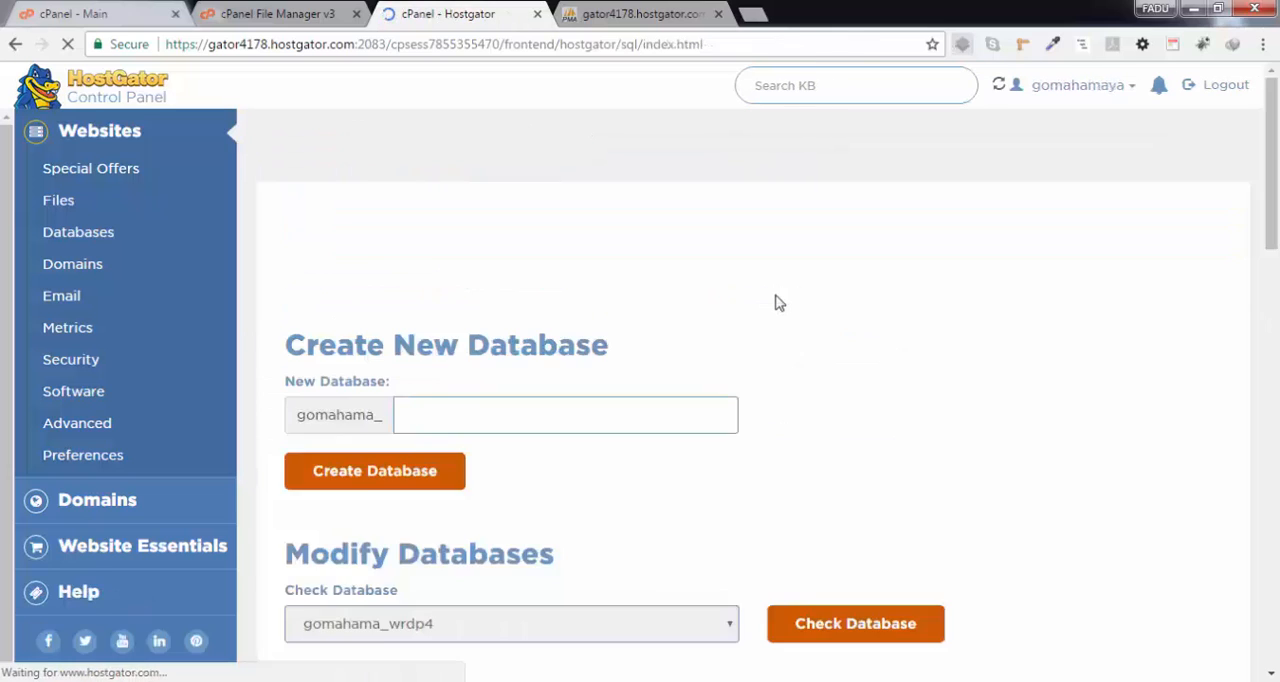
scroll("down", 3)
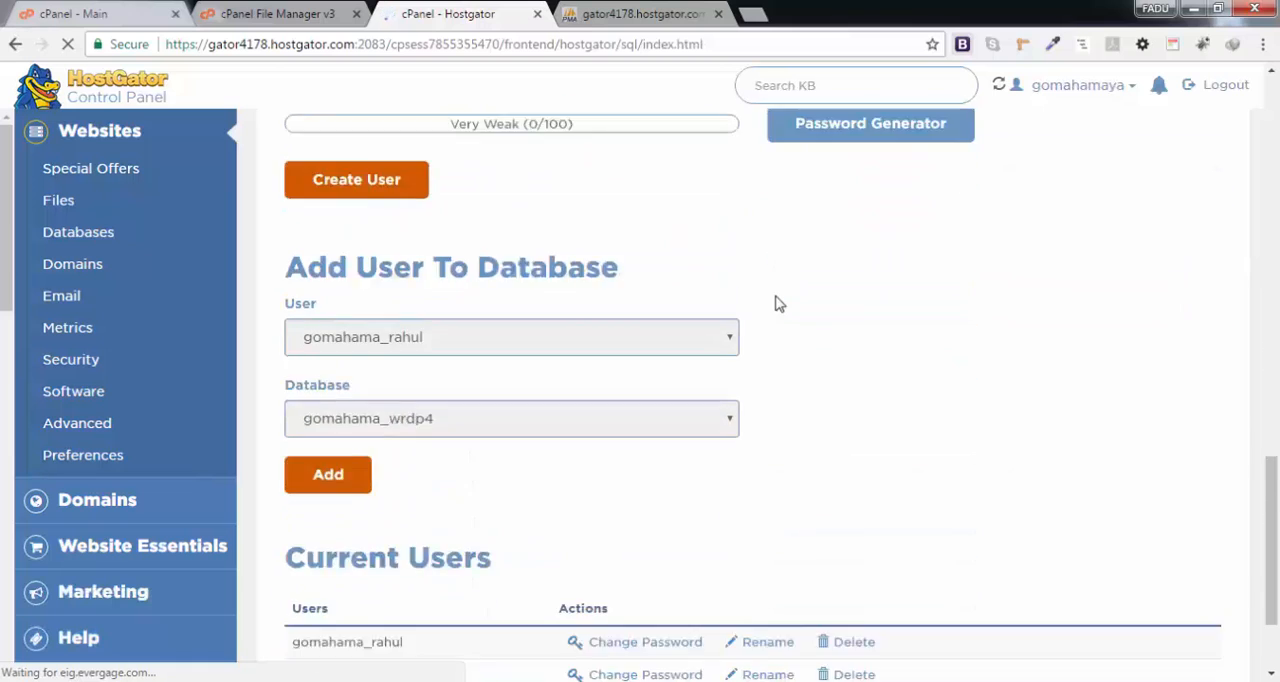
Step: Delete MySQL user gomahama_rahul via Delete User and return to the users list
scroll("down", 3)
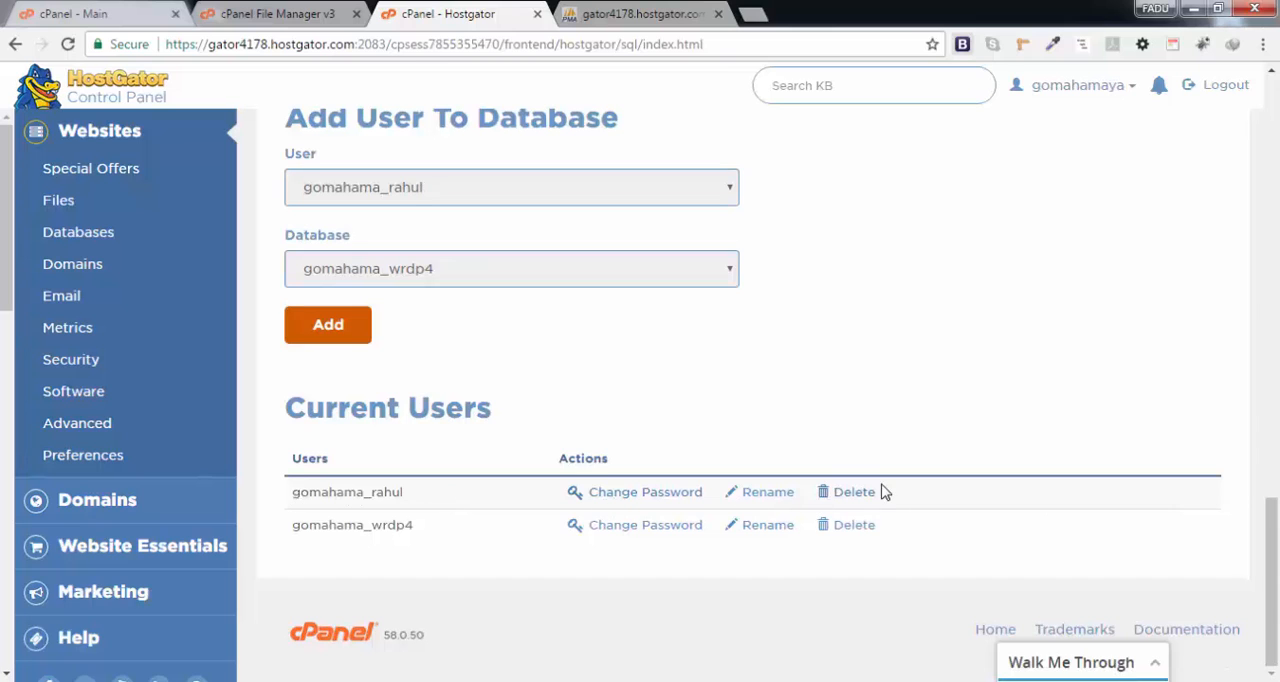
scroll("up", 3)
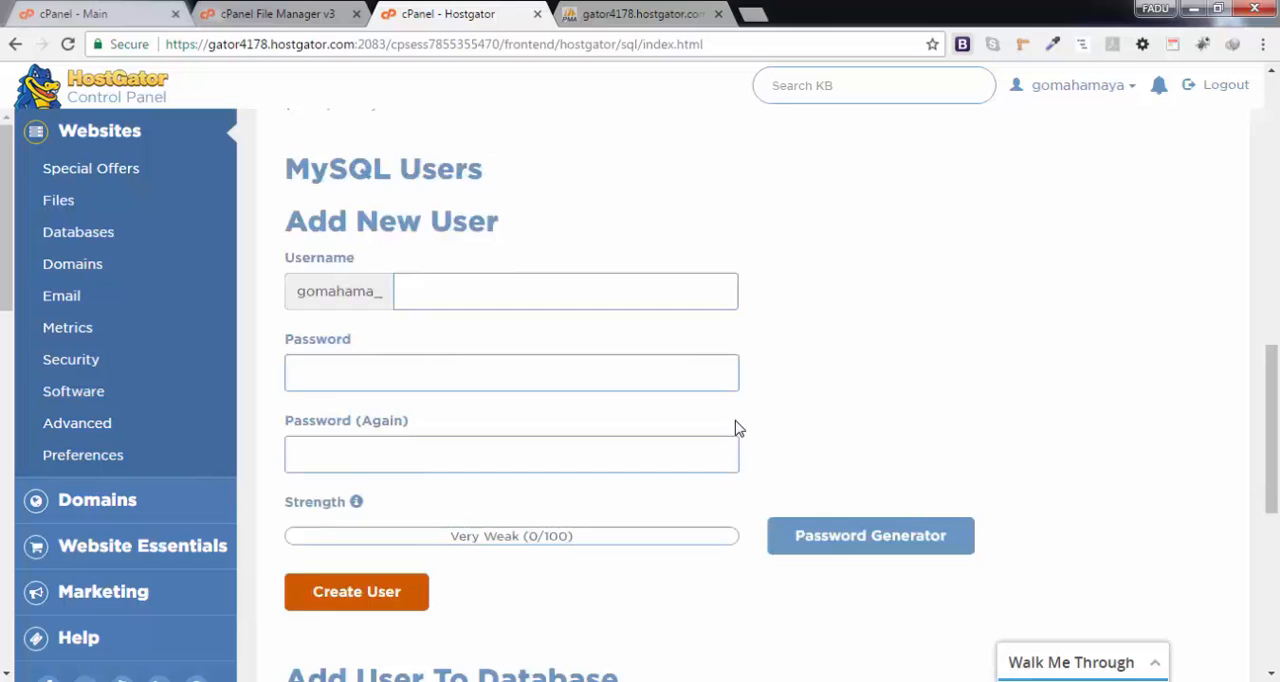
scroll("down", 3)
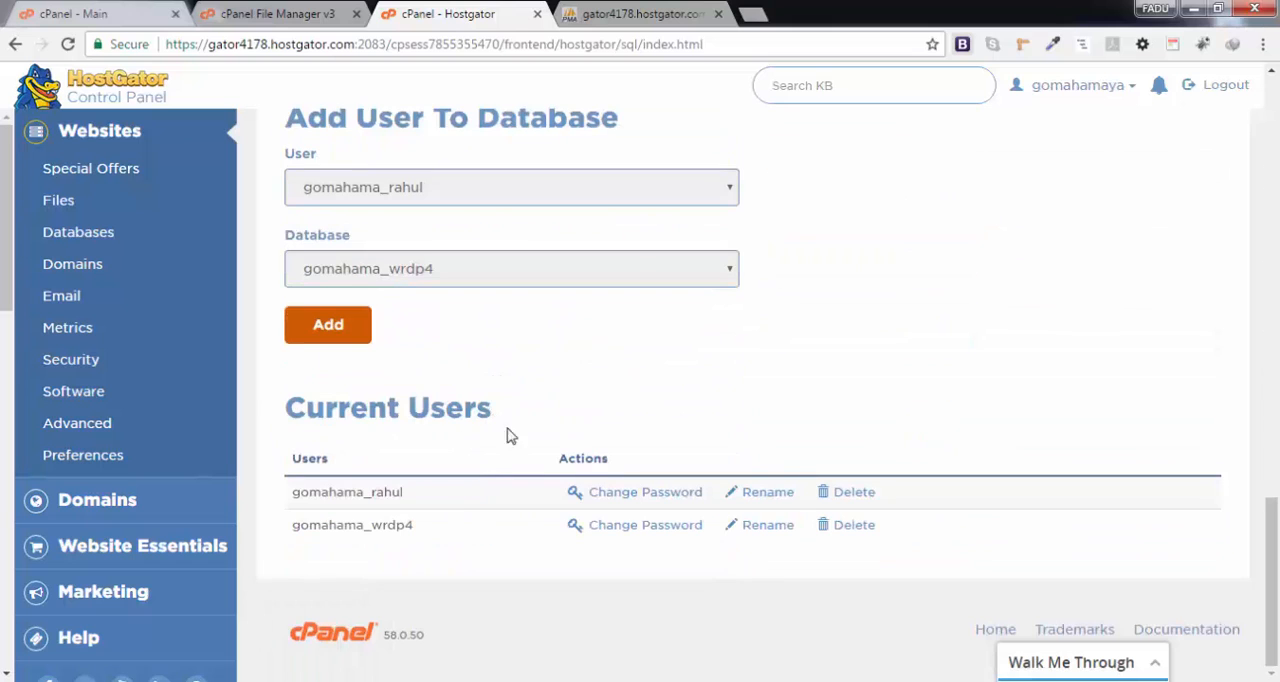
left_click(854, 491)
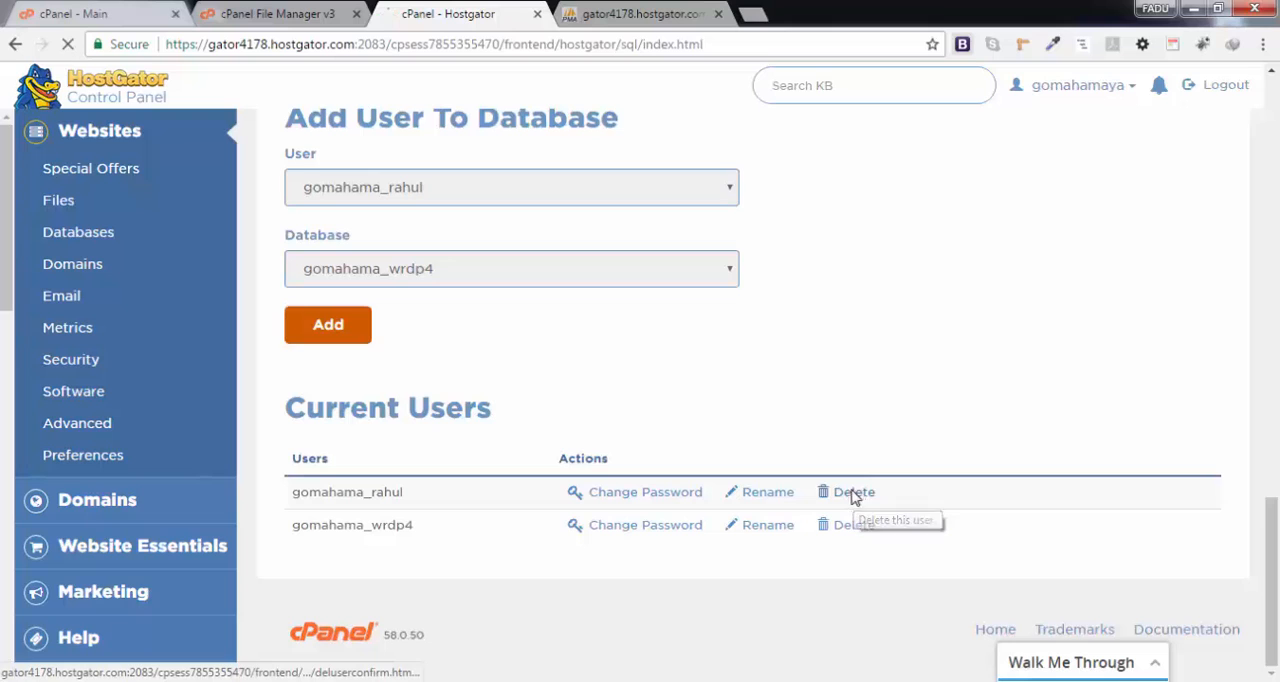
left_click(853, 491)
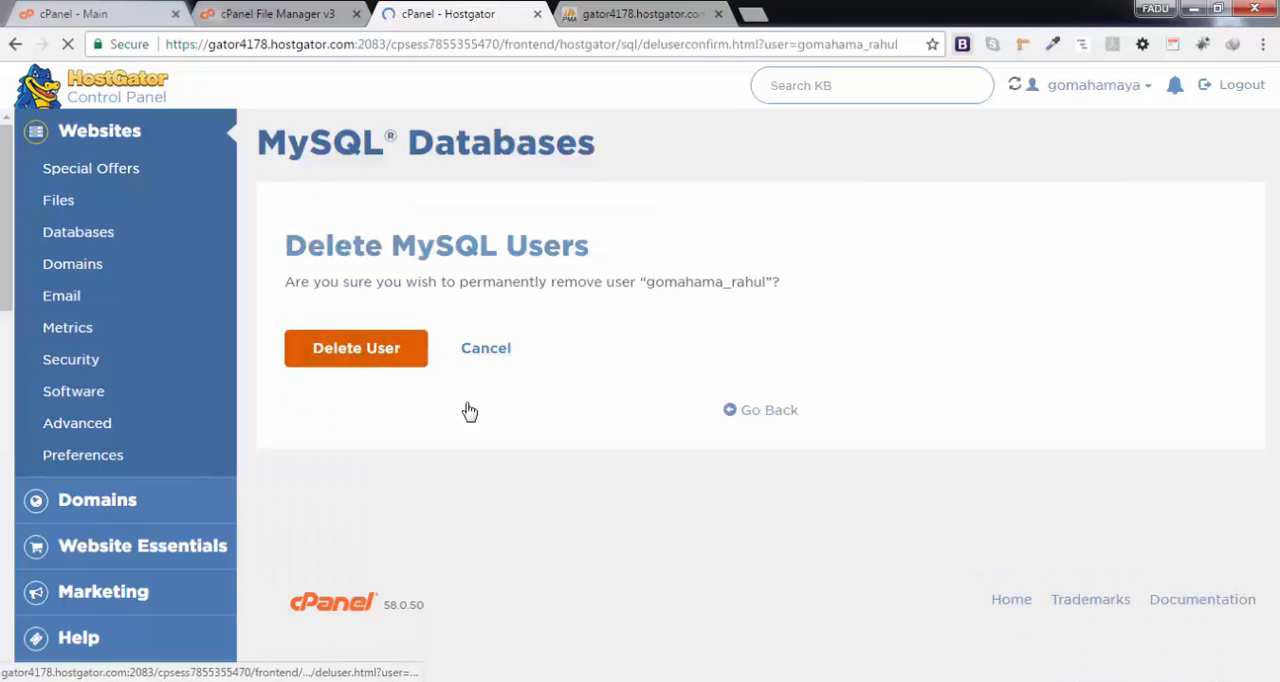
left_click(356, 348)
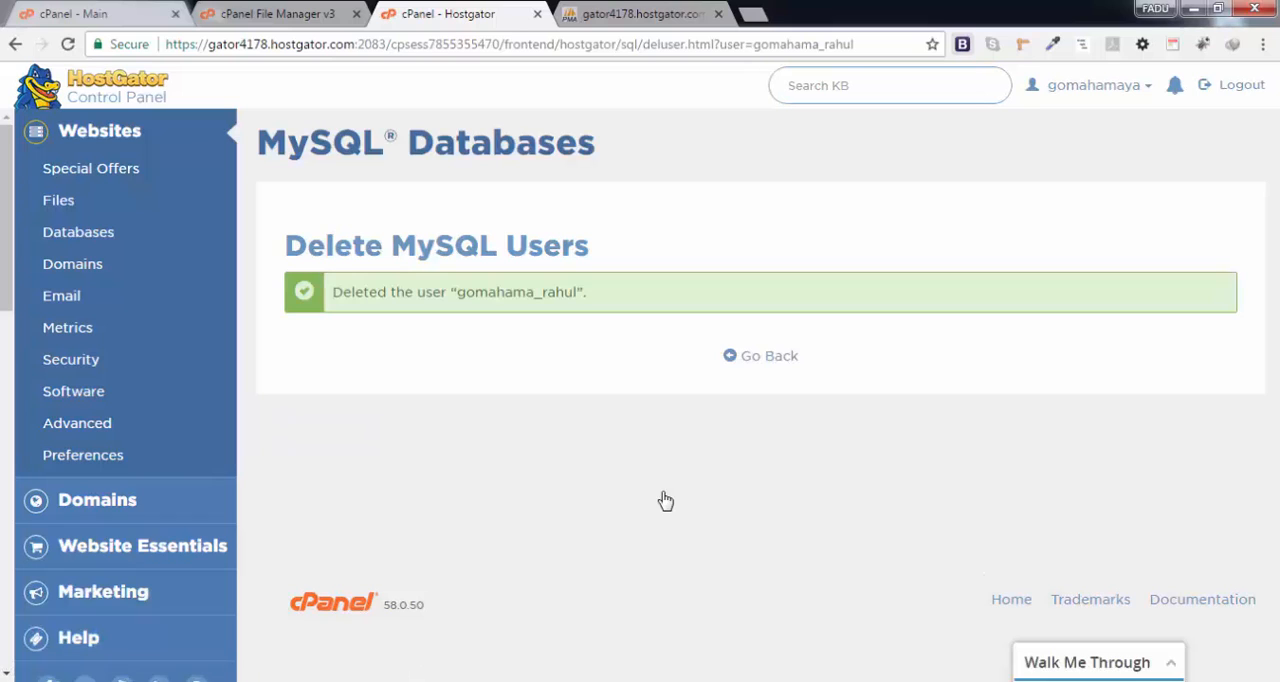
left_click(760, 356)
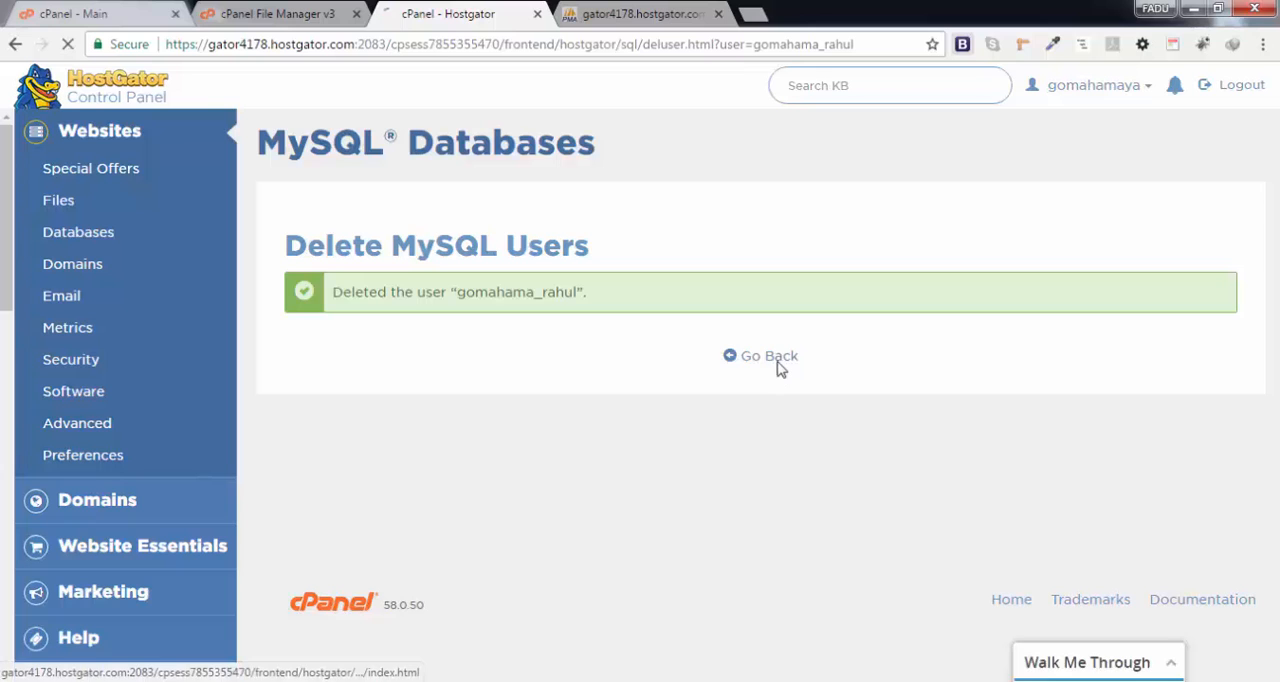
Step: Return to cPanel - Main and scroll up to the WordPress 1 Click Installation offer
left_click(760, 355)
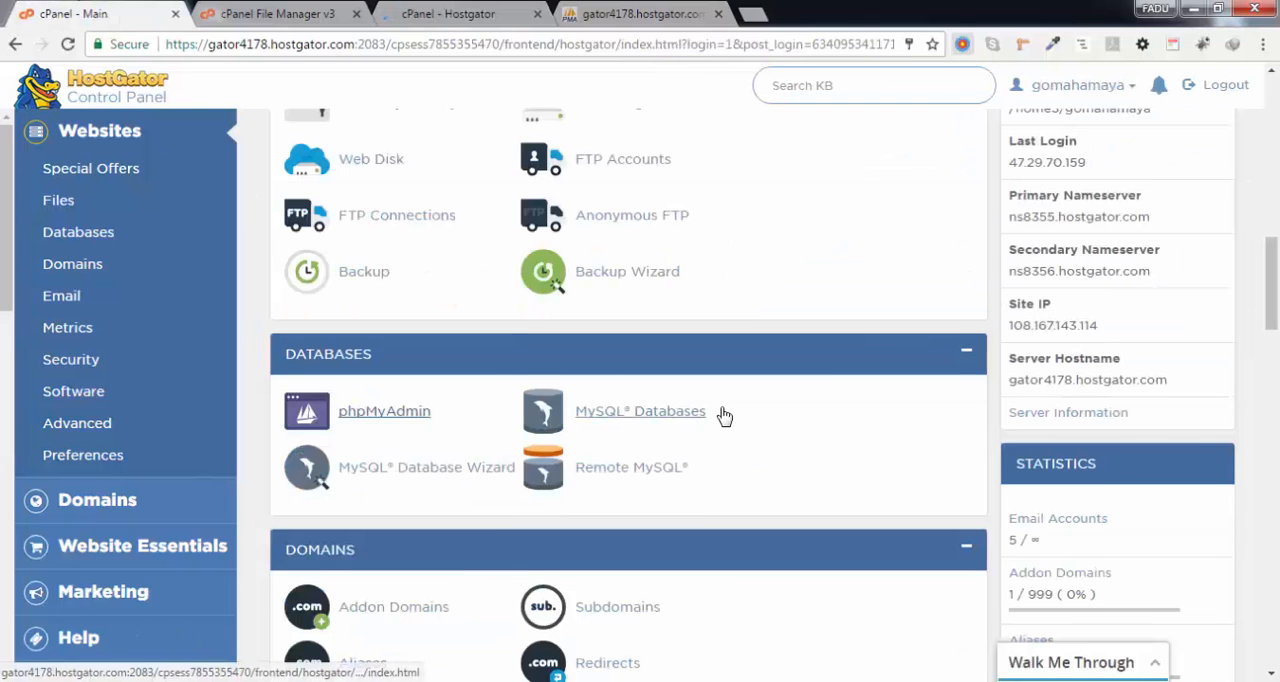
scroll("up", 3)
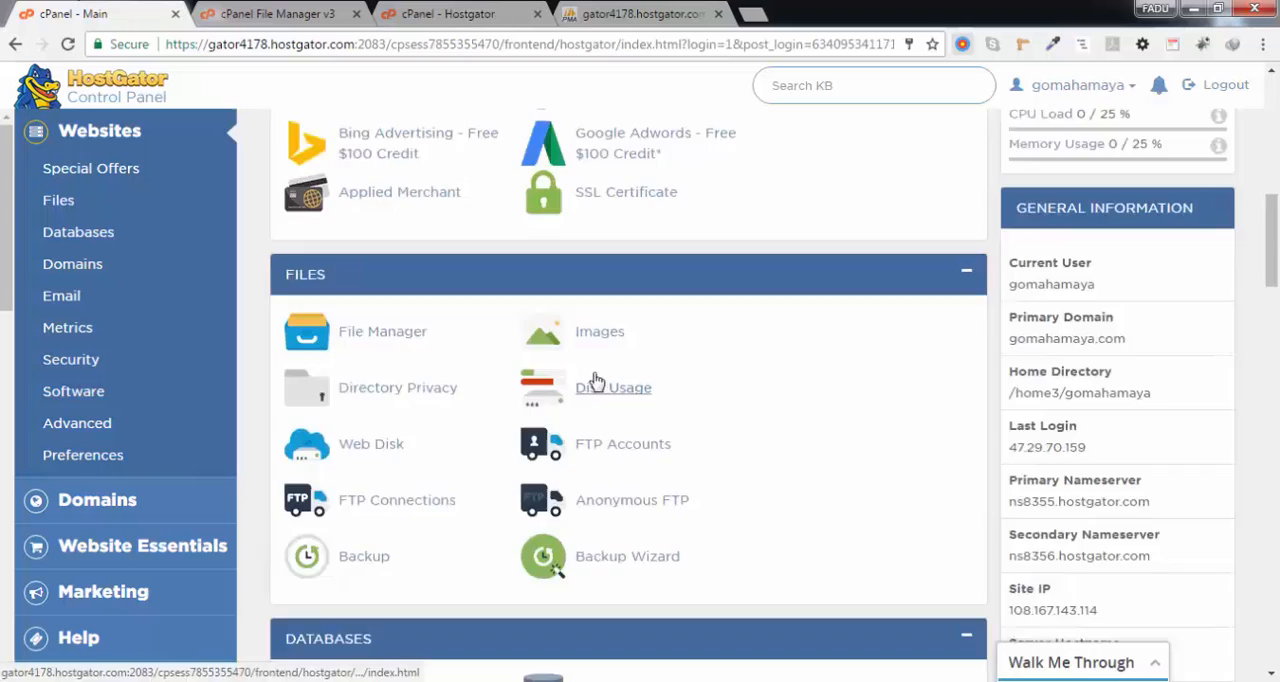
scroll("up", 3)
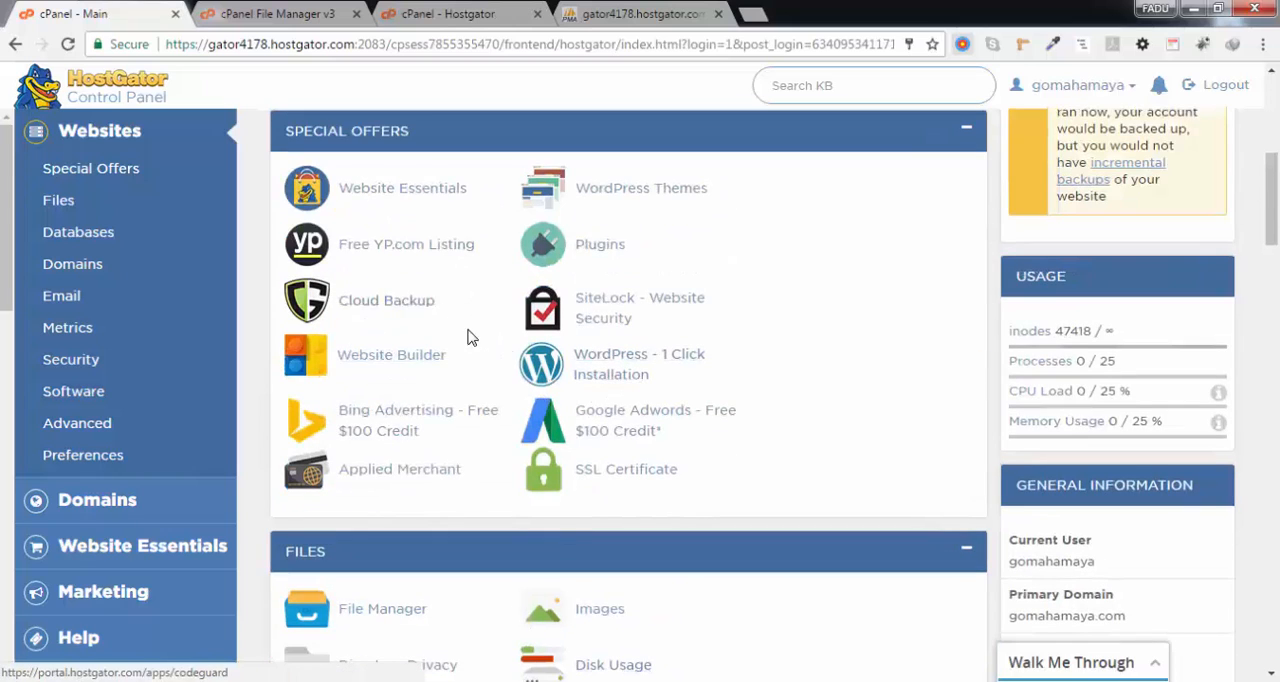
mouse_move(615, 365)
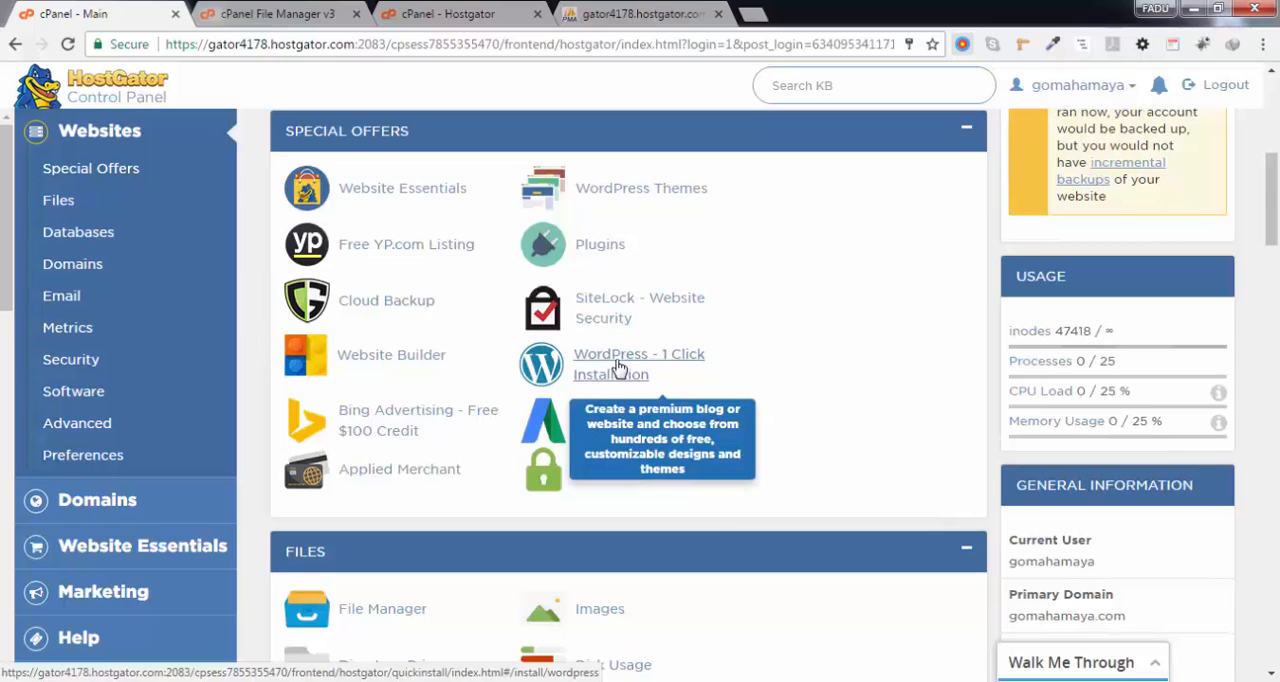
Step: Begin a one-click WordPress install on gomahamaya.com, leaving the installation directory blank
left_click(638, 364)
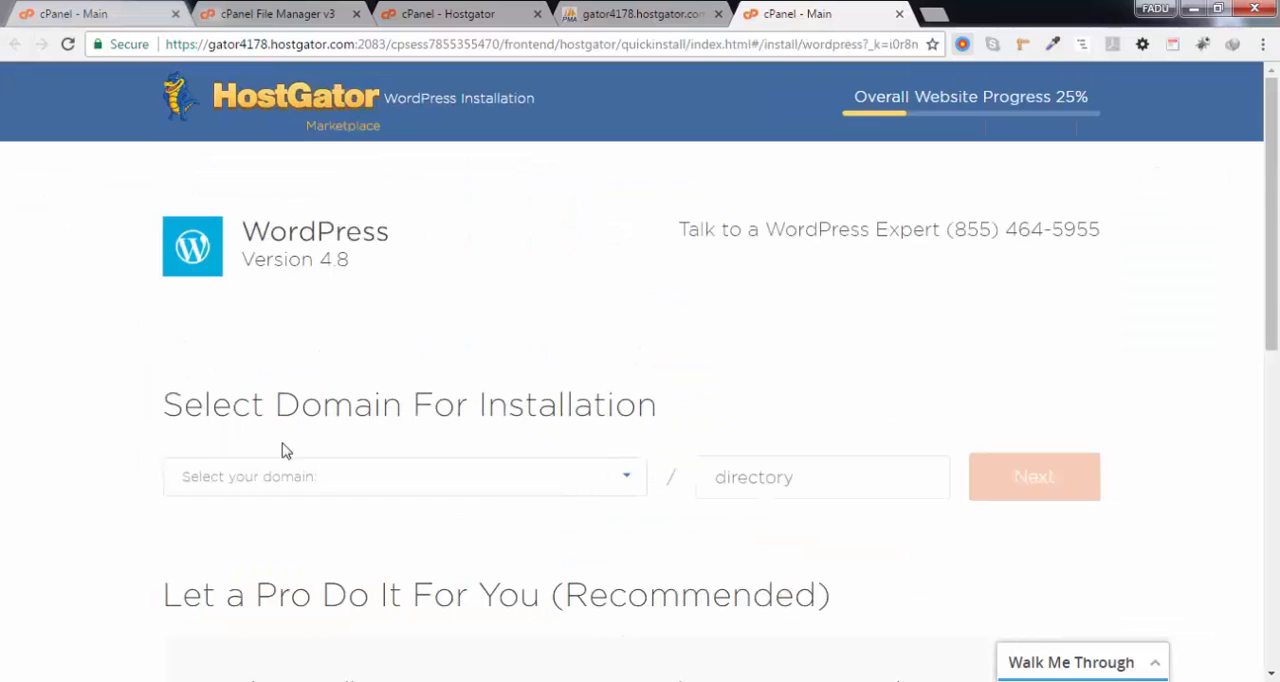
left_click(404, 476)
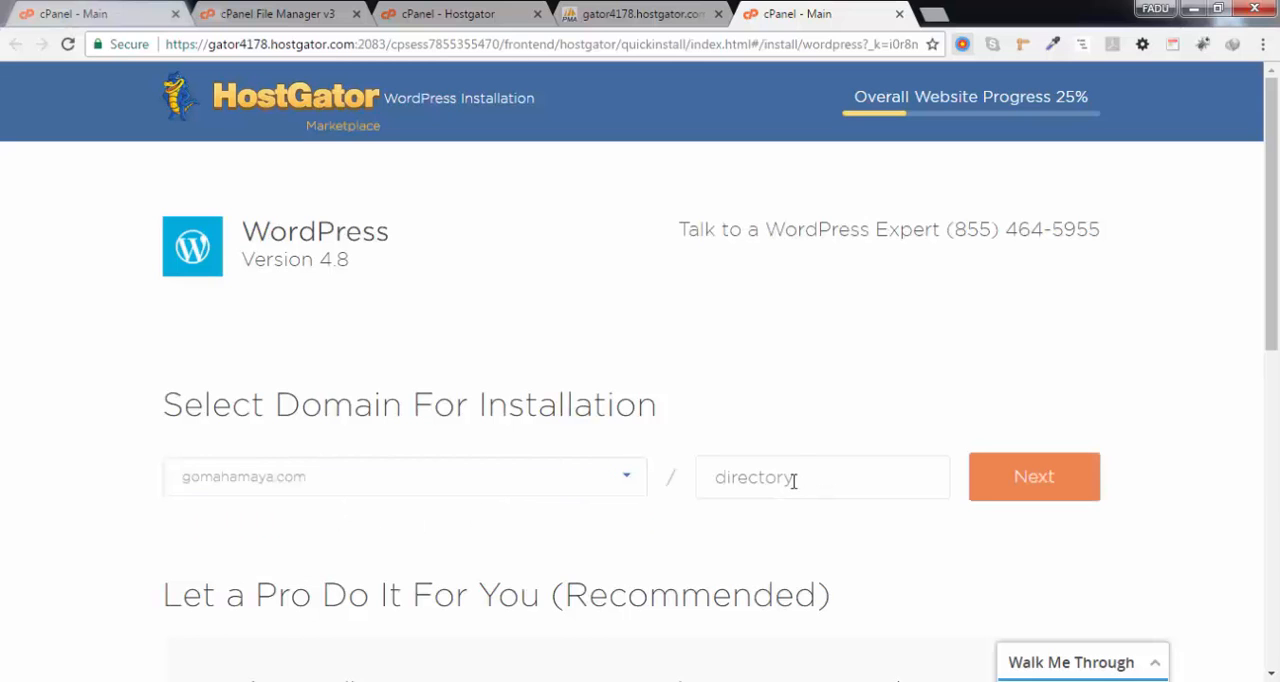
scroll("down", 3)
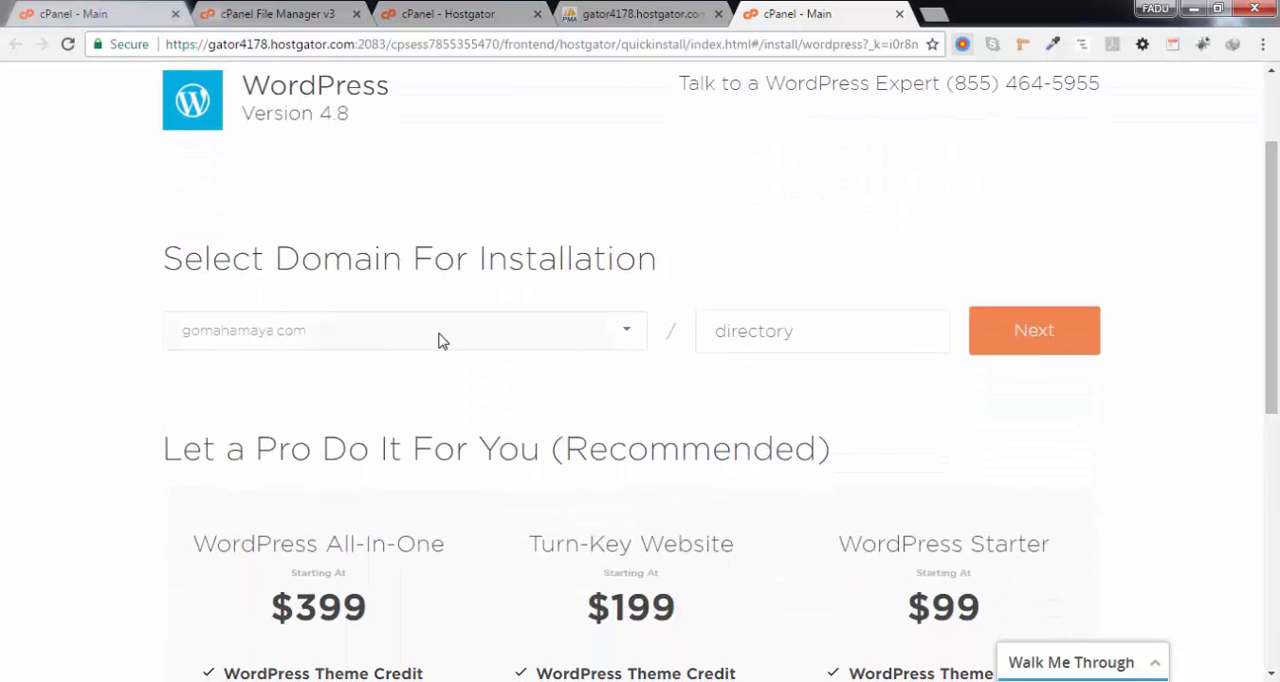
mouse_move(567, 315)
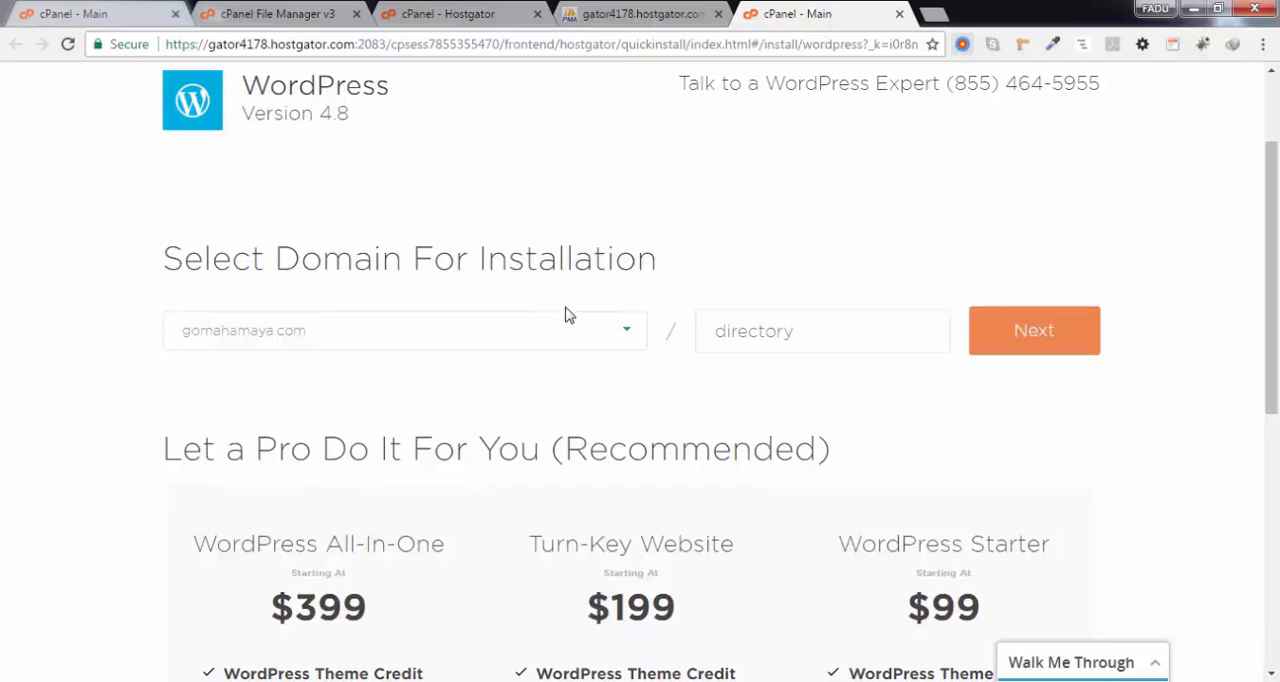
mouse_move(398, 365)
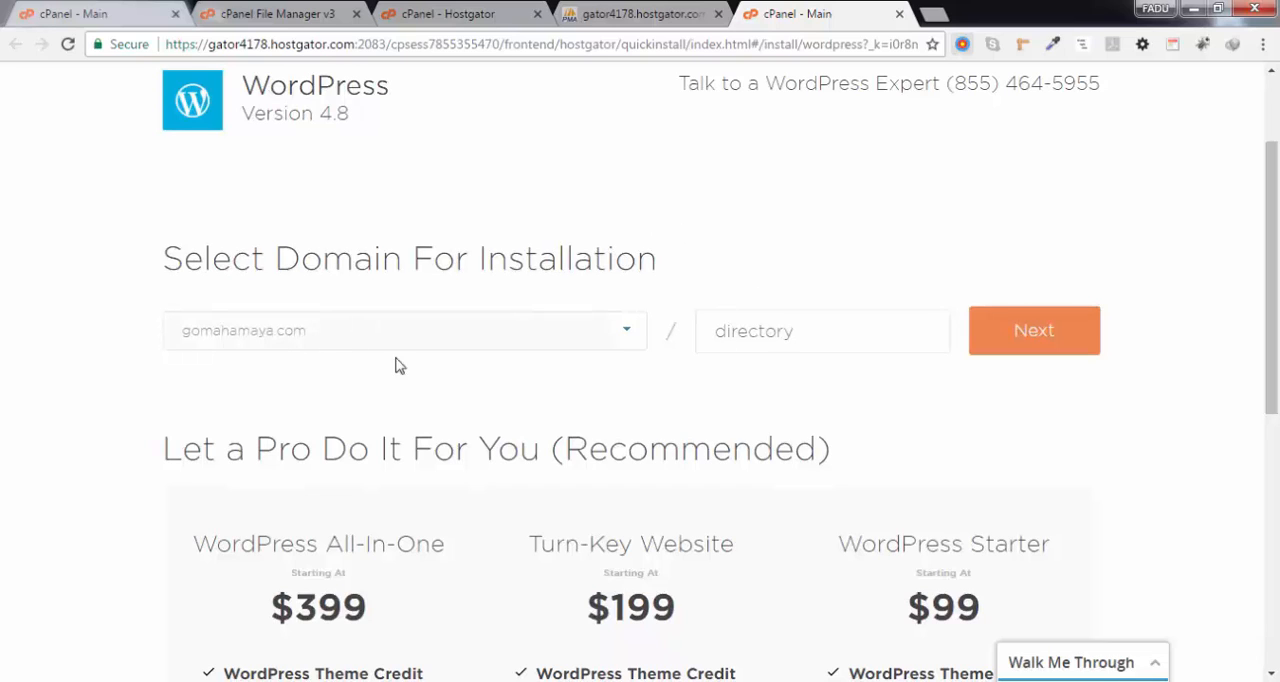
left_click(800, 331)
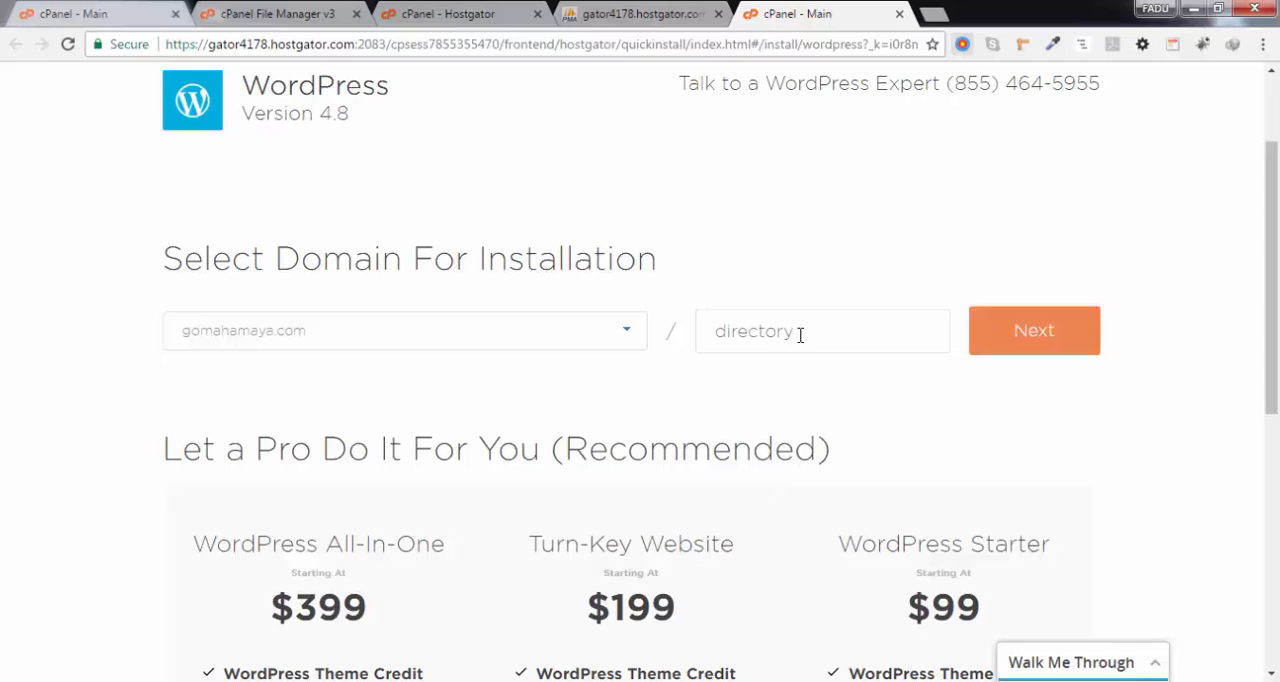
mouse_move(846, 331)
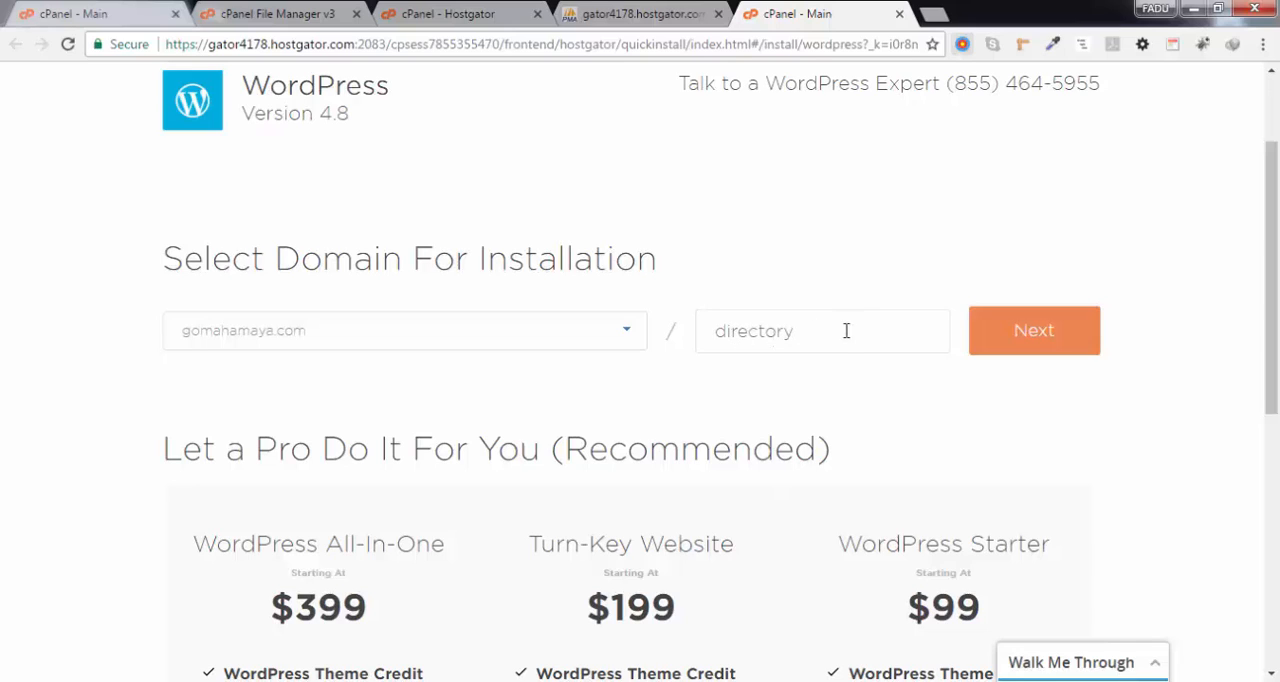
mouse_move(627, 357)
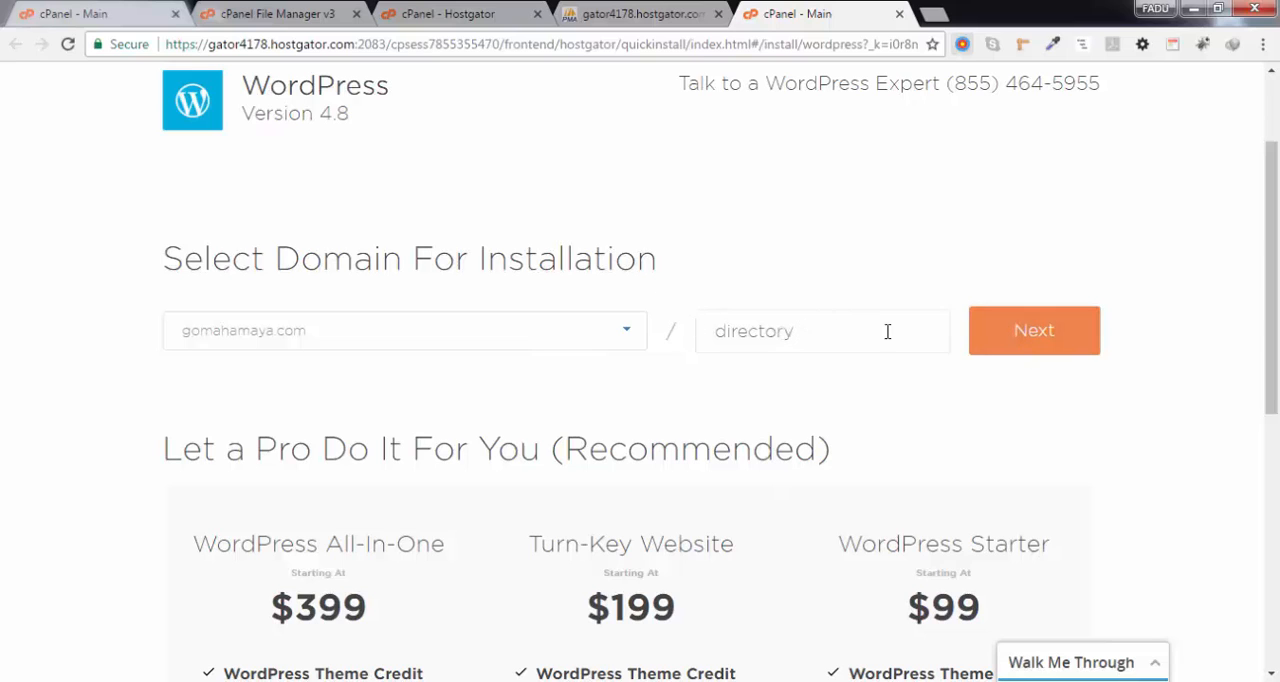
Step: Fill in the admin details with username 'rahul' and names 'rahul' and 'ku'
left_click(1033, 330)
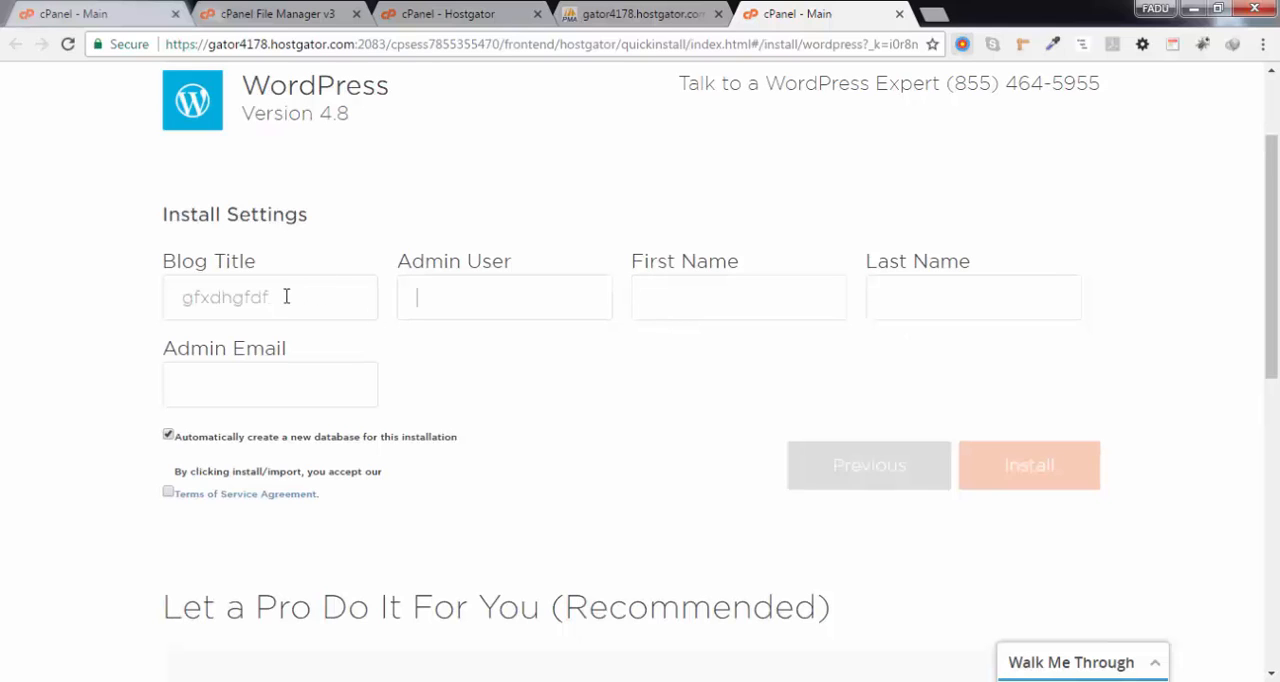
type("rah")
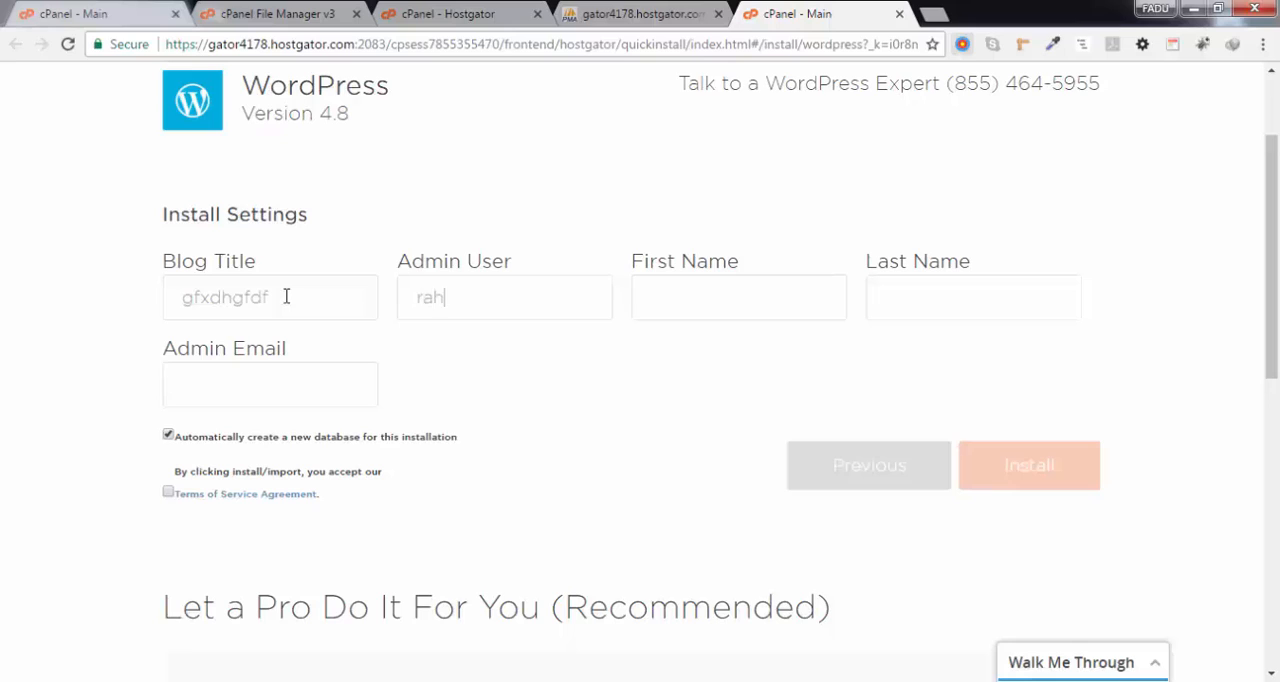
type("ul")
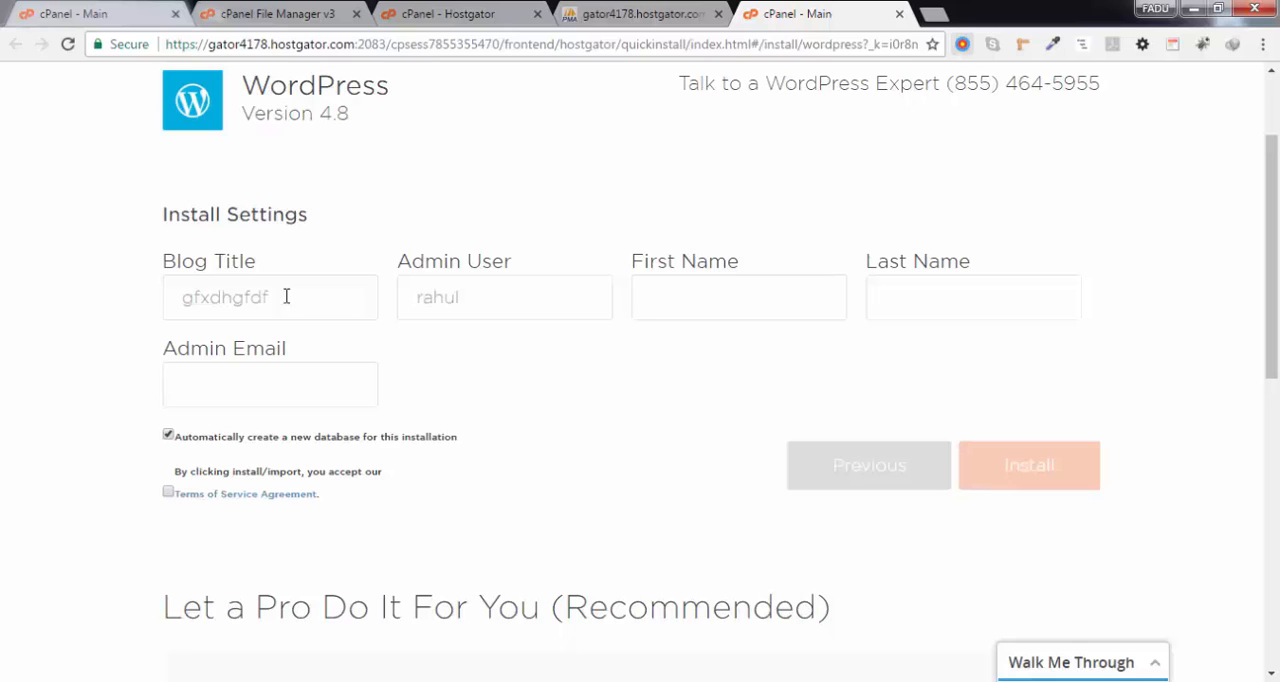
type("rahul")
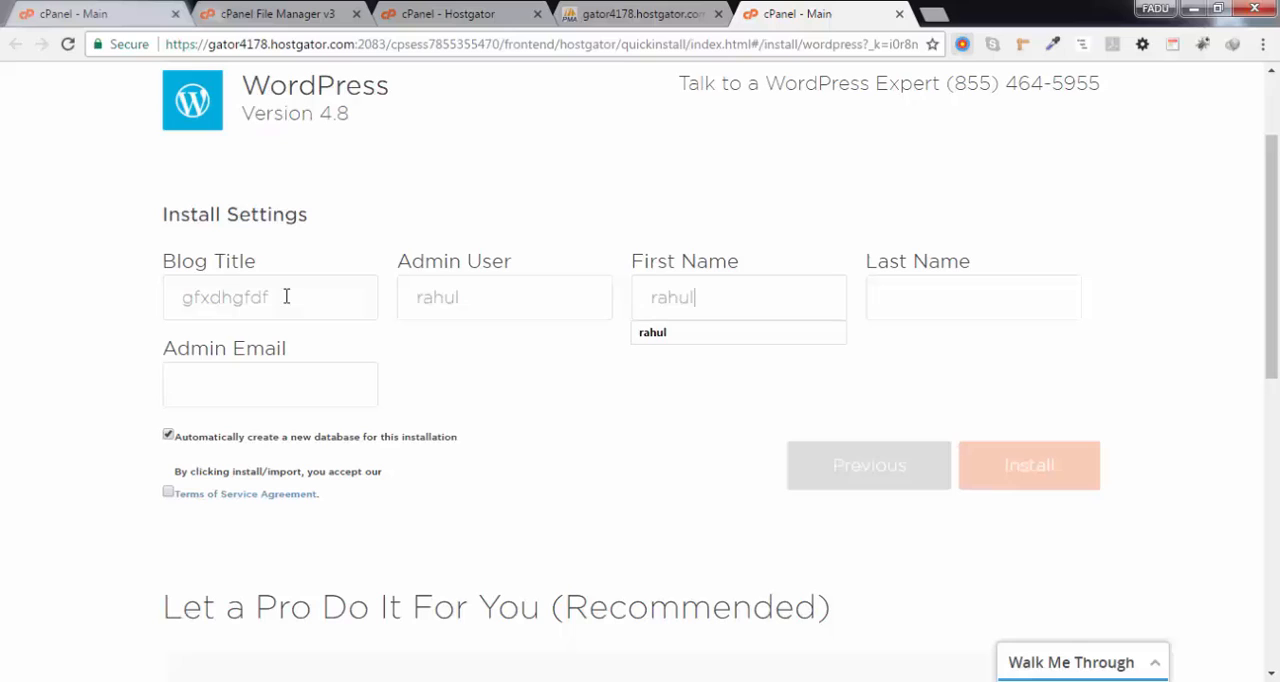
type("kumar")
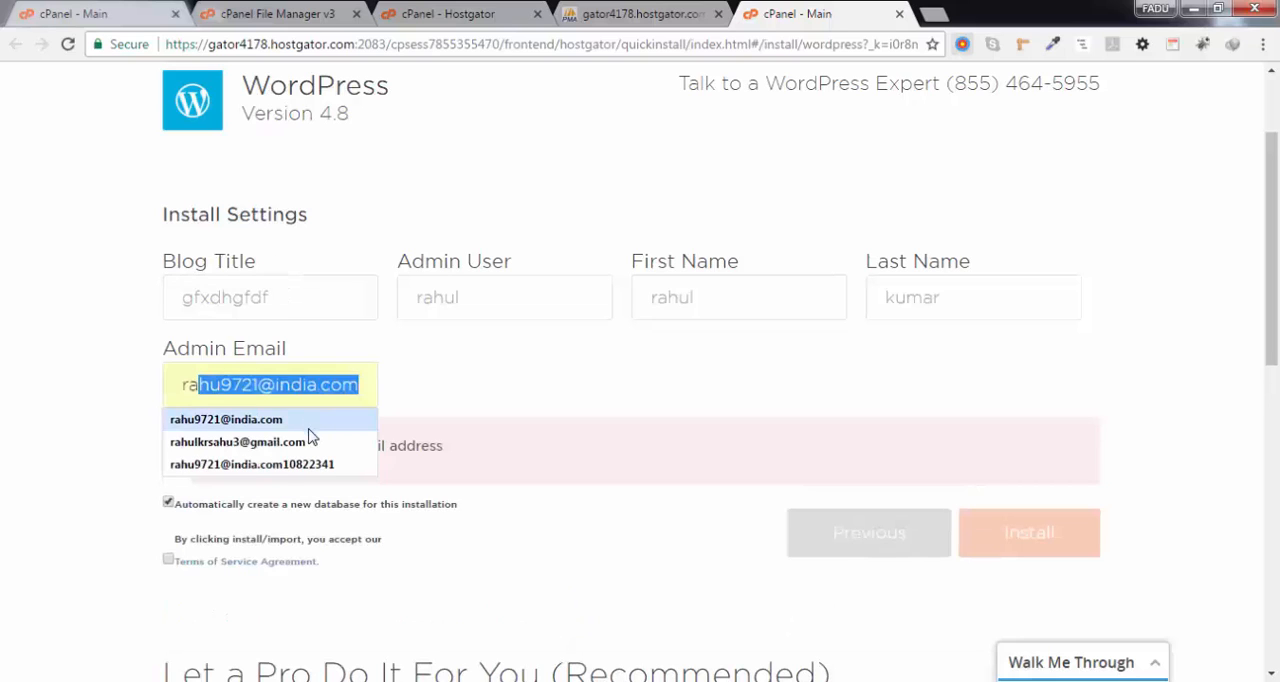
Step: Choose a suggested admin email, accept the terms, and install WordPress
left_click(238, 441)
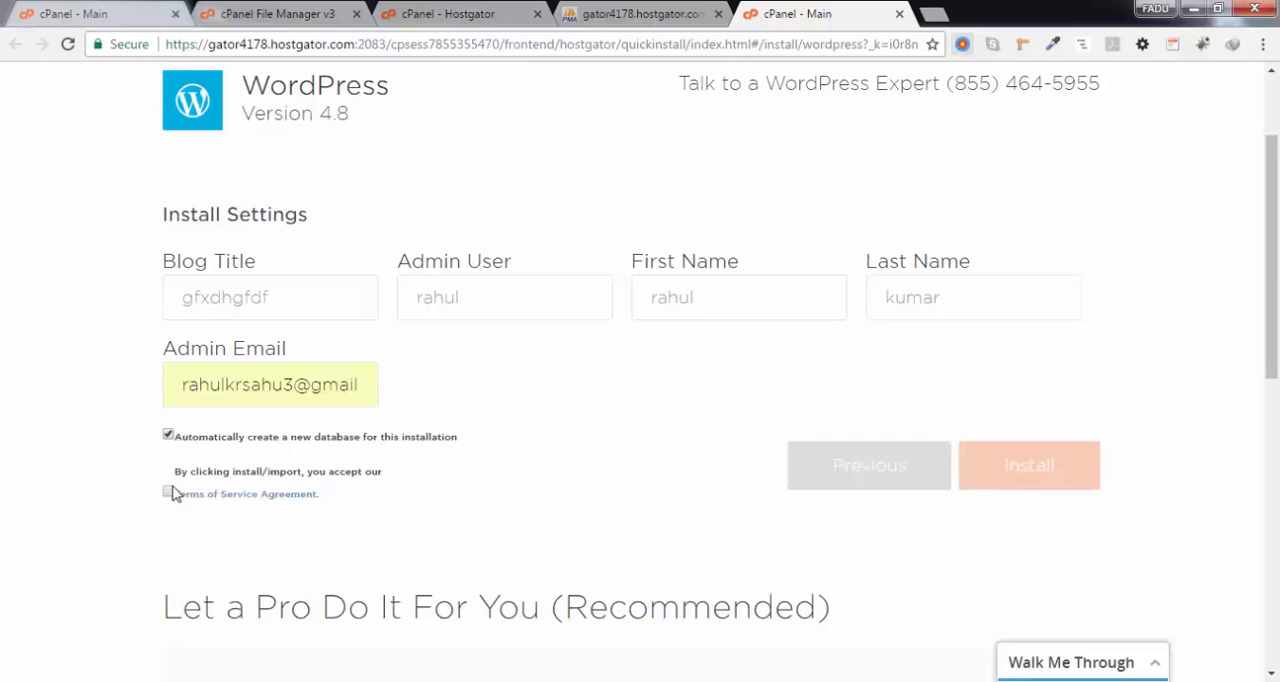
left_click(168, 491)
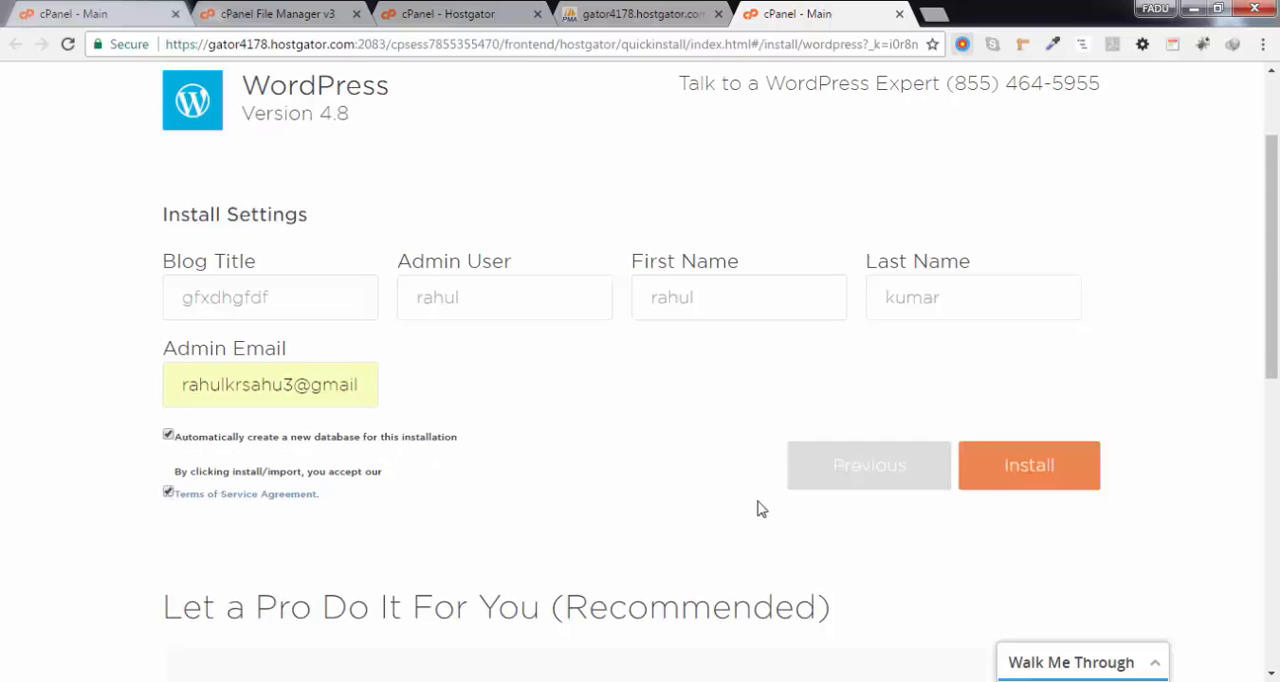
left_click(1028, 465)
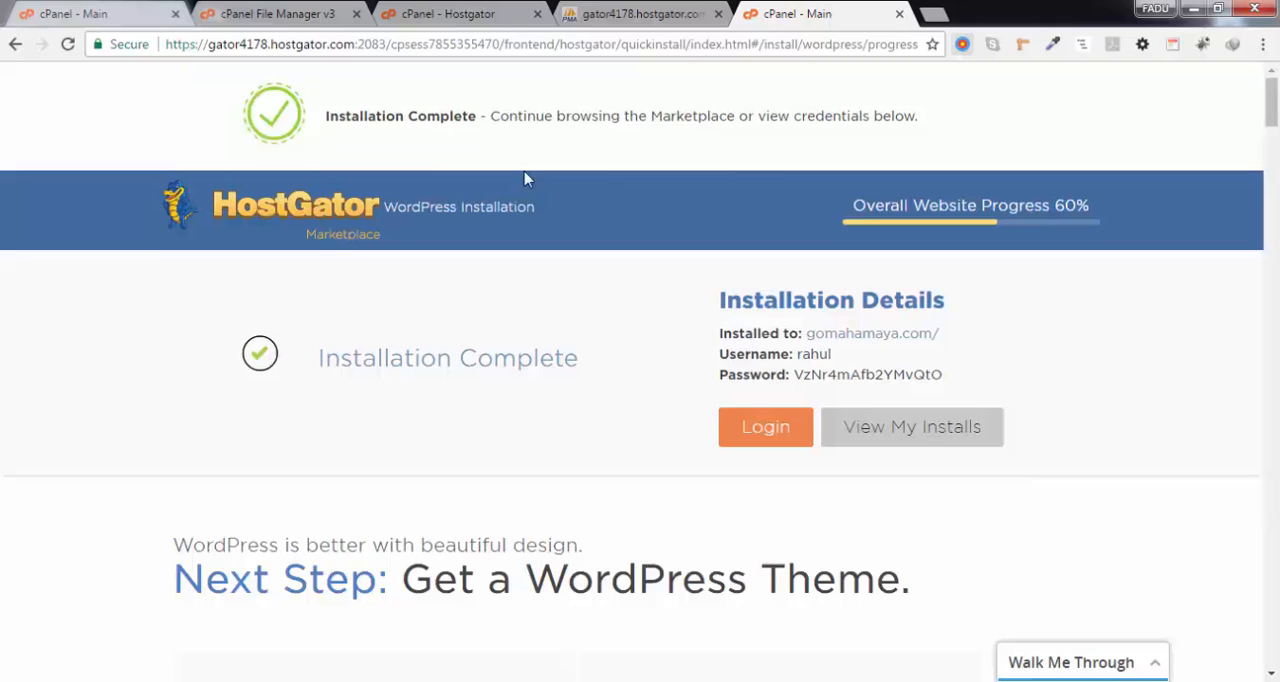
mouse_move(617, 160)
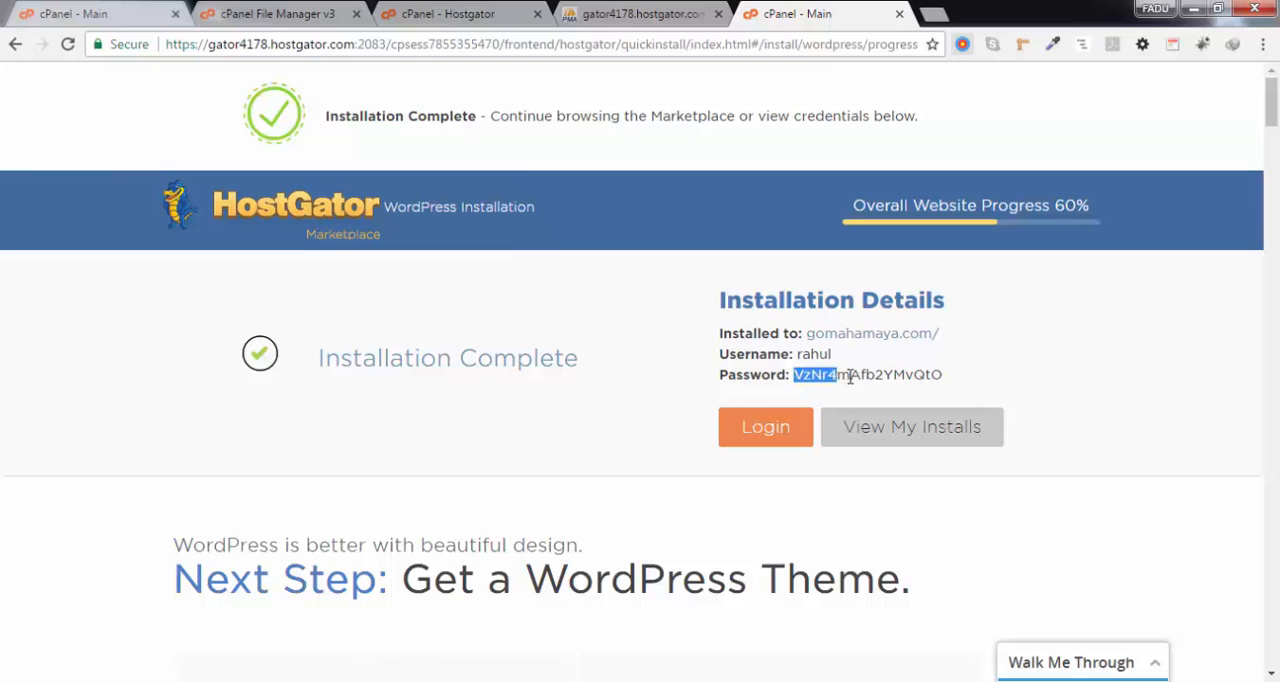
Step: Copy the generated admin password from Installation Complete and open the site's login page
left_click(920, 374)
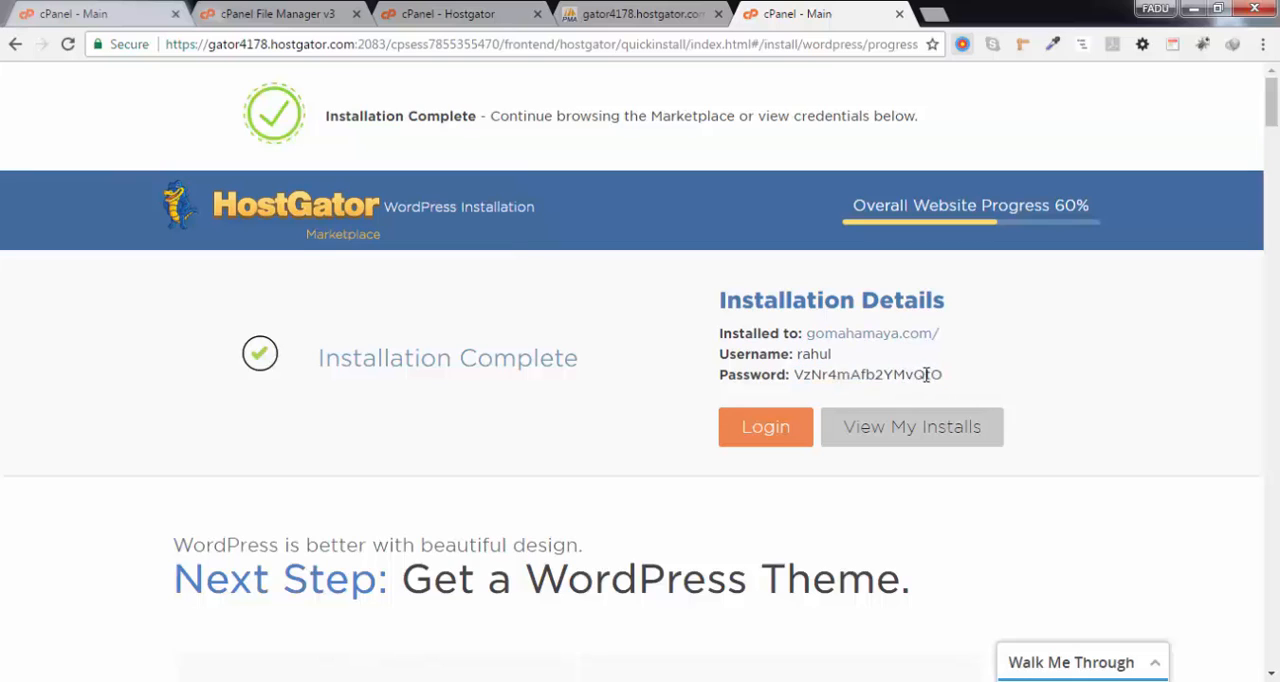
mouse_move(871, 333)
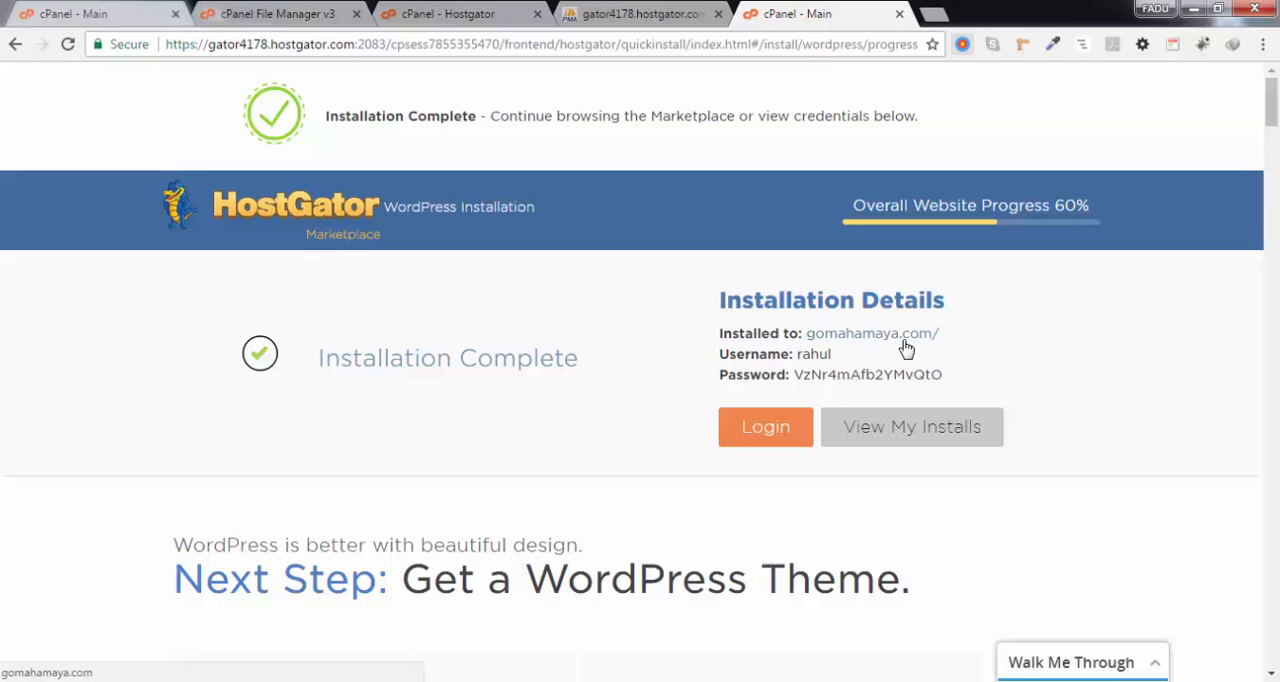
left_click(871, 333)
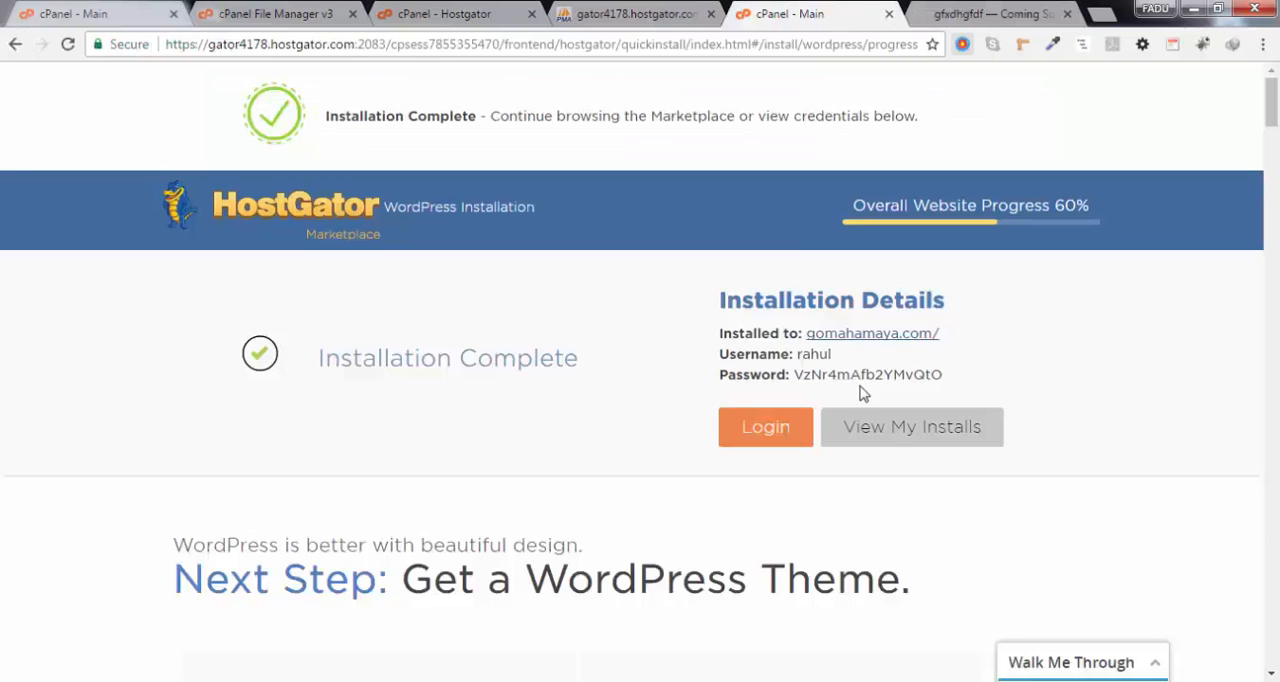
left_click(765, 427)
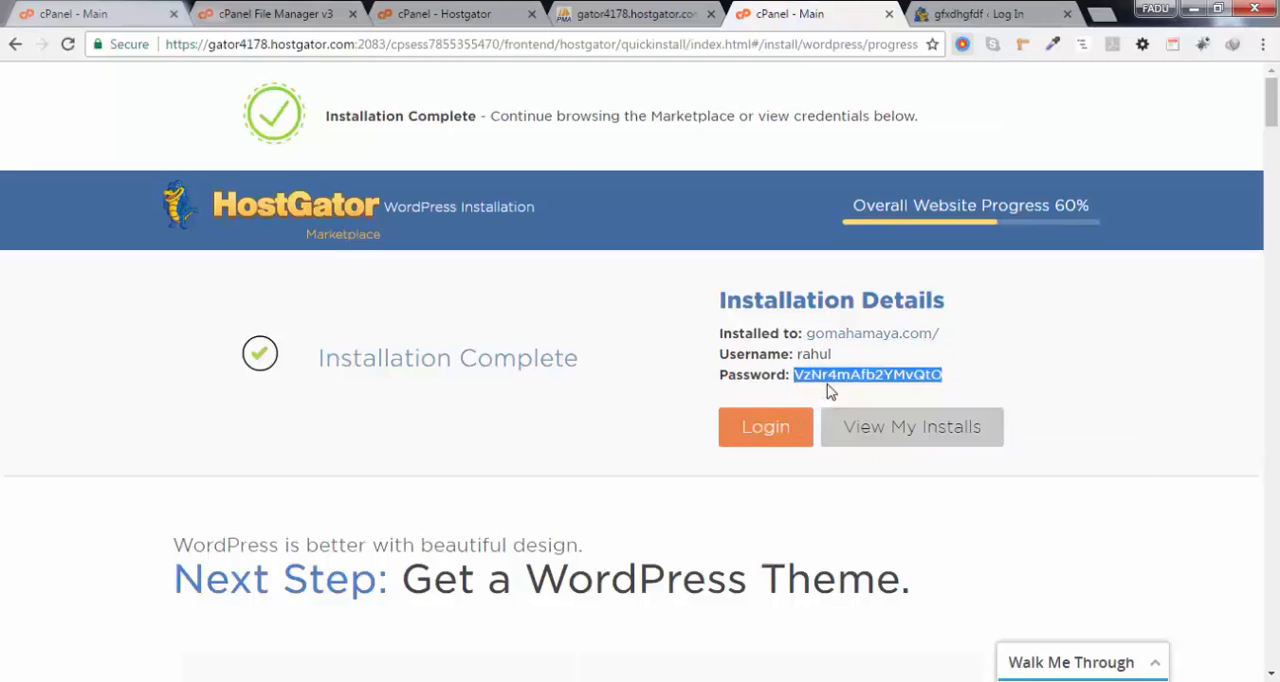
left_click(765, 427)
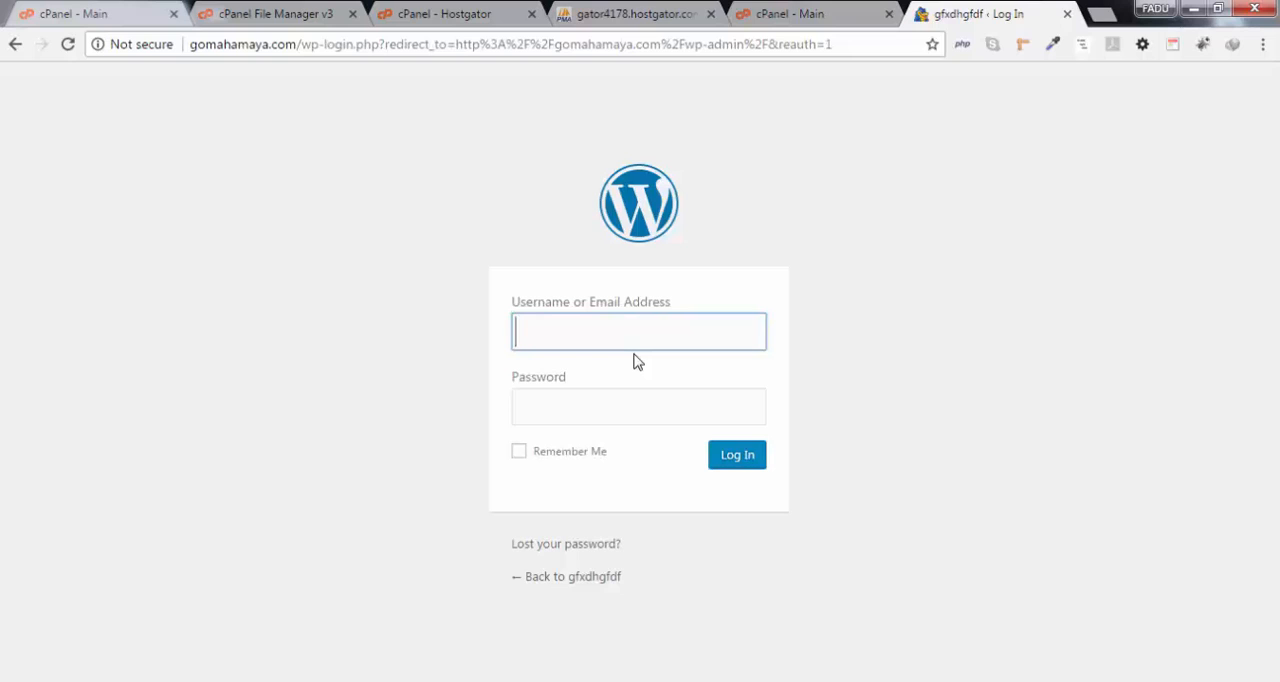
Step: Log into wp-admin as 'rahul' using the installer's generated password
type("rahul")
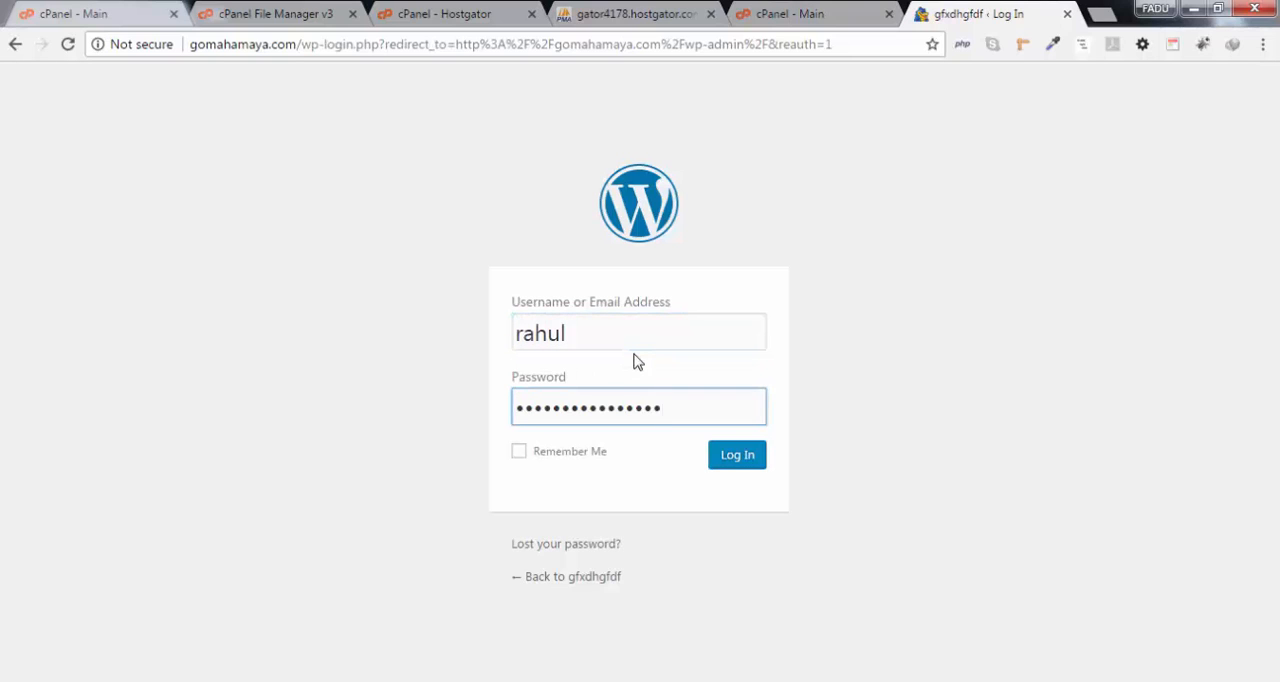
left_click(737, 454)
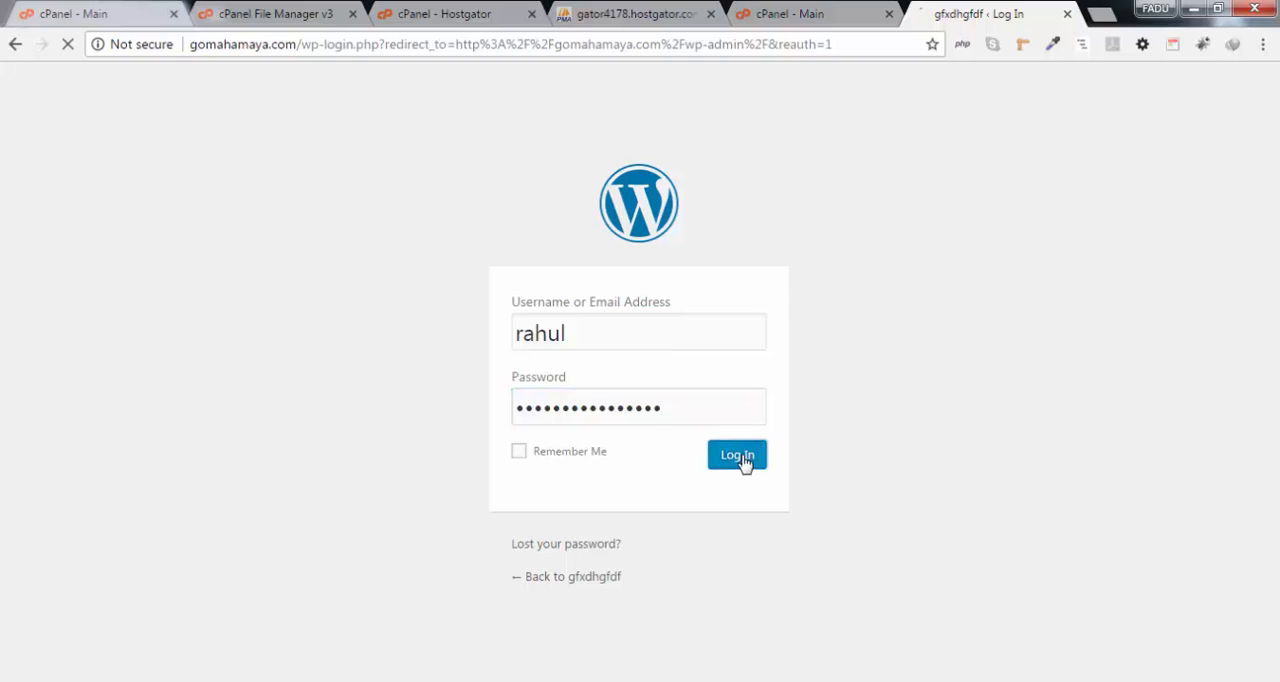
left_click(737, 455)
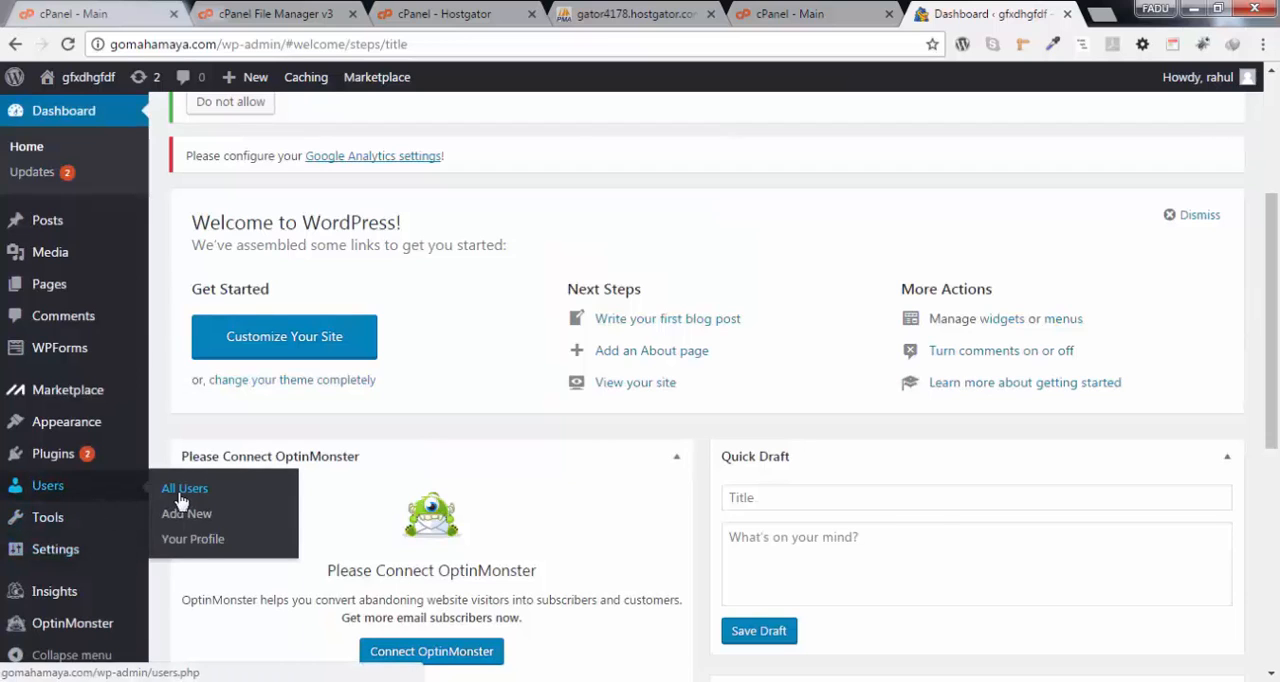
Step: Edit the sole administrator account from the All Users list
left_click(184, 488)
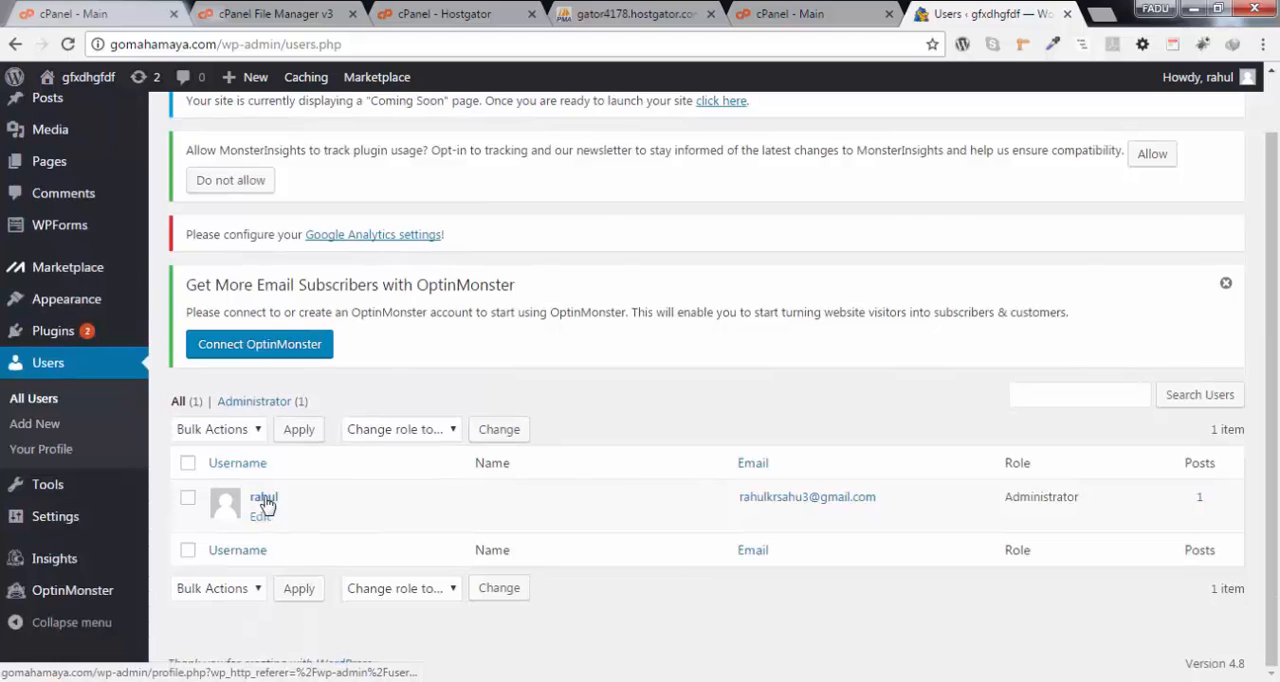
left_click(260, 516)
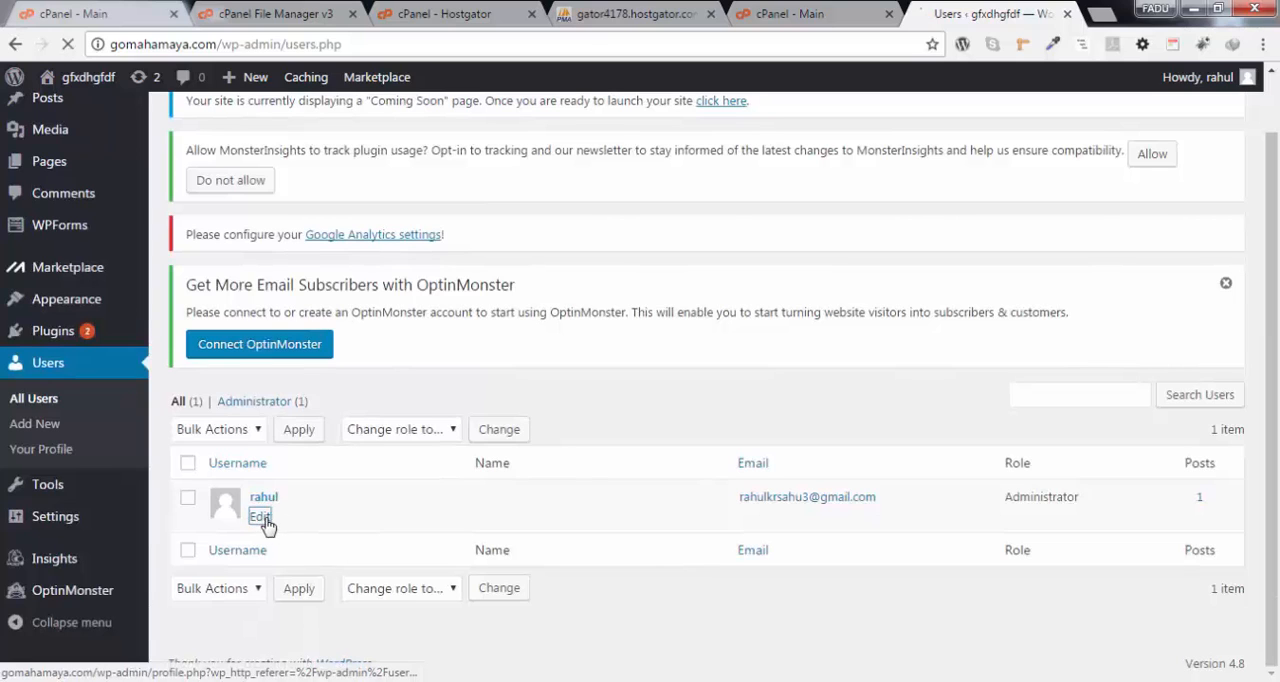
left_click(260, 516)
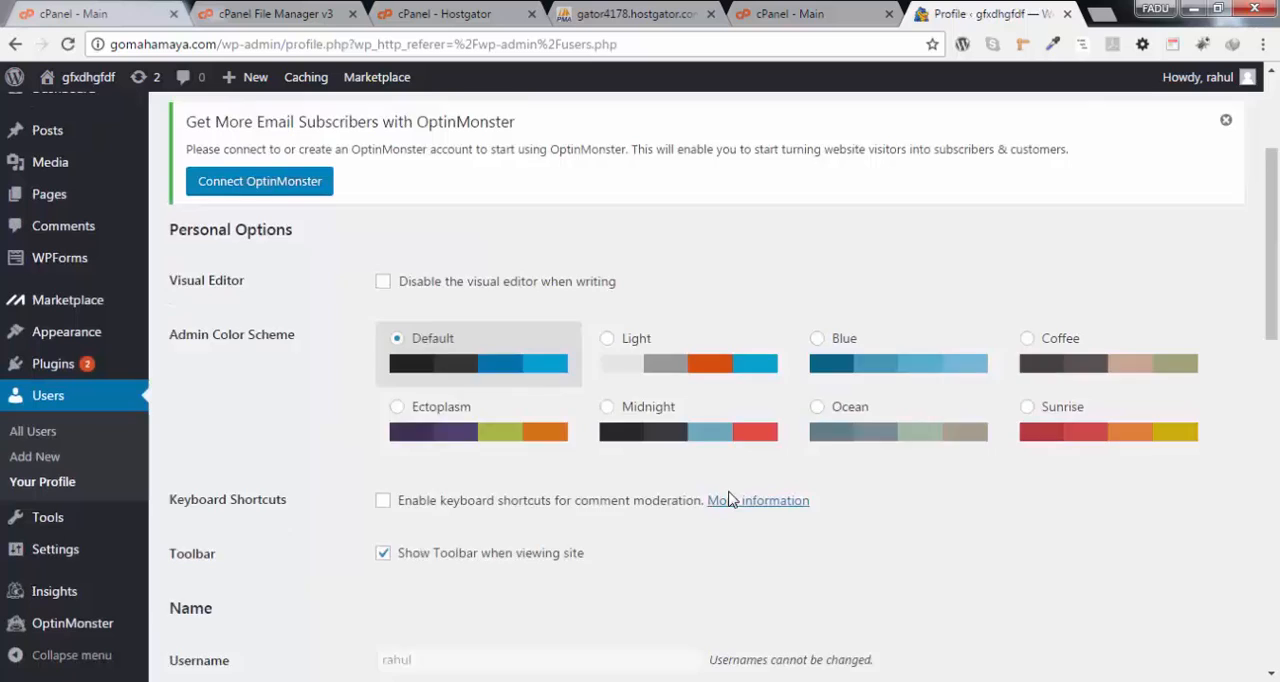
scroll("down", 3)
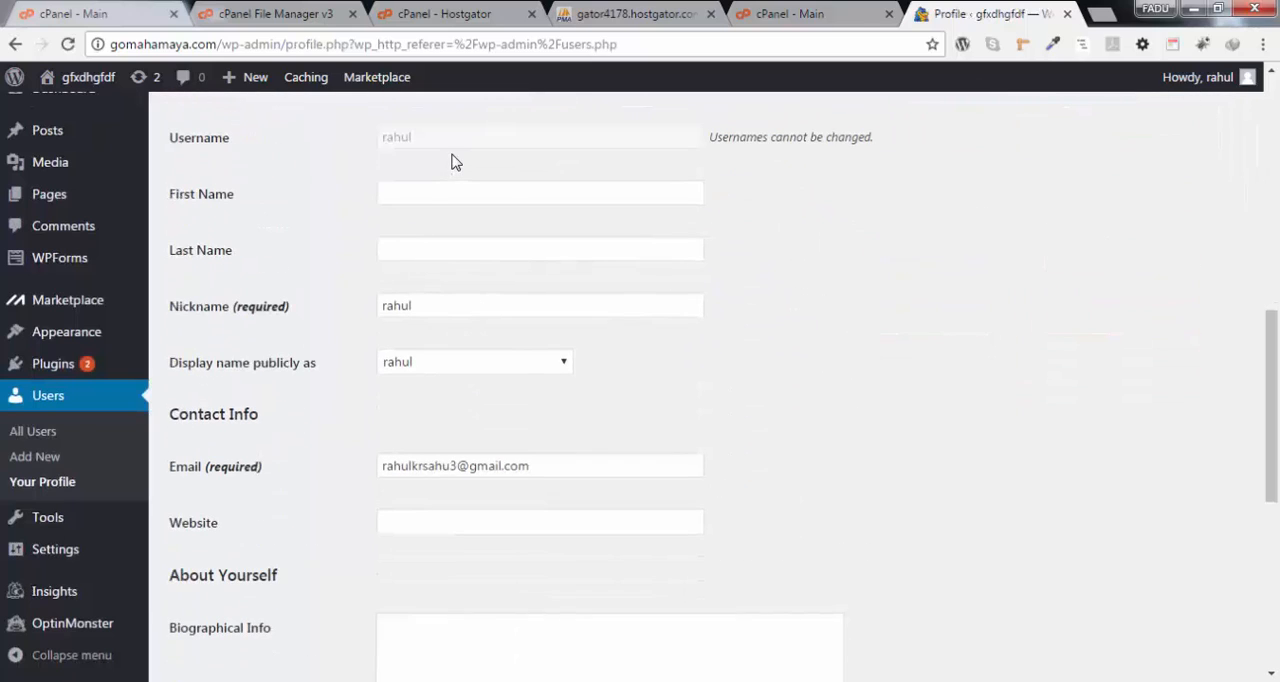
left_click(540, 193)
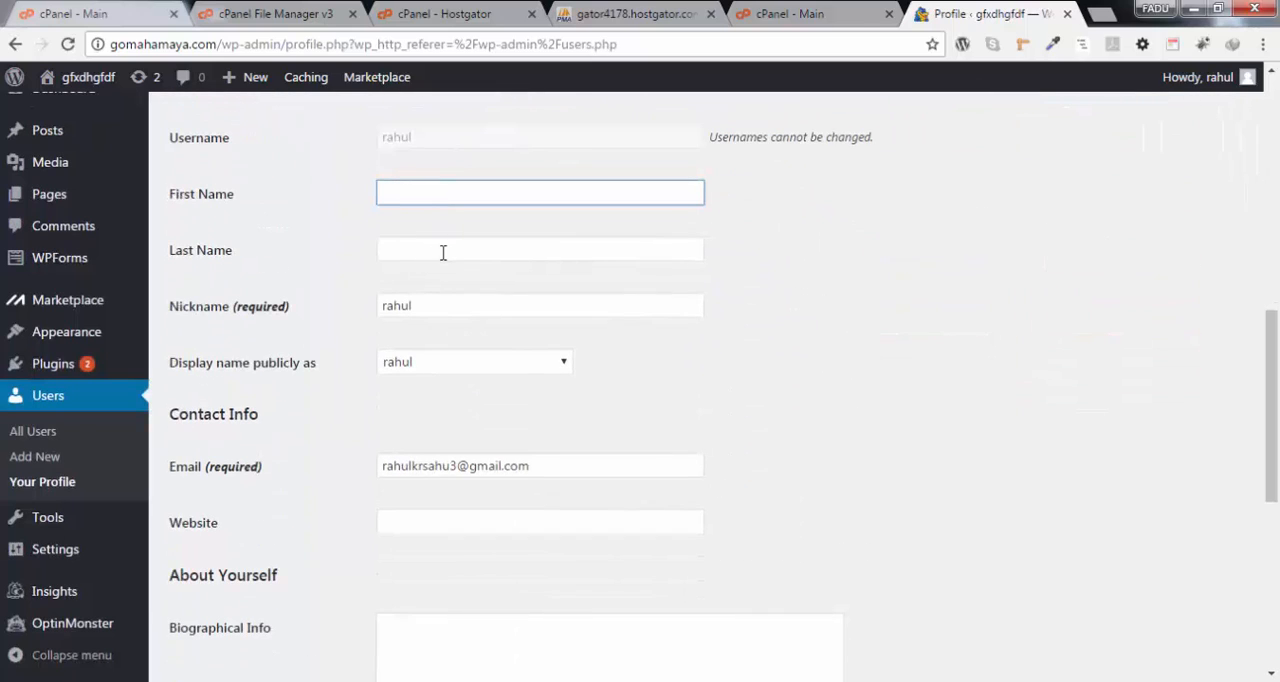
scroll("down", 3)
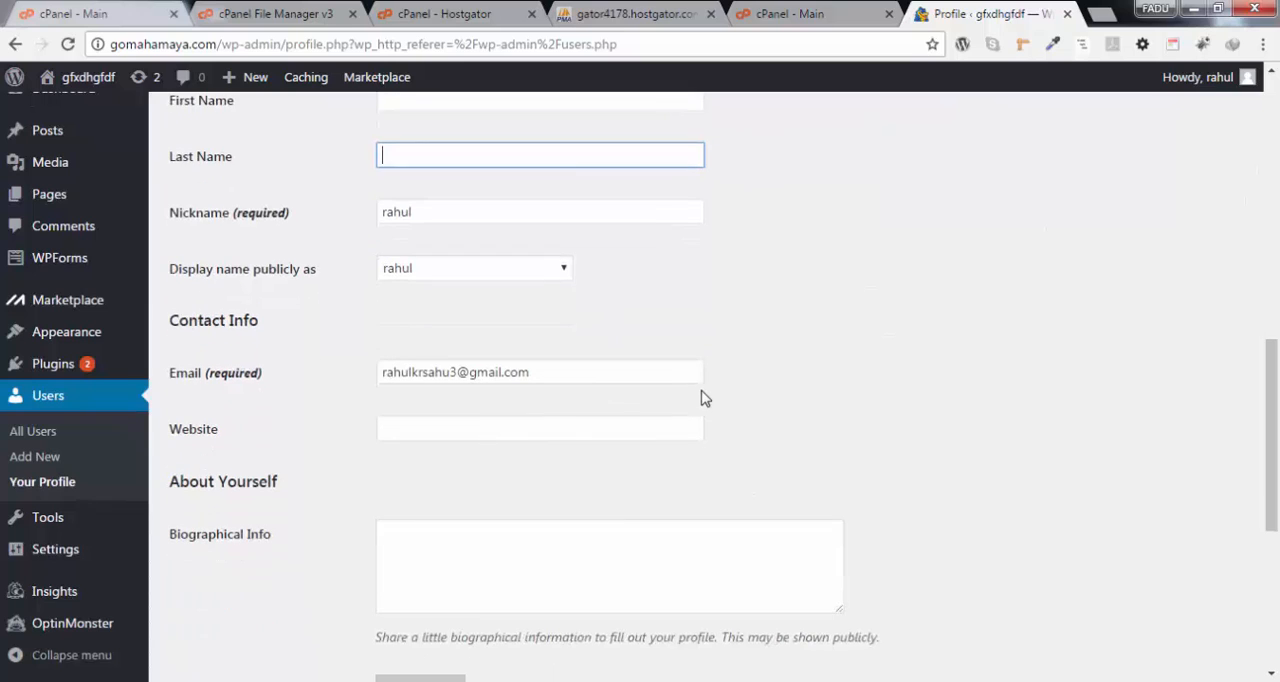
mouse_move(711, 399)
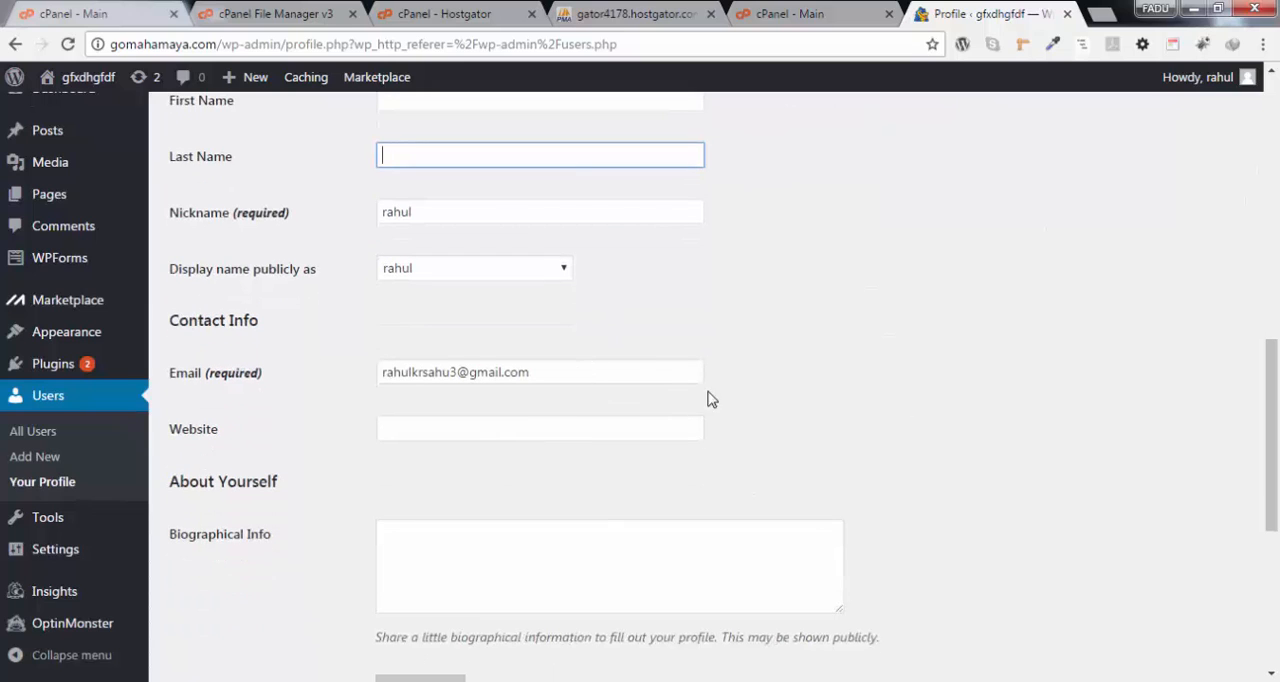
scroll("down", 3)
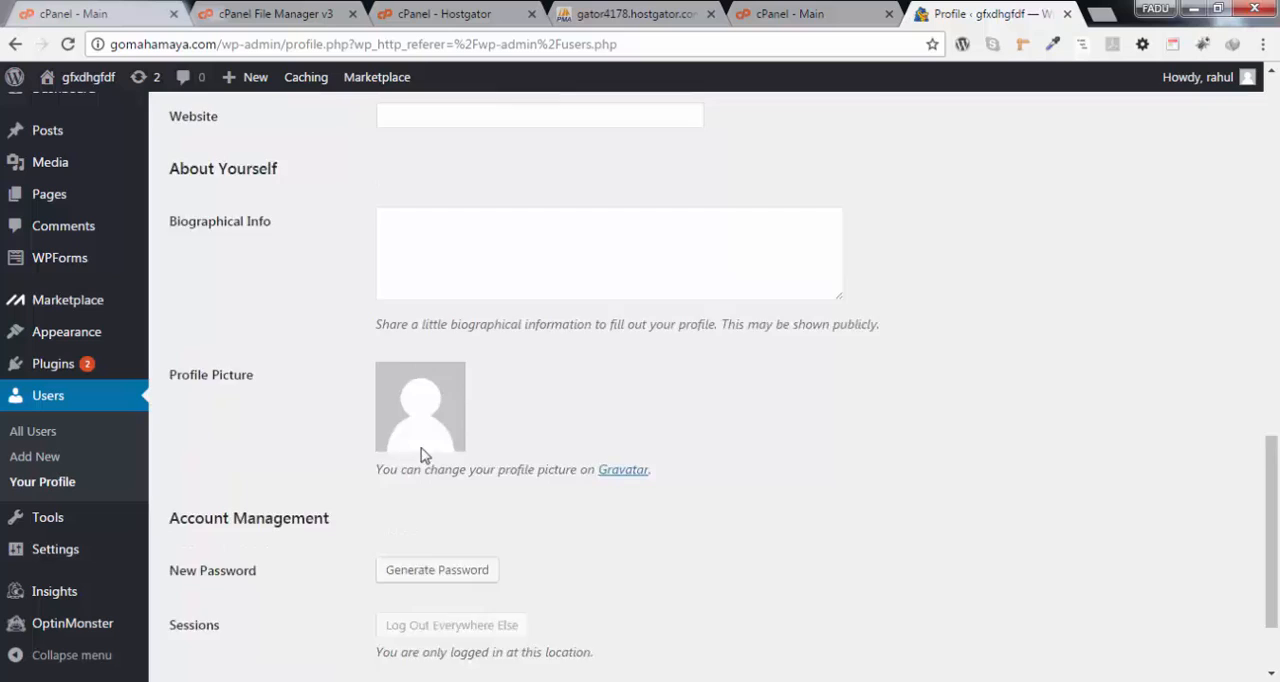
scroll("down", 3)
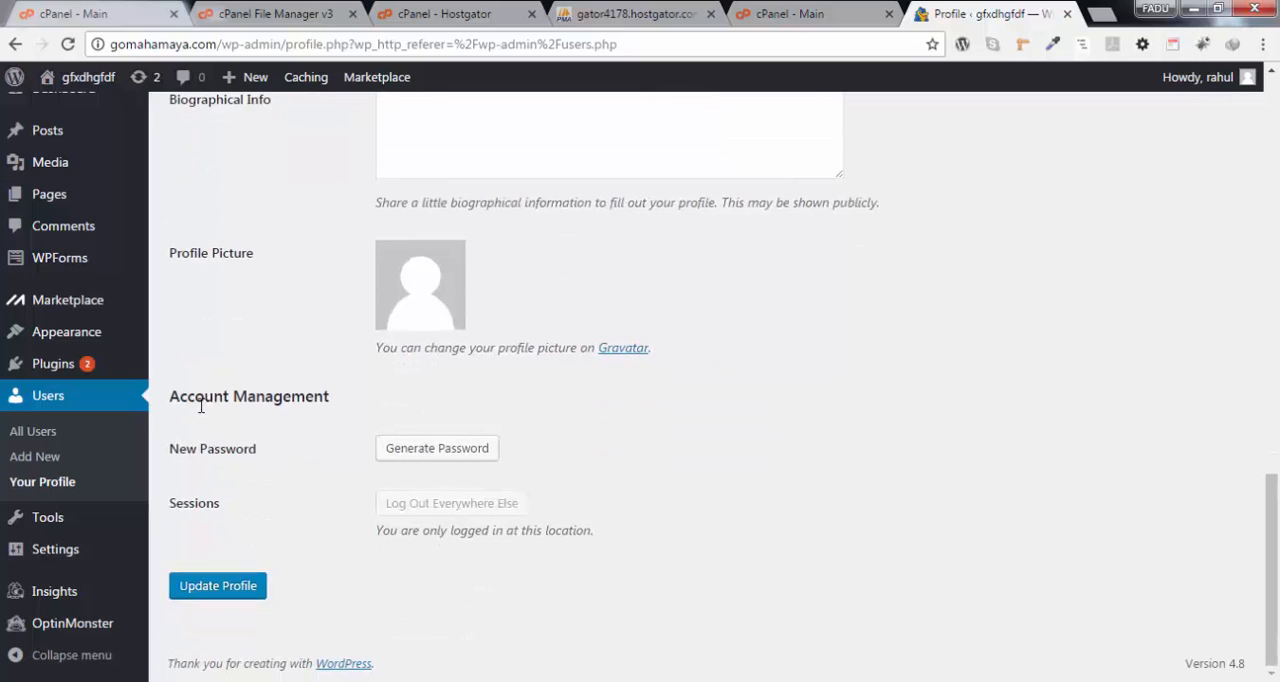
mouse_move(189, 461)
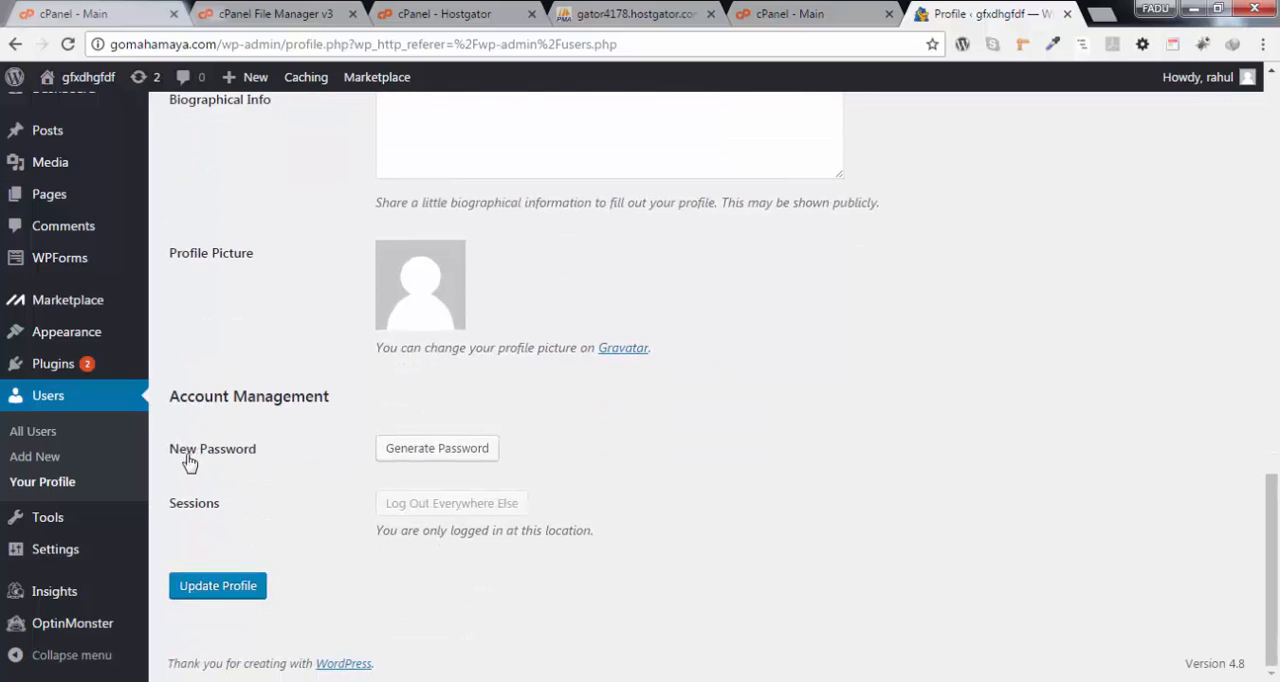
mouse_move(257, 464)
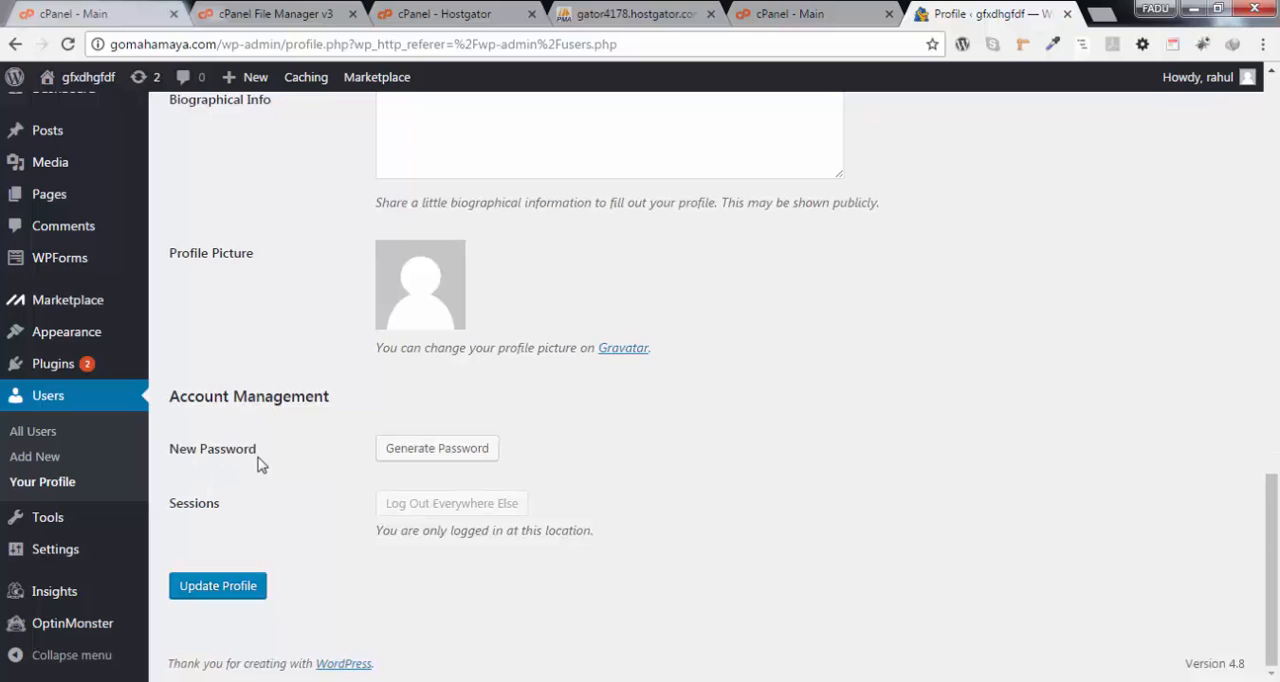
left_click(437, 448)
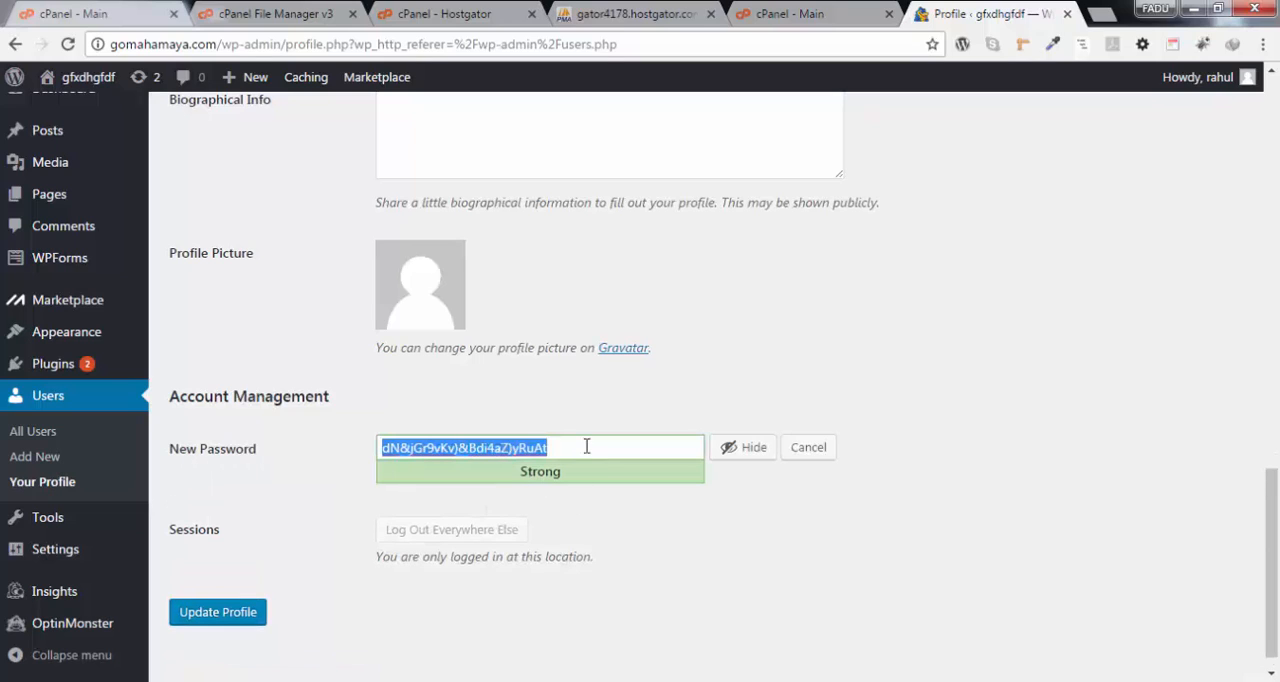
mouse_move(605, 477)
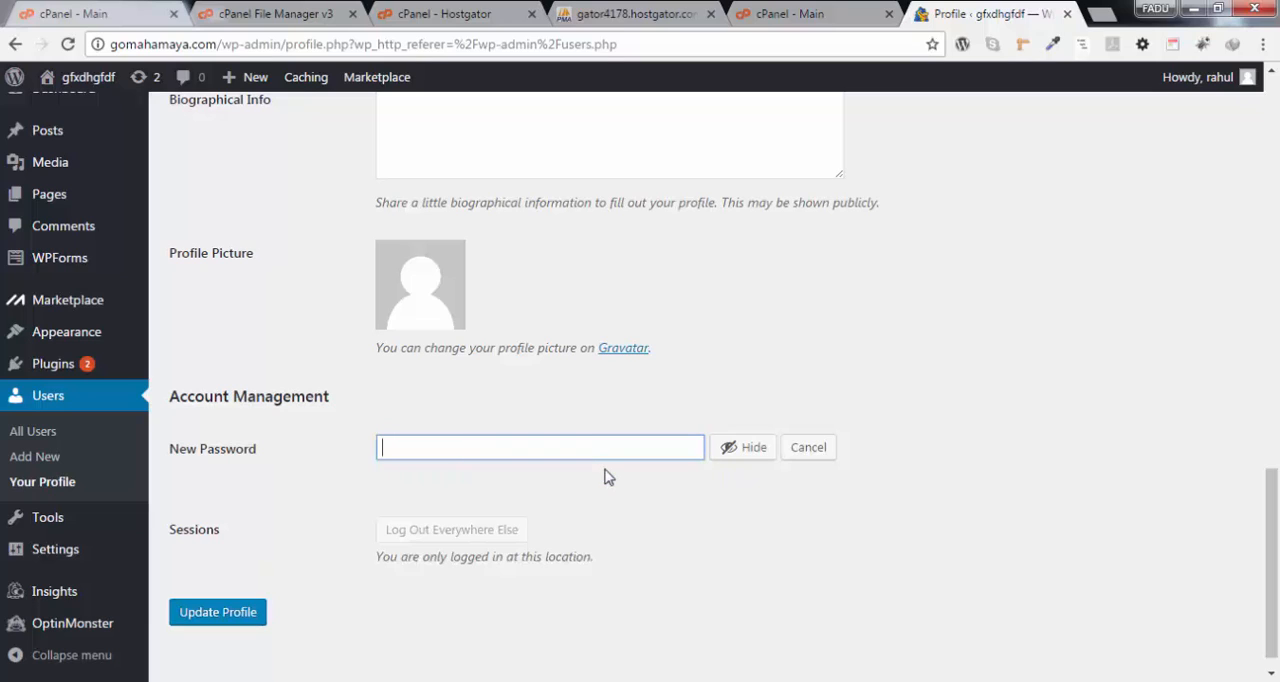
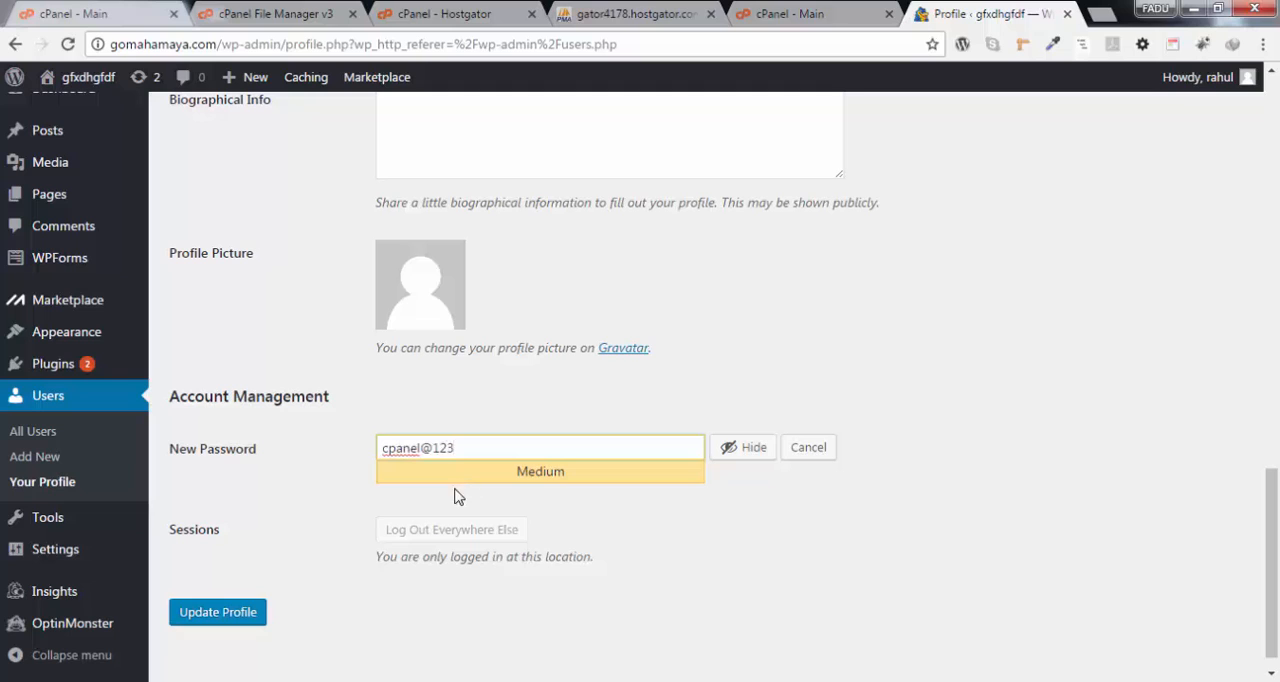
mouse_move(218, 612)
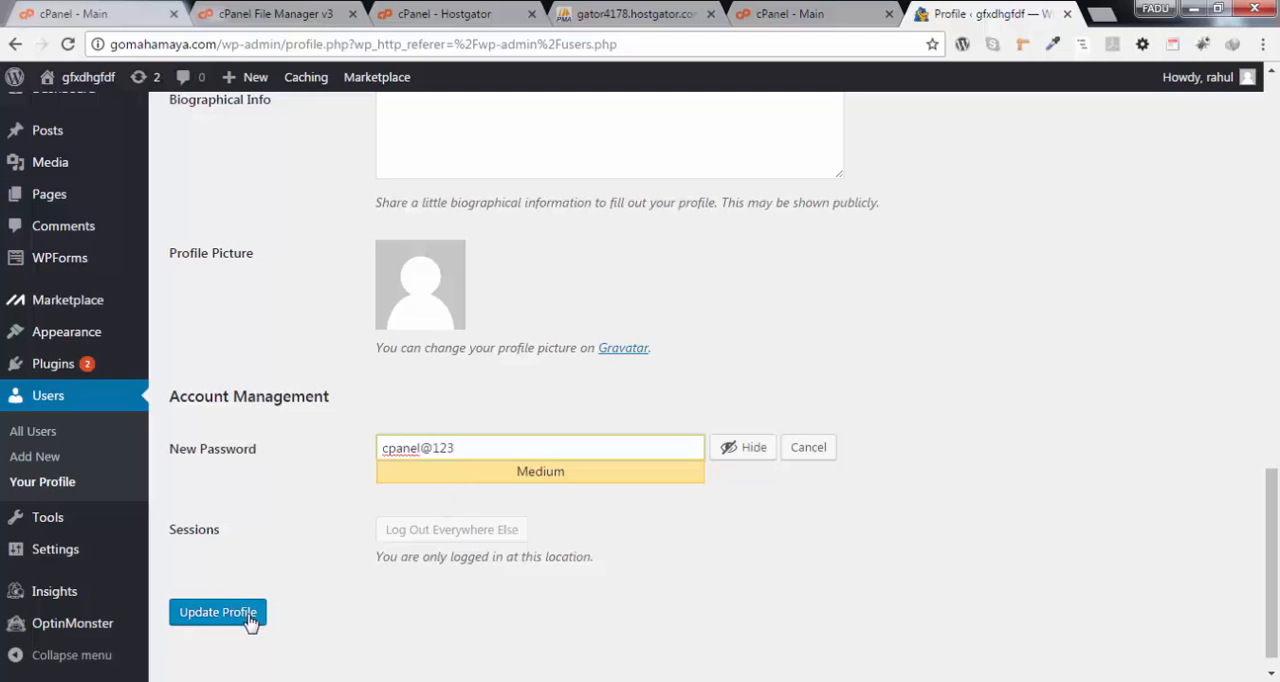
left_click(218, 612)
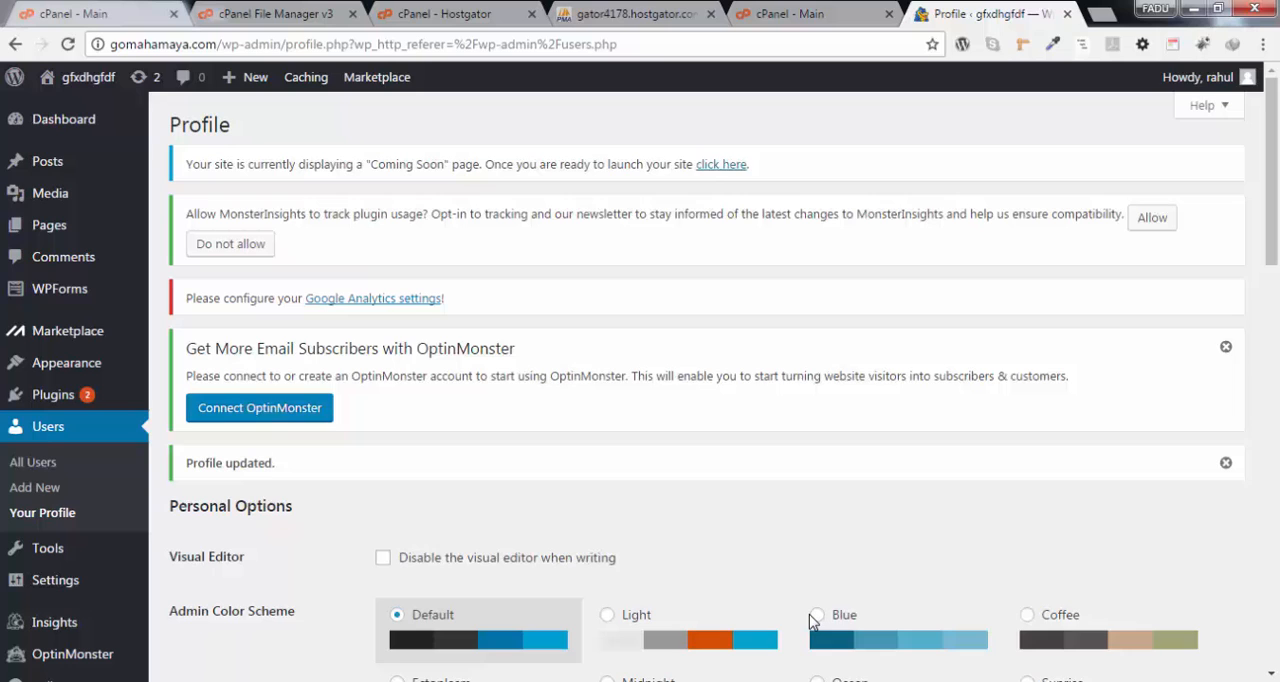